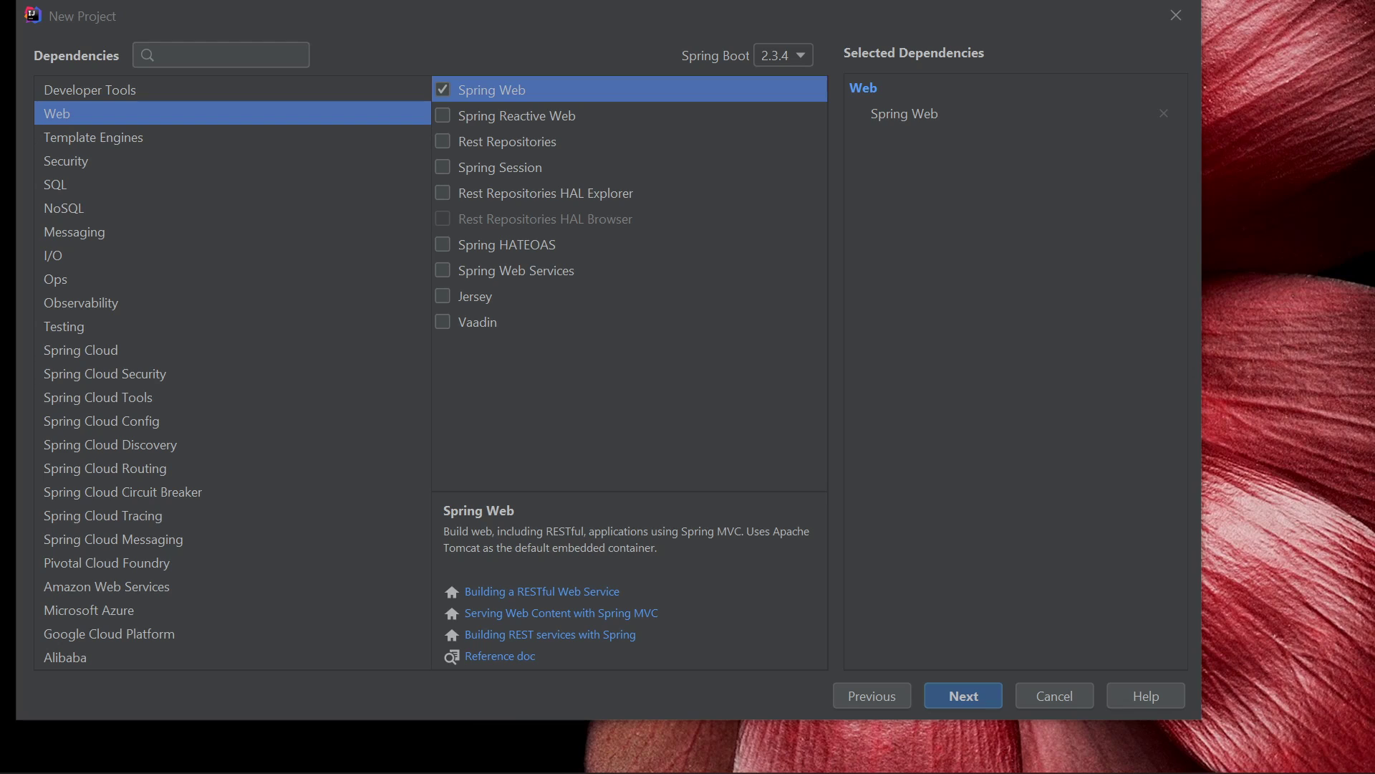
{"action": "mouse_move", "coordinate": [512, 254]}
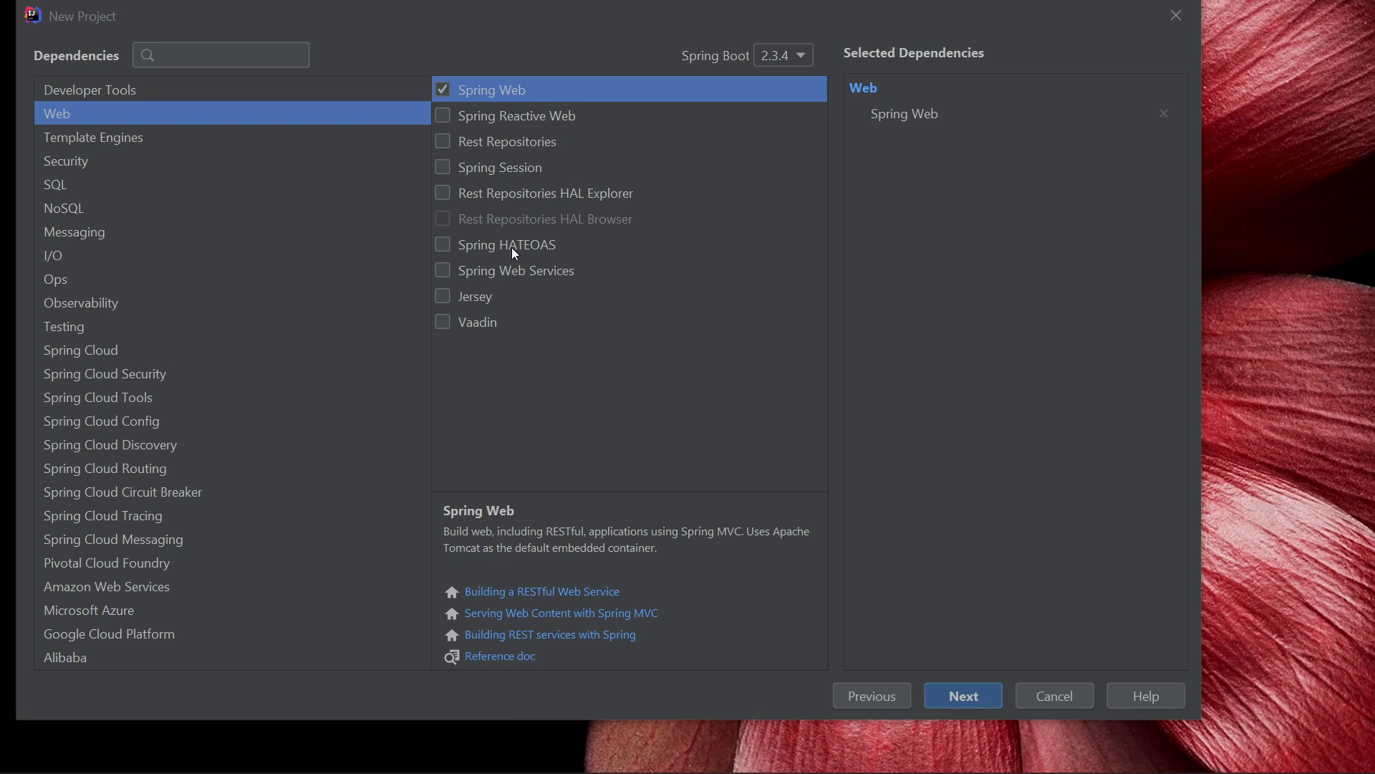
{"action": "mouse_move", "coordinate": [962, 695]}
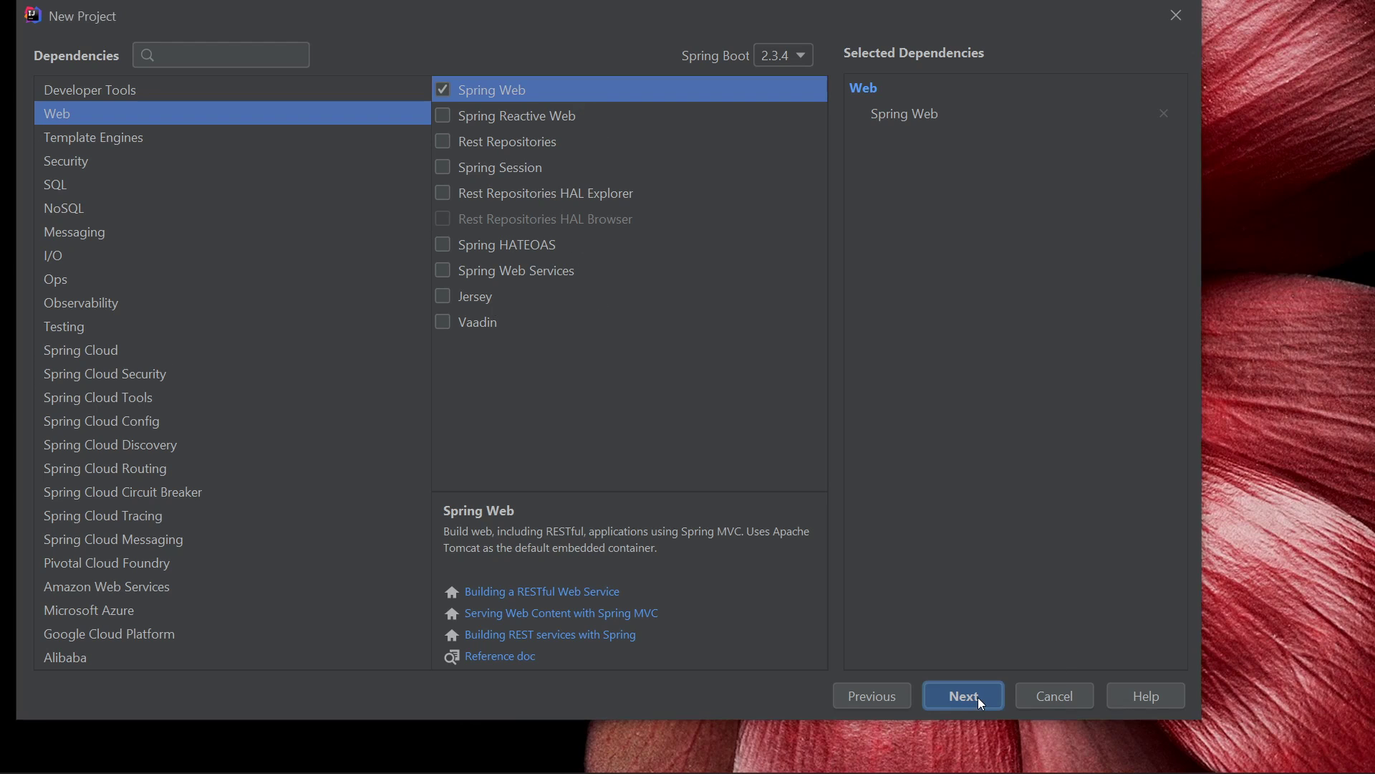
Step: Finish creating the test-project Spring Boot project with Spring Web, then browse and collapse src
{"action": "left_click", "coordinate": [961, 695]}
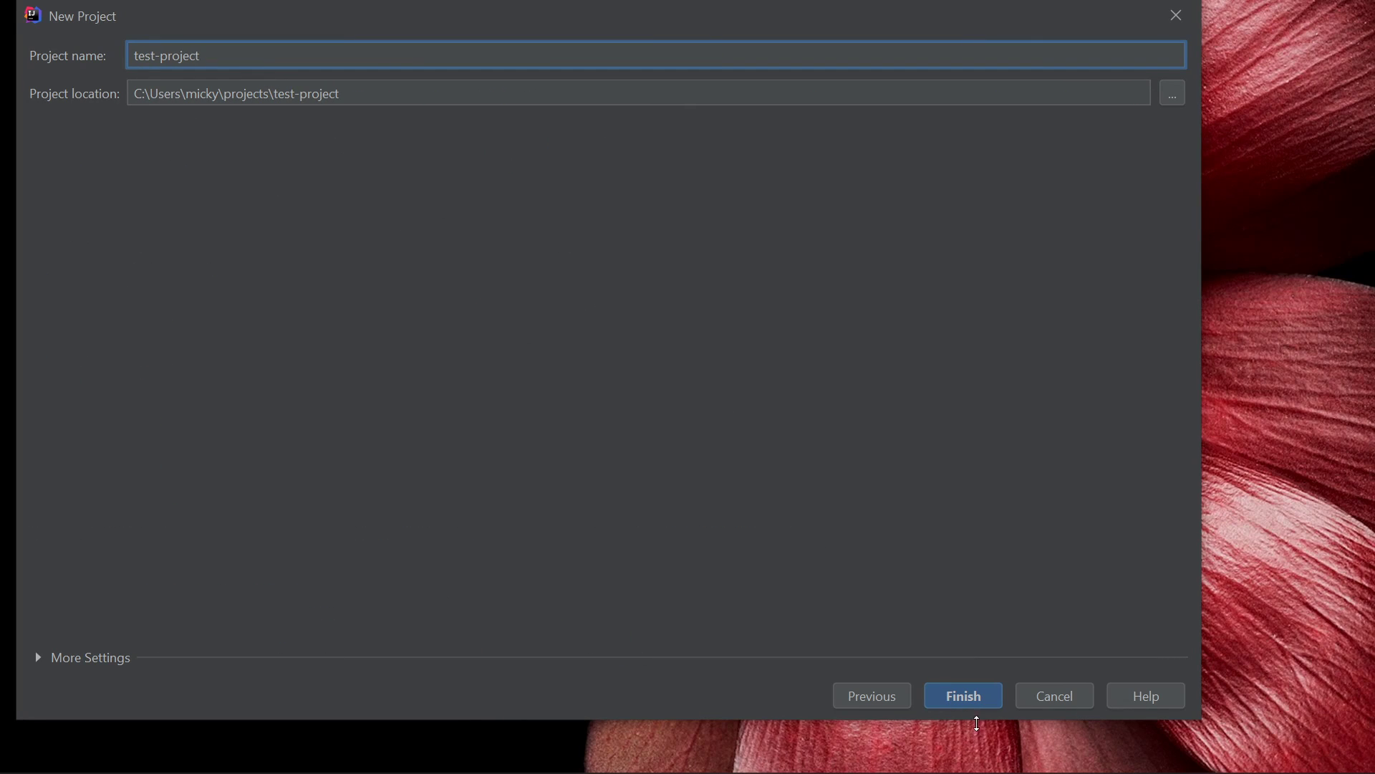
{"action": "left_click", "coordinate": [962, 695]}
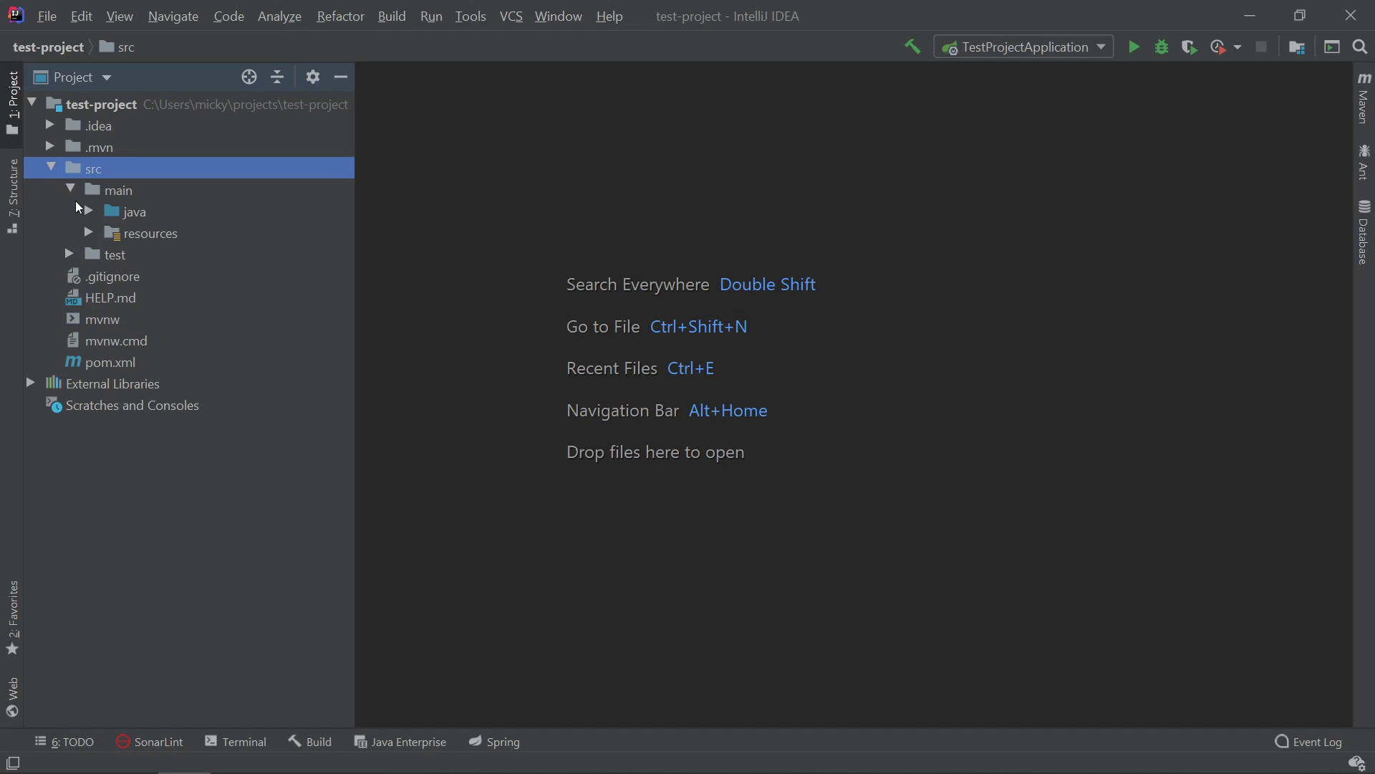
{"action": "left_click", "coordinate": [88, 211]}
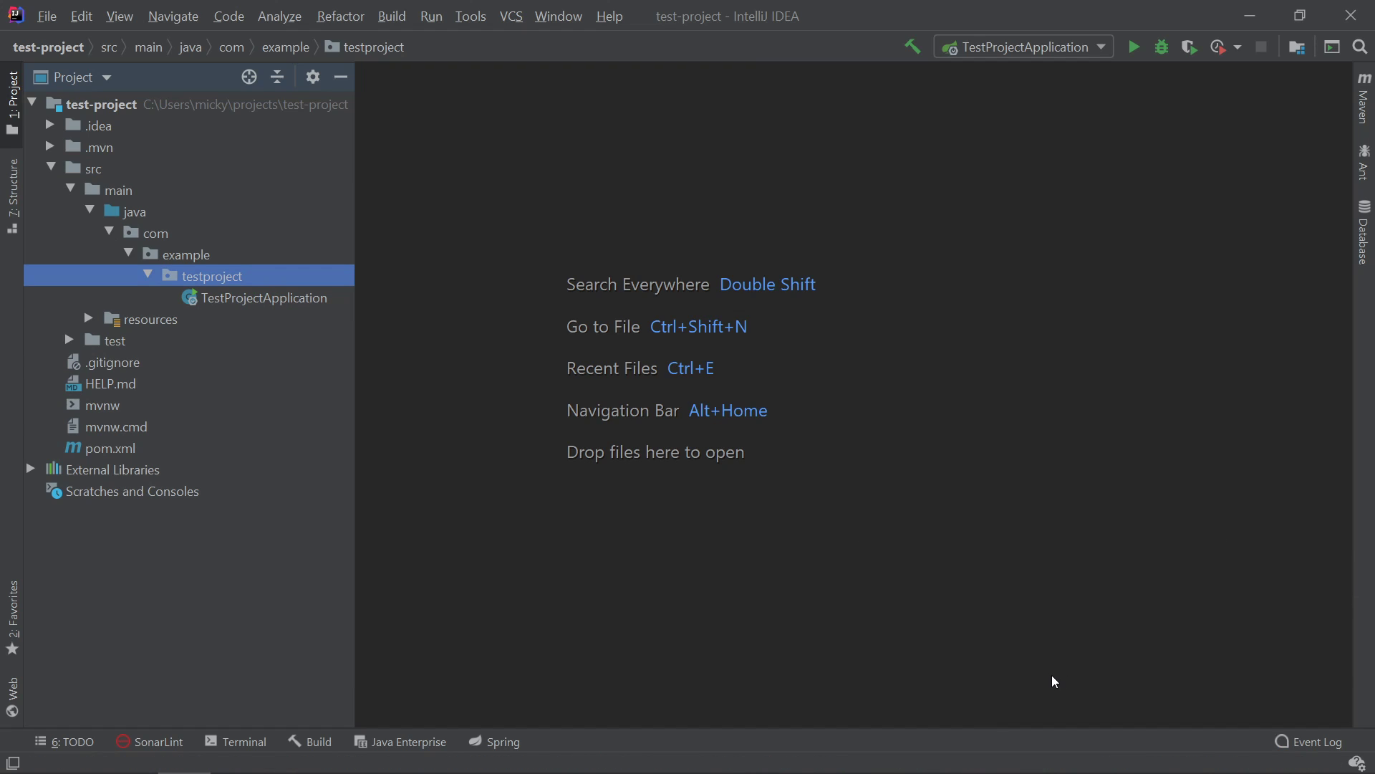
{"action": "left_click", "coordinate": [69, 168]}
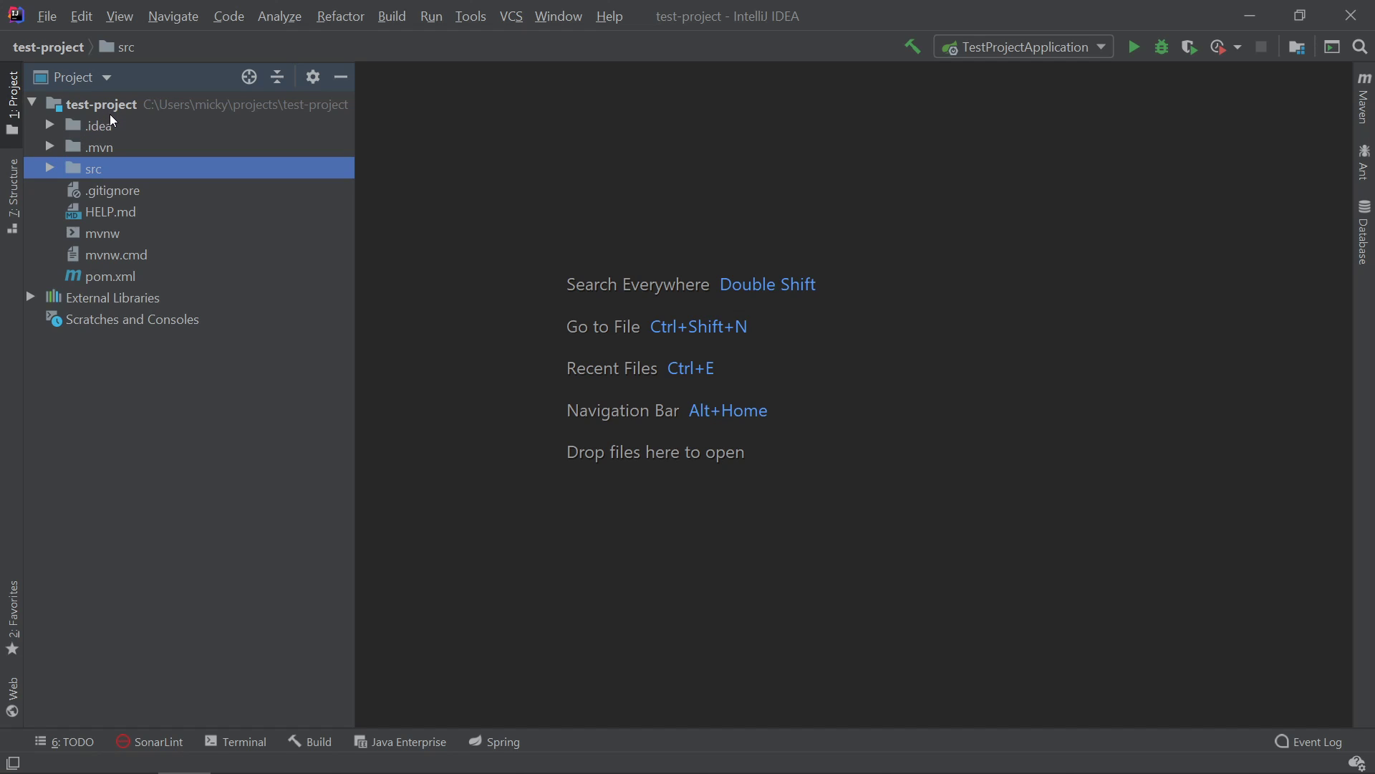
{"action": "mouse_move", "coordinate": [132, 106]}
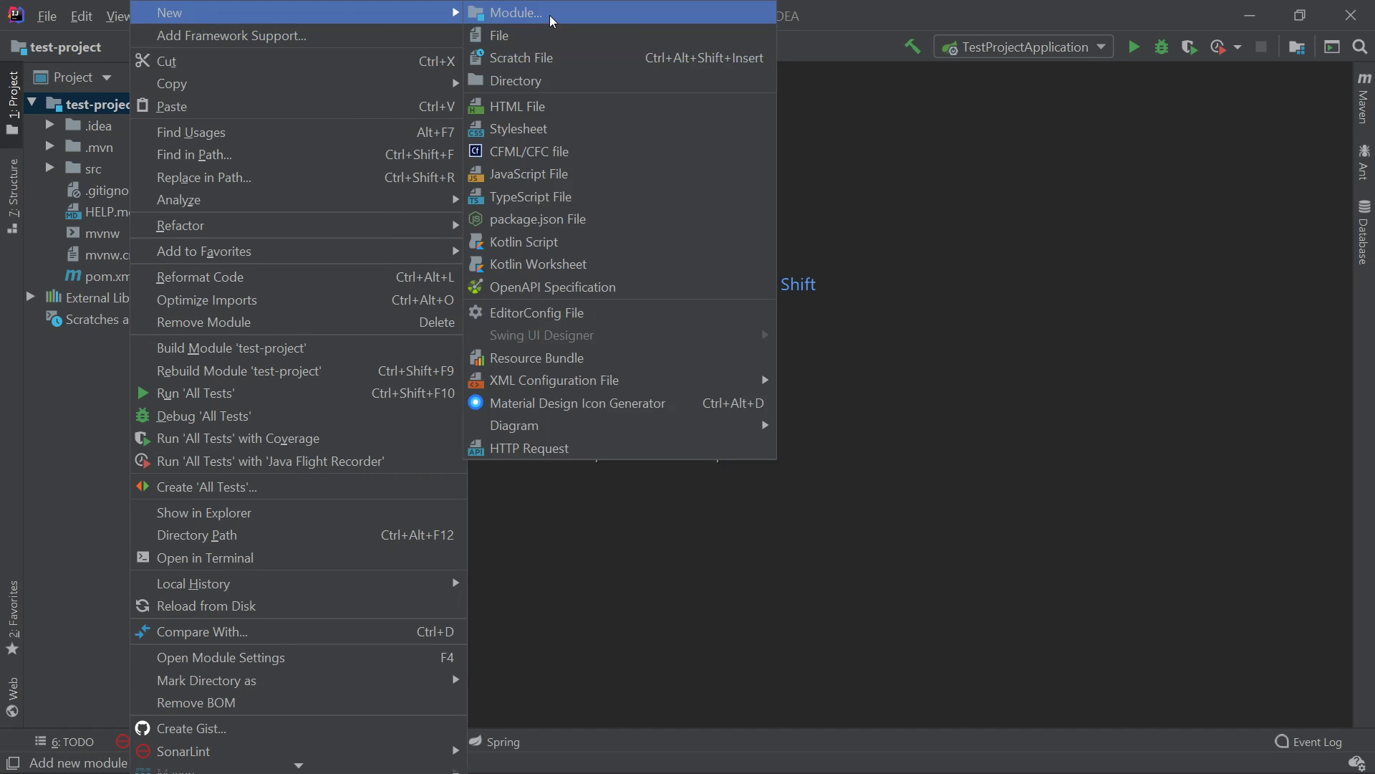
Step: Create a plain Maven module named test-project-service
{"action": "left_click", "coordinate": [519, 12]}
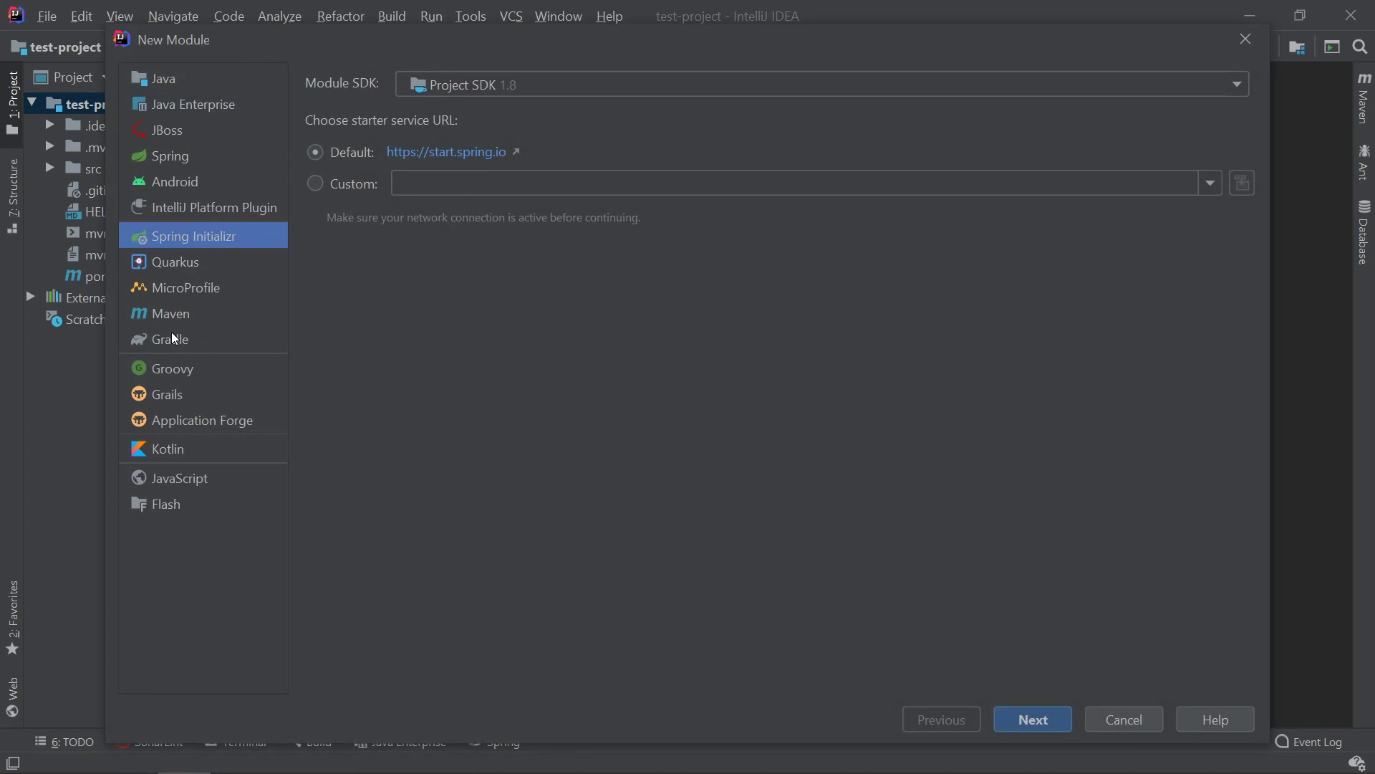
{"action": "left_click", "coordinate": [1032, 719]}
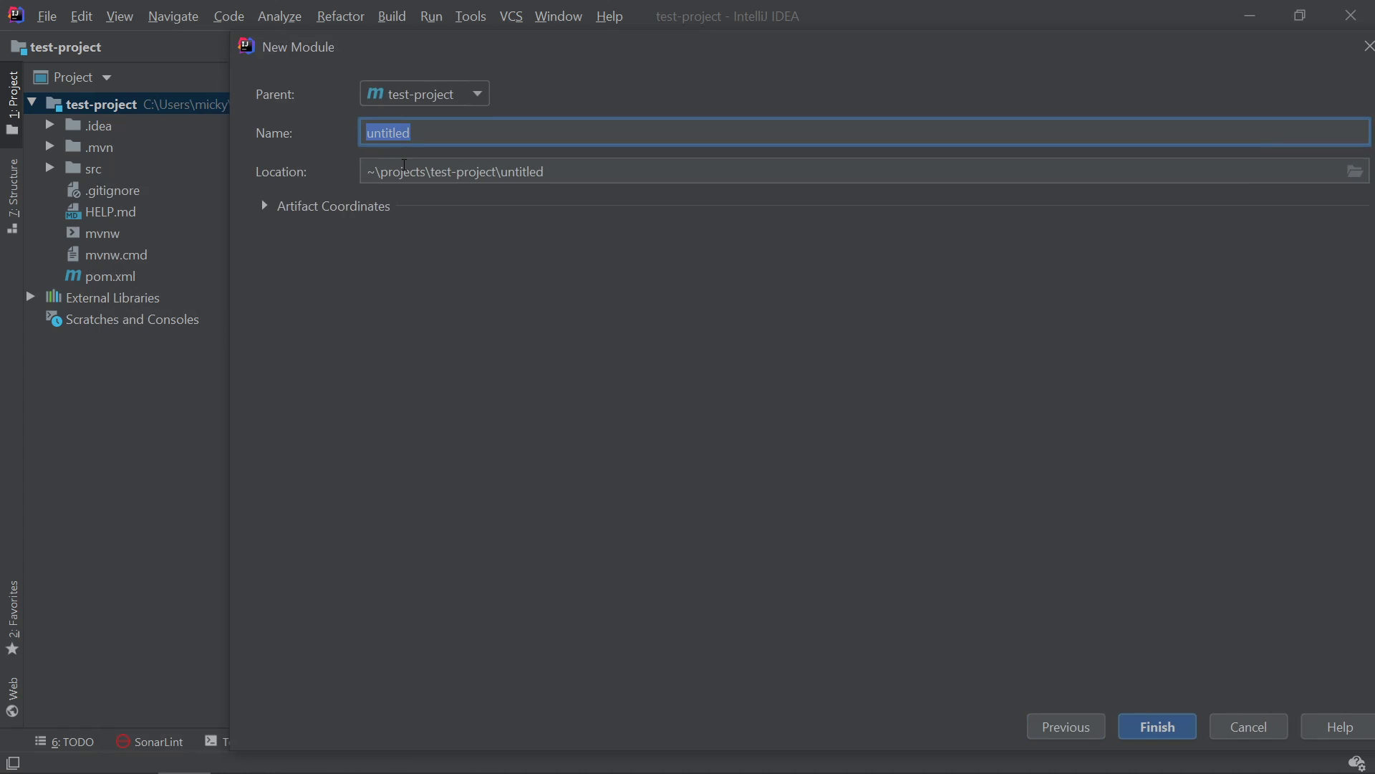
{"action": "type", "text": "test-project-service"}
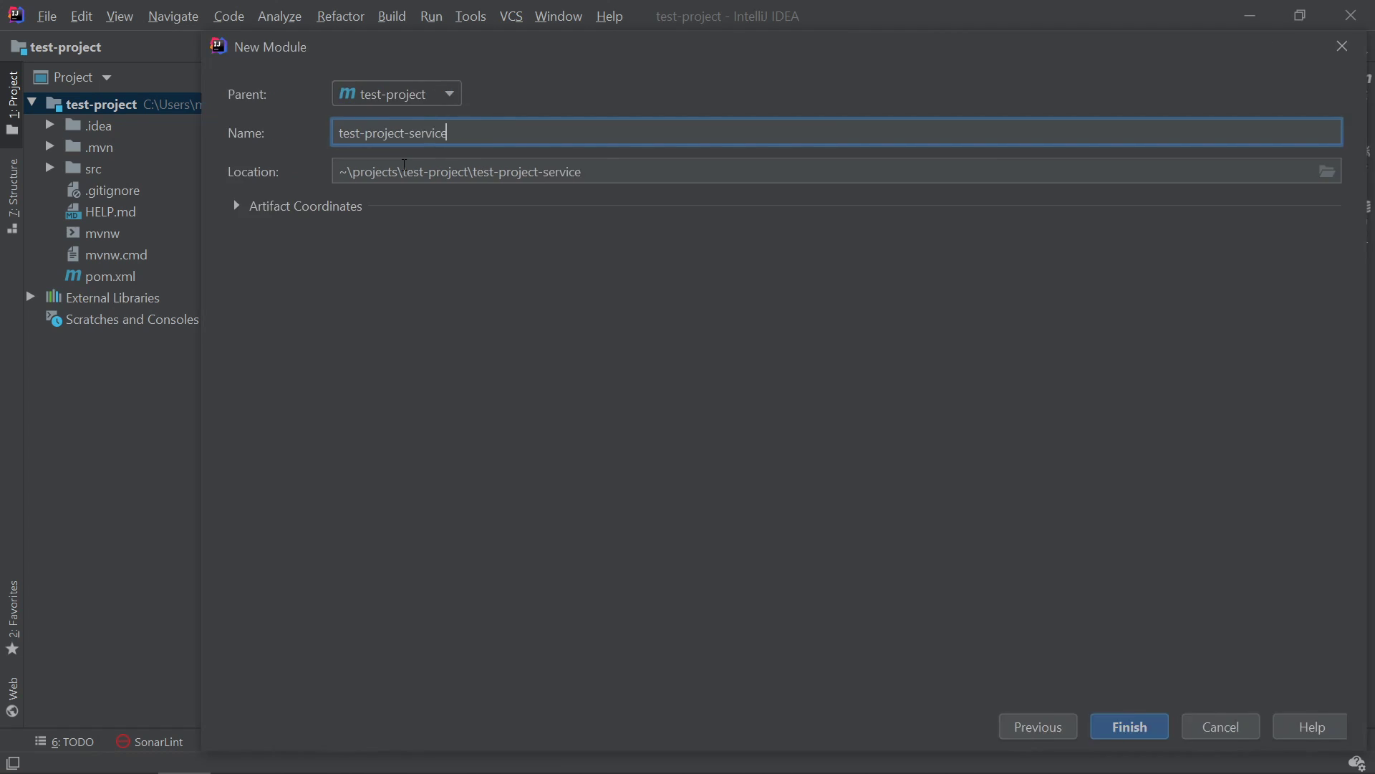
{"action": "left_click", "coordinate": [1129, 726]}
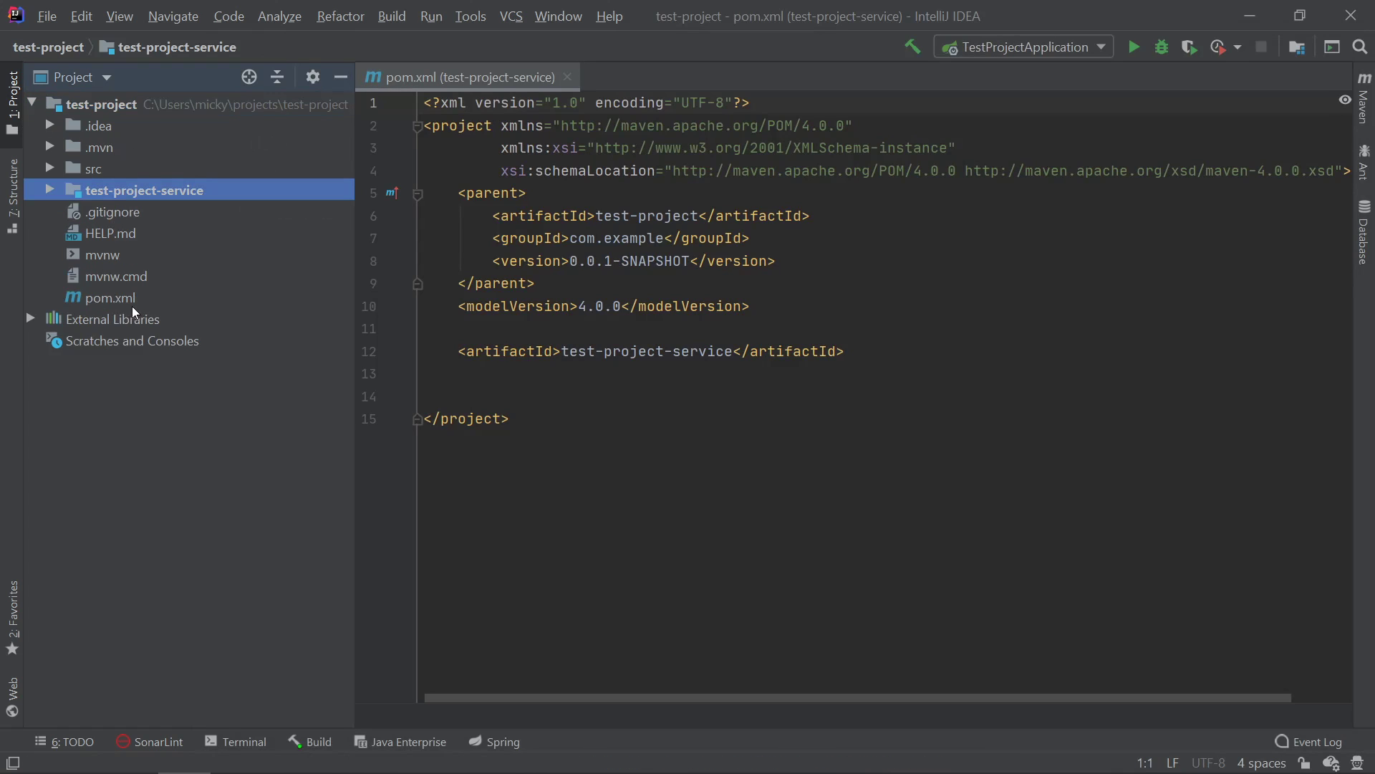
Step: Open the parent pom.xml and move the original src folder into test-project-service
{"action": "double_click", "coordinate": [109, 297]}
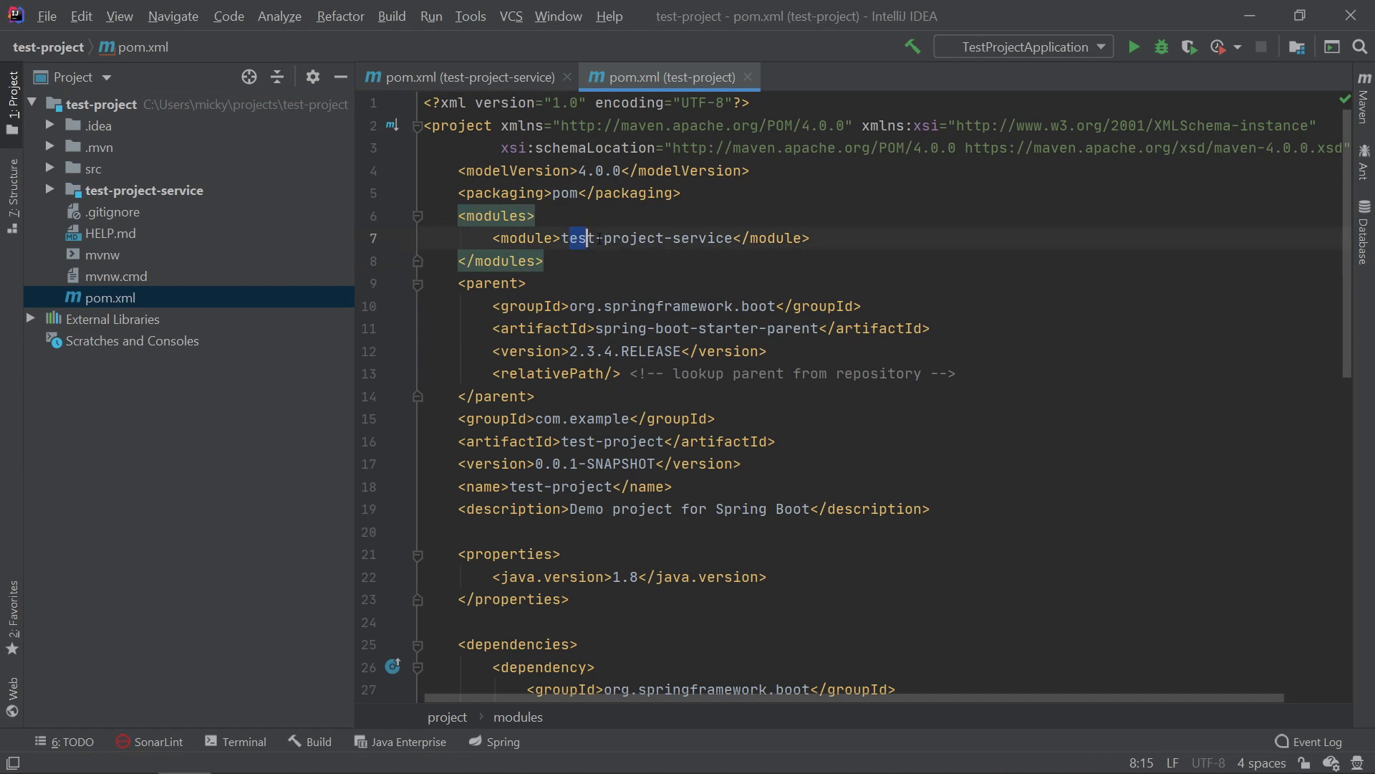
{"action": "left_click", "coordinate": [148, 190]}
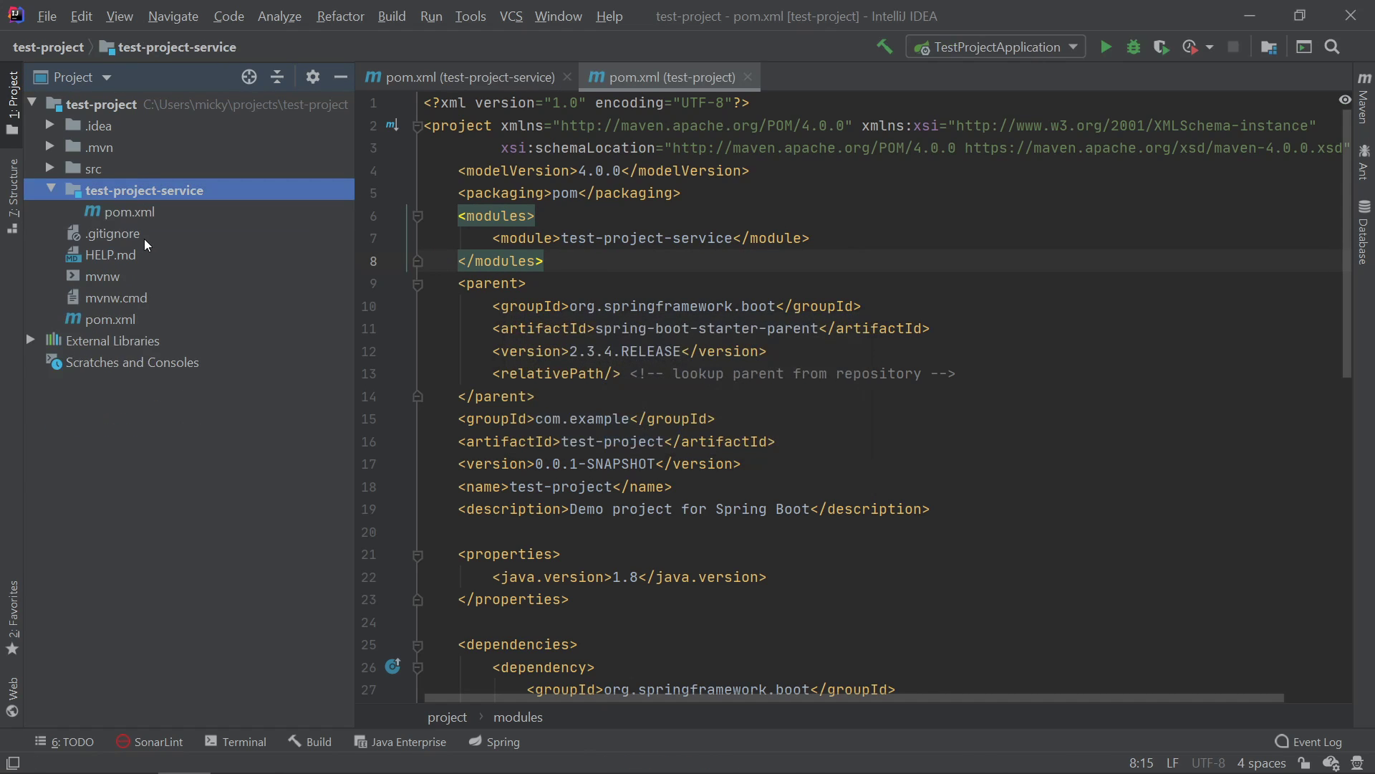
{"action": "left_click", "coordinate": [93, 168]}
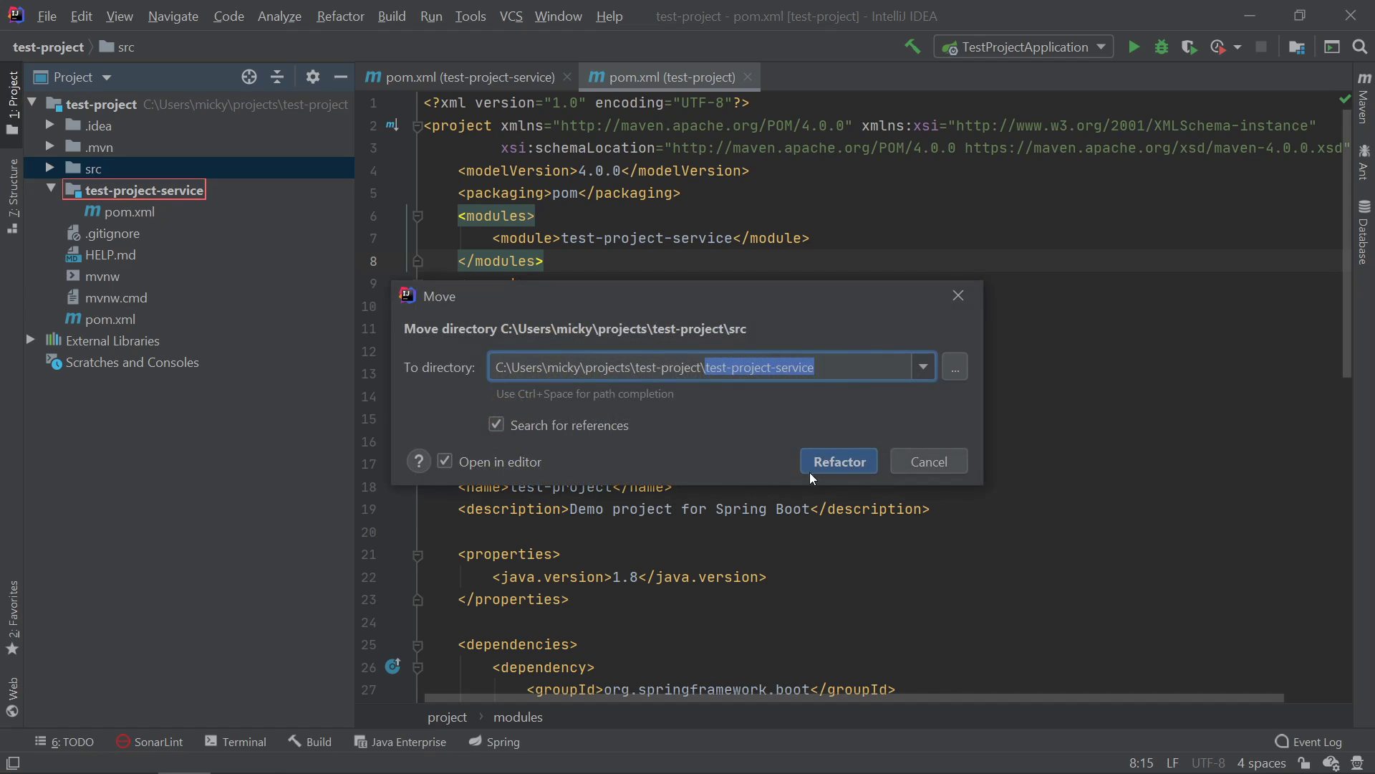
{"action": "left_click", "coordinate": [837, 461]}
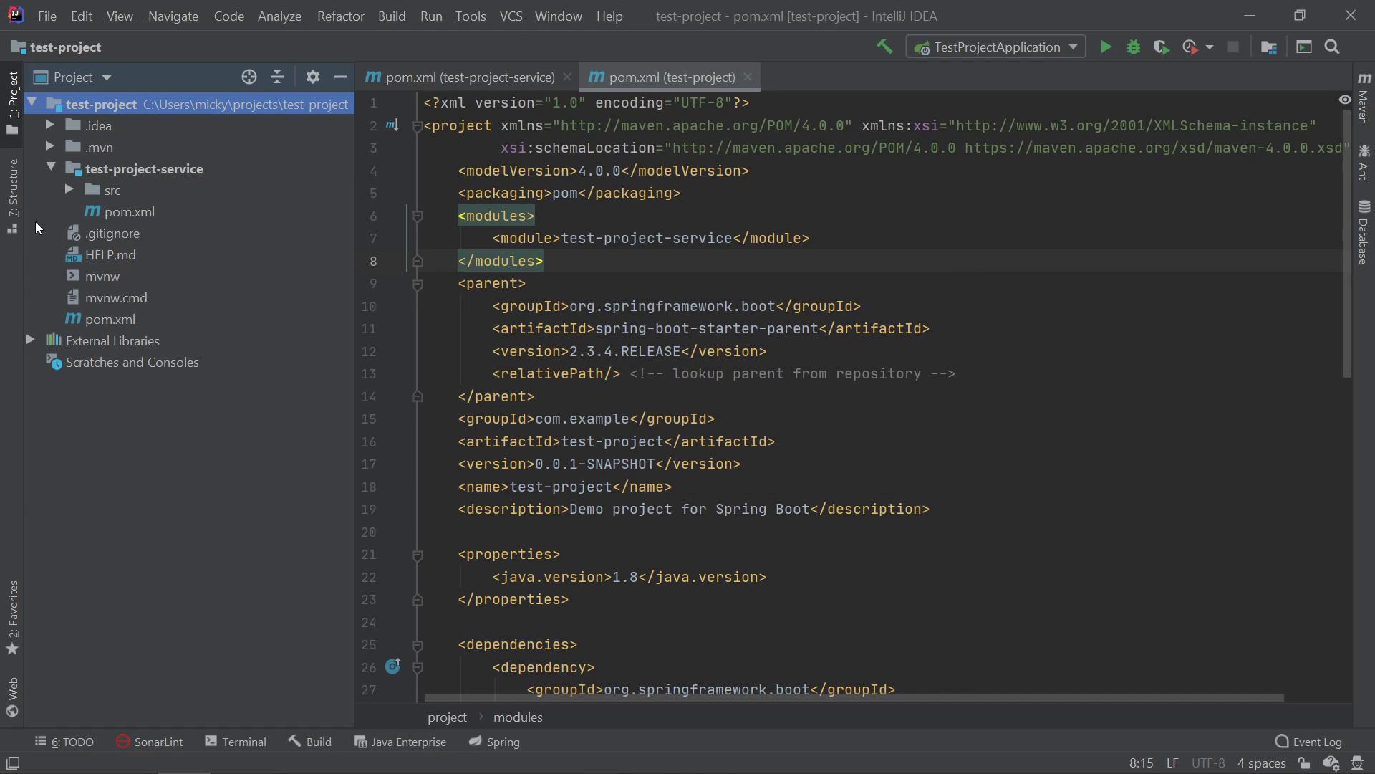
Step: Copy the parent pom's dependencies and build sections into the service module's pom.xml
{"action": "left_click", "coordinate": [145, 168]}
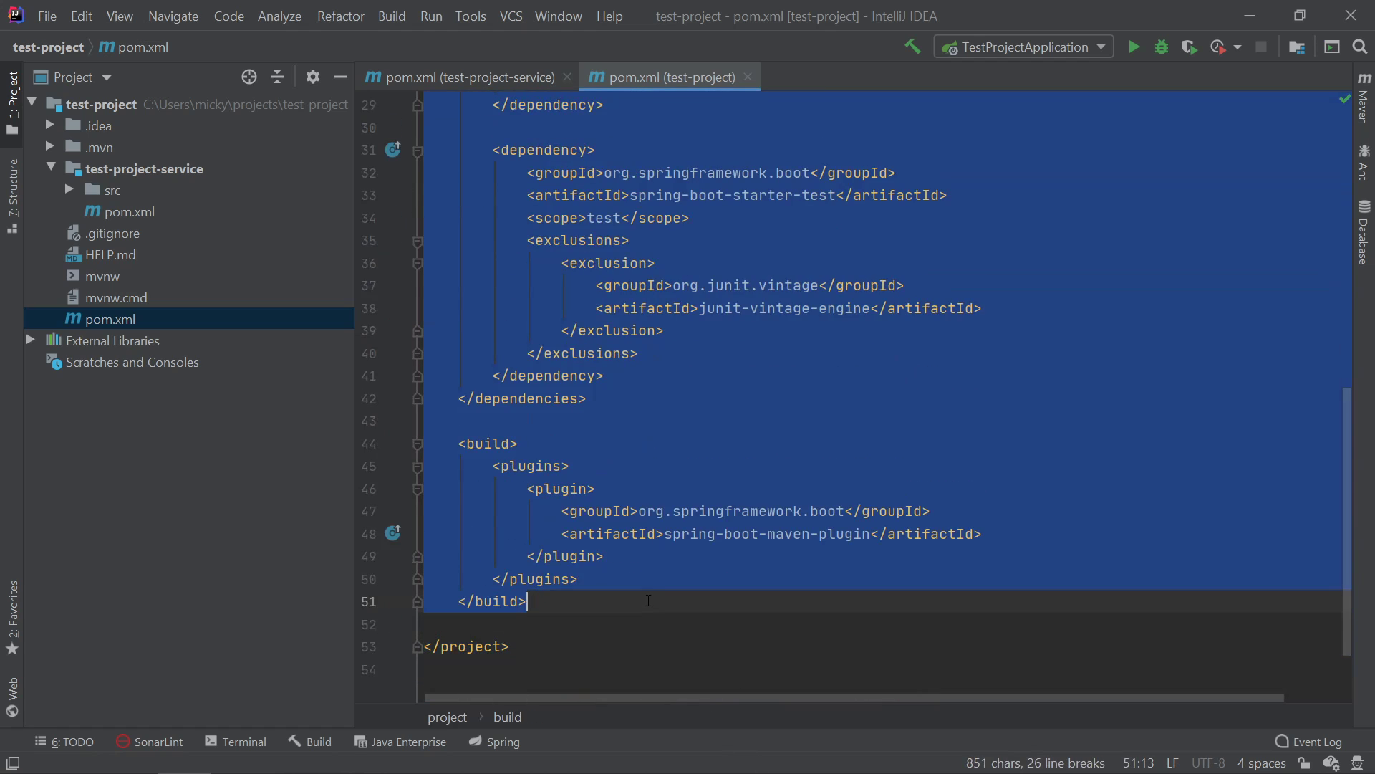
{"action": "key", "text": "ctrl+z"}
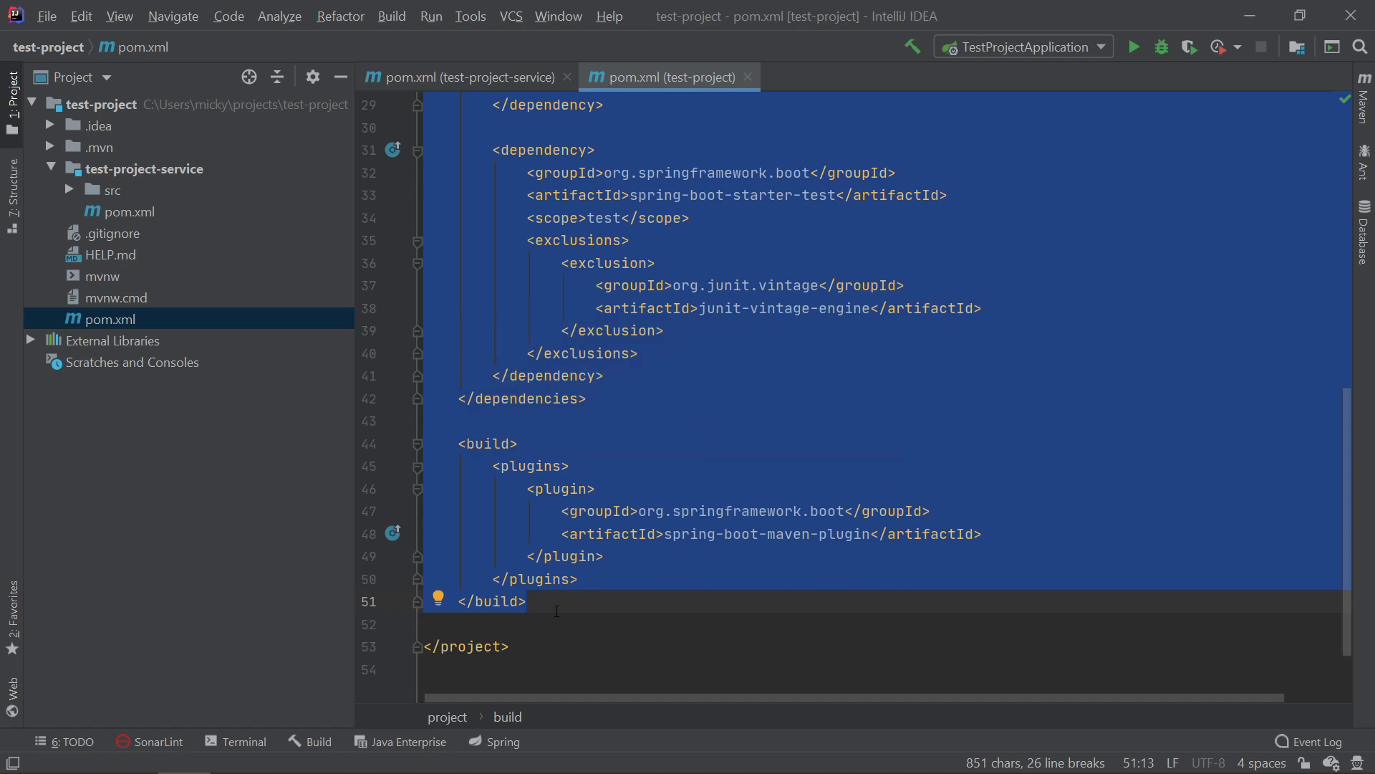
{"action": "left_click", "coordinate": [128, 212]}
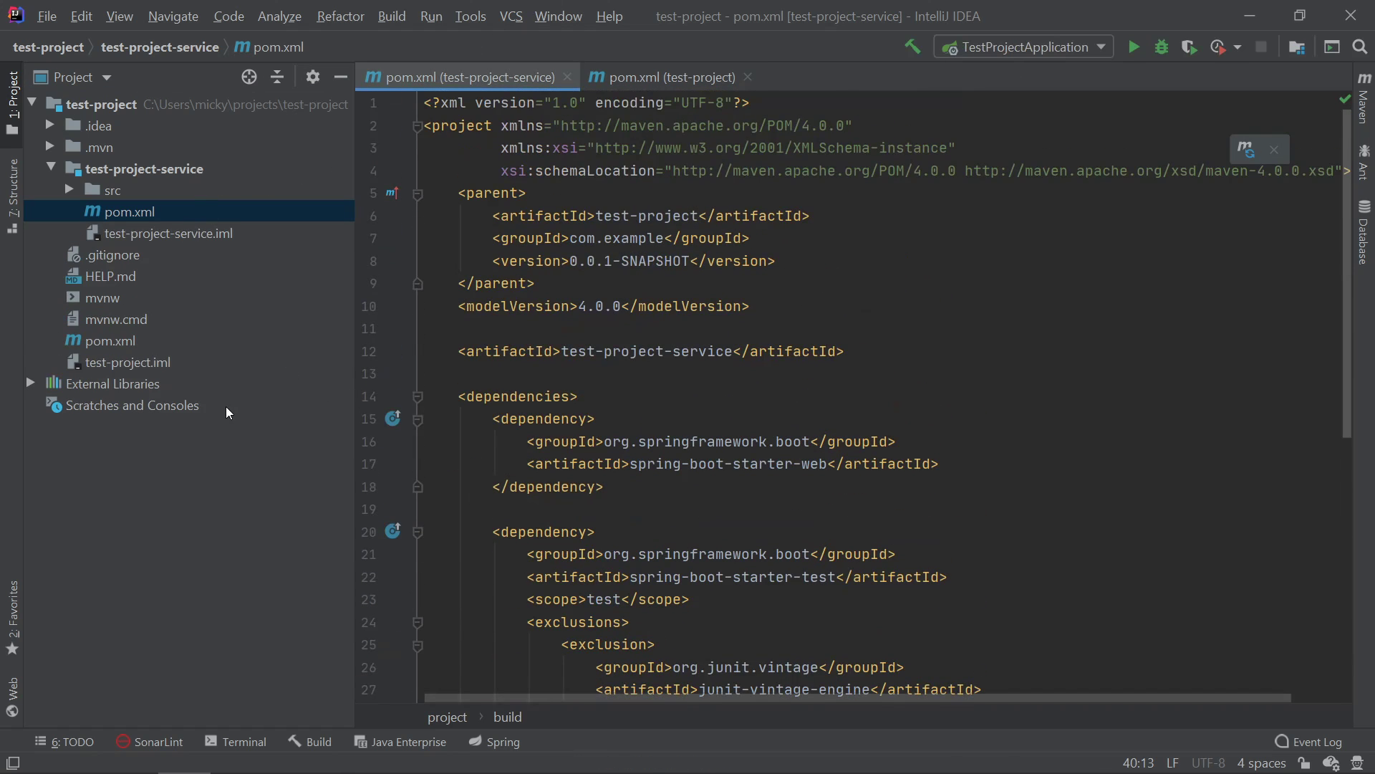
Step: Open a terminal in the project folder and close both pom.xml tabs
{"action": "left_click", "coordinate": [243, 742]}
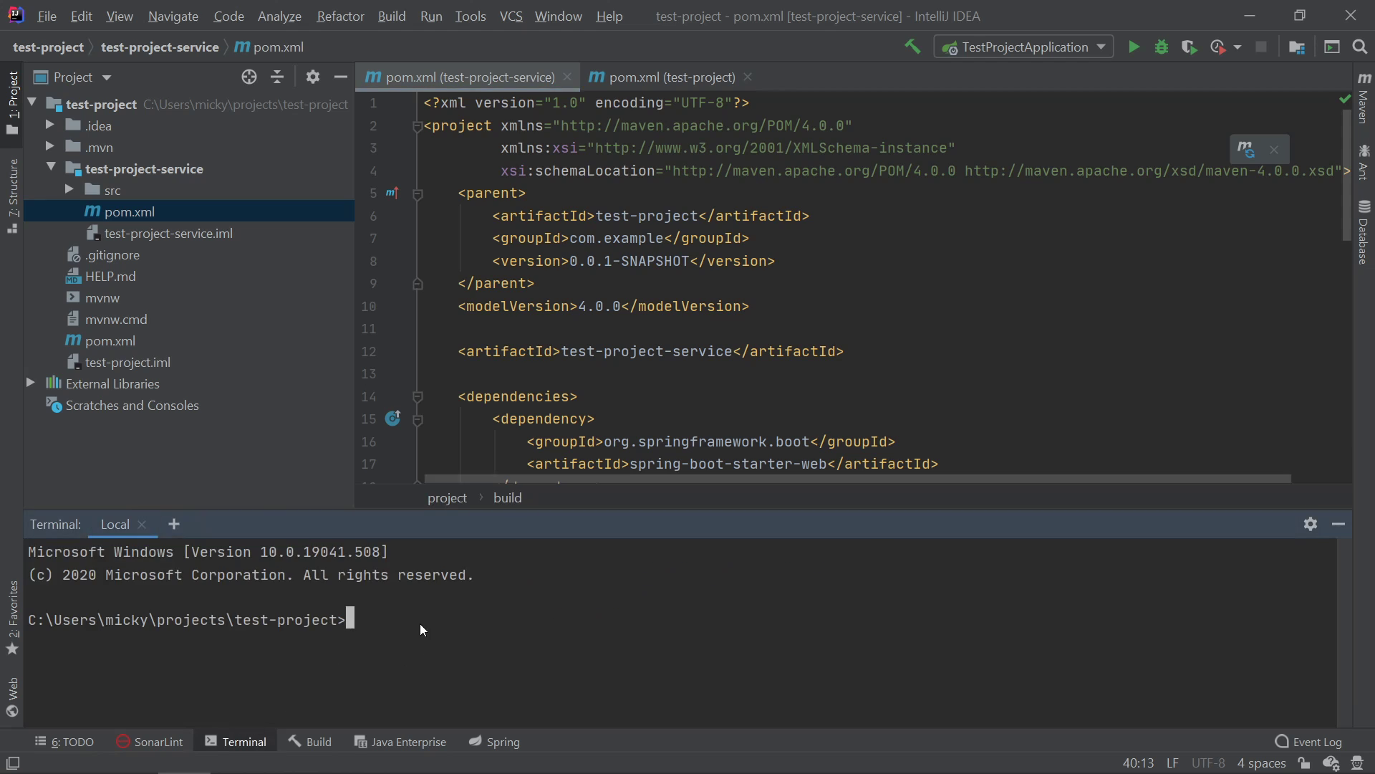
{"action": "left_click", "coordinate": [123, 340]}
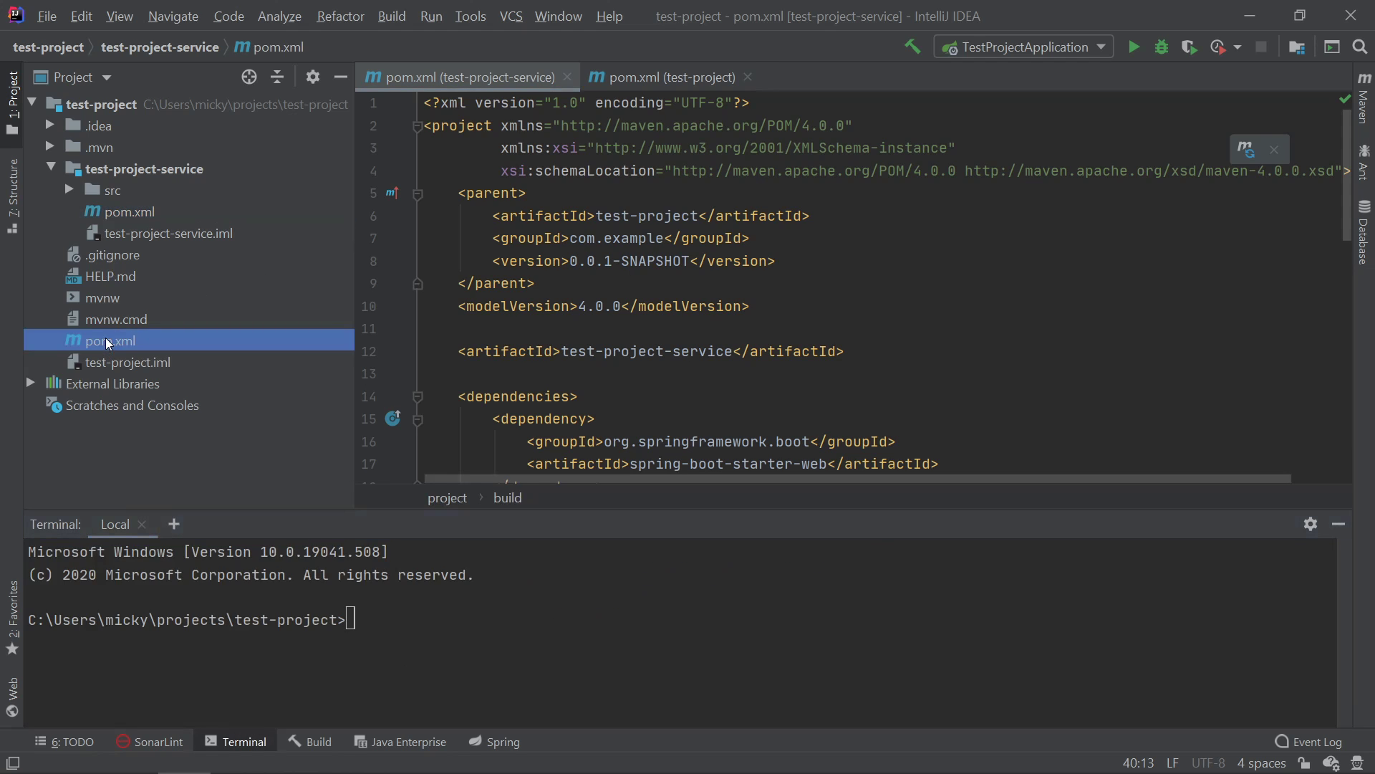
{"action": "left_click", "coordinate": [668, 78]}
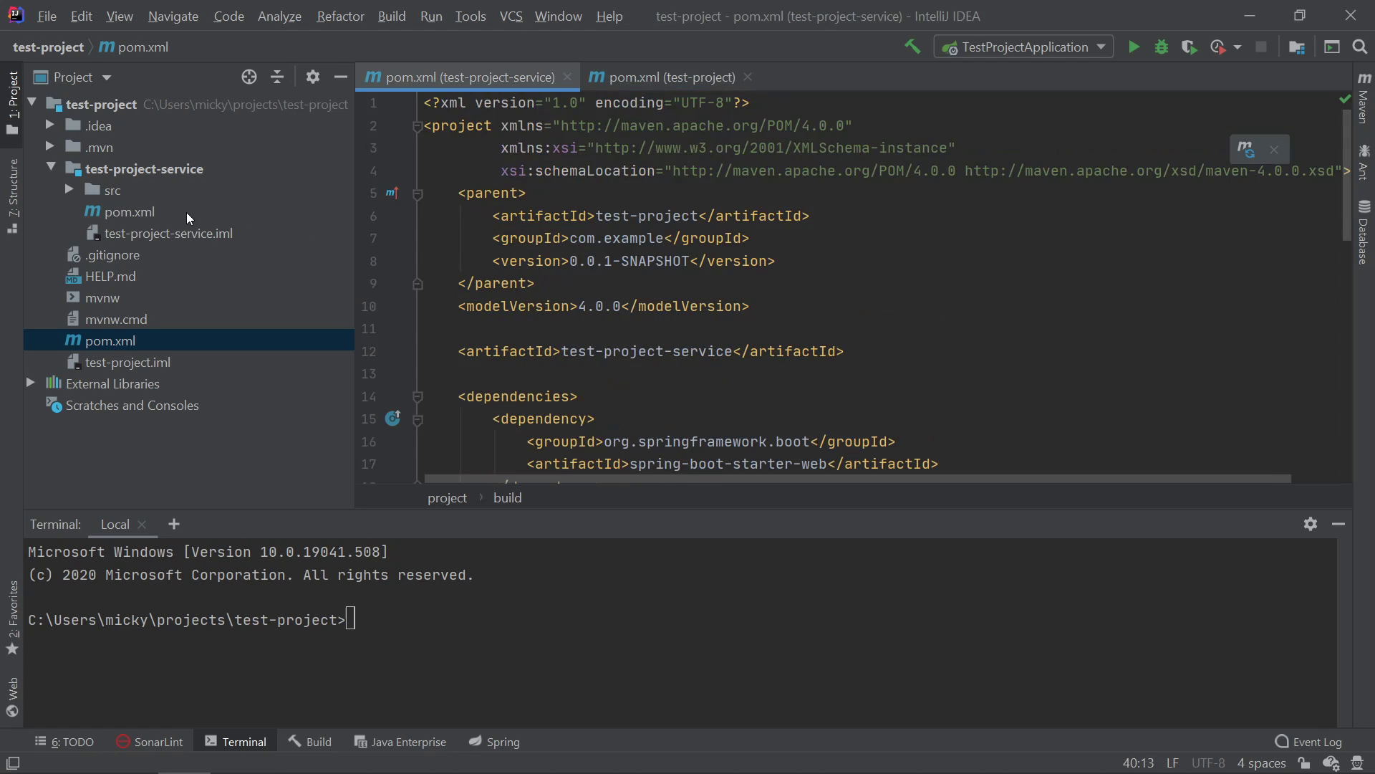
{"action": "left_click", "coordinate": [672, 78]}
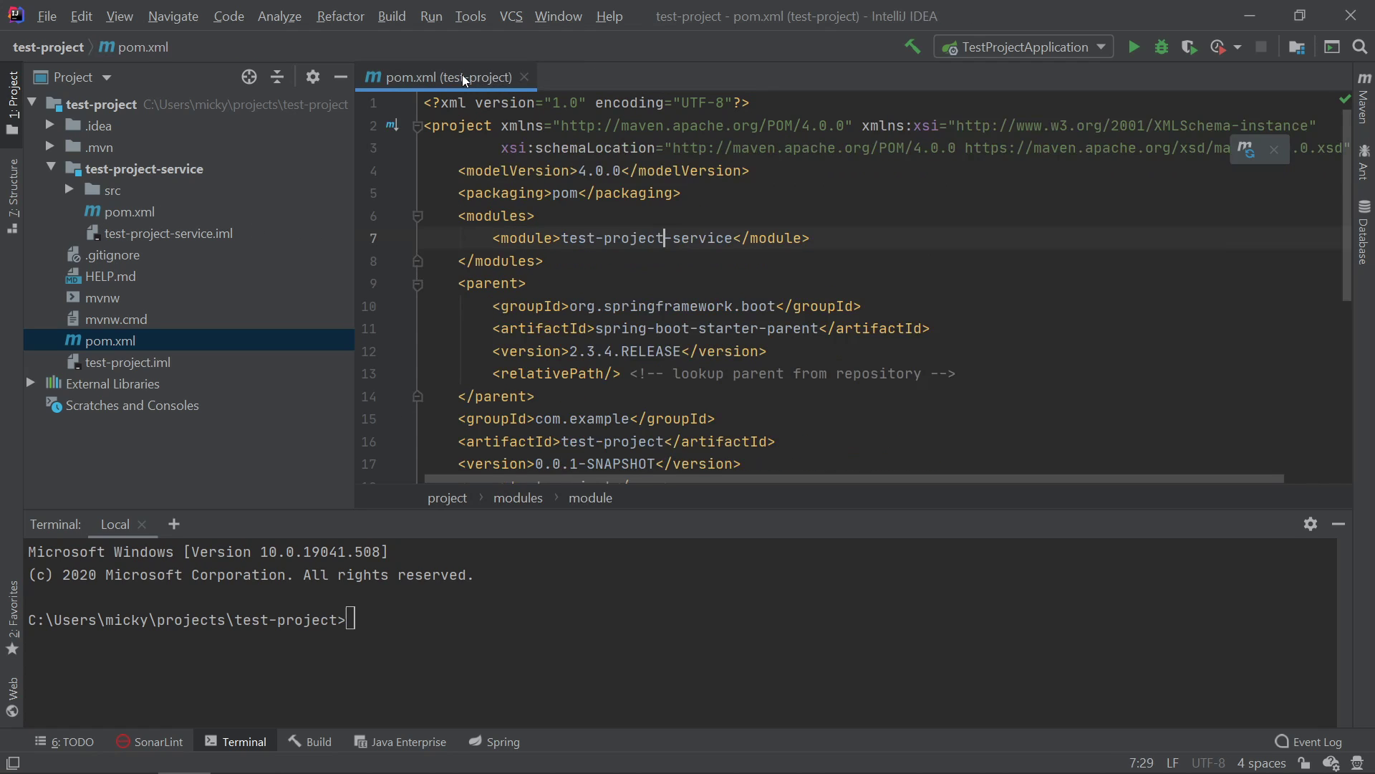
{"action": "left_click", "coordinate": [524, 77]}
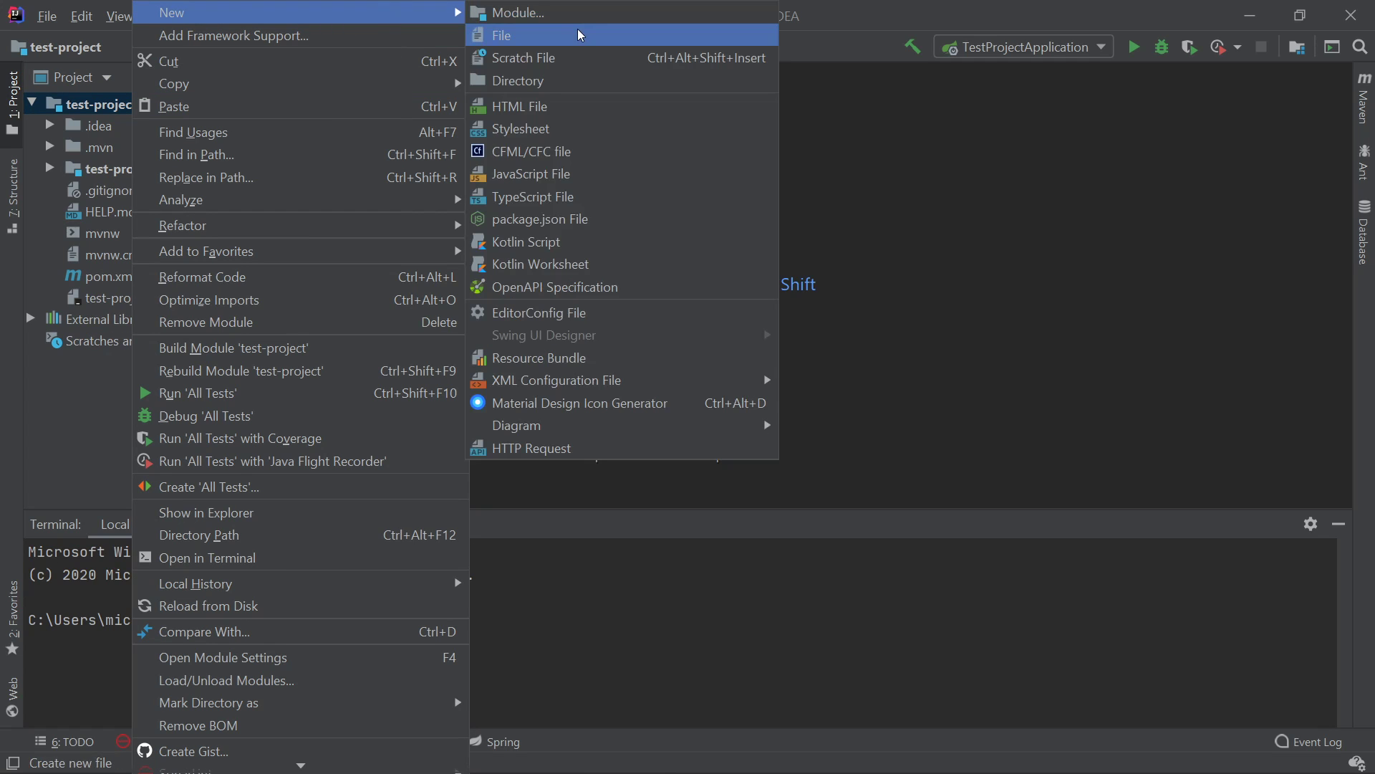
Step: Create a second plain Maven module named test-project-api
{"action": "left_click", "coordinate": [519, 12]}
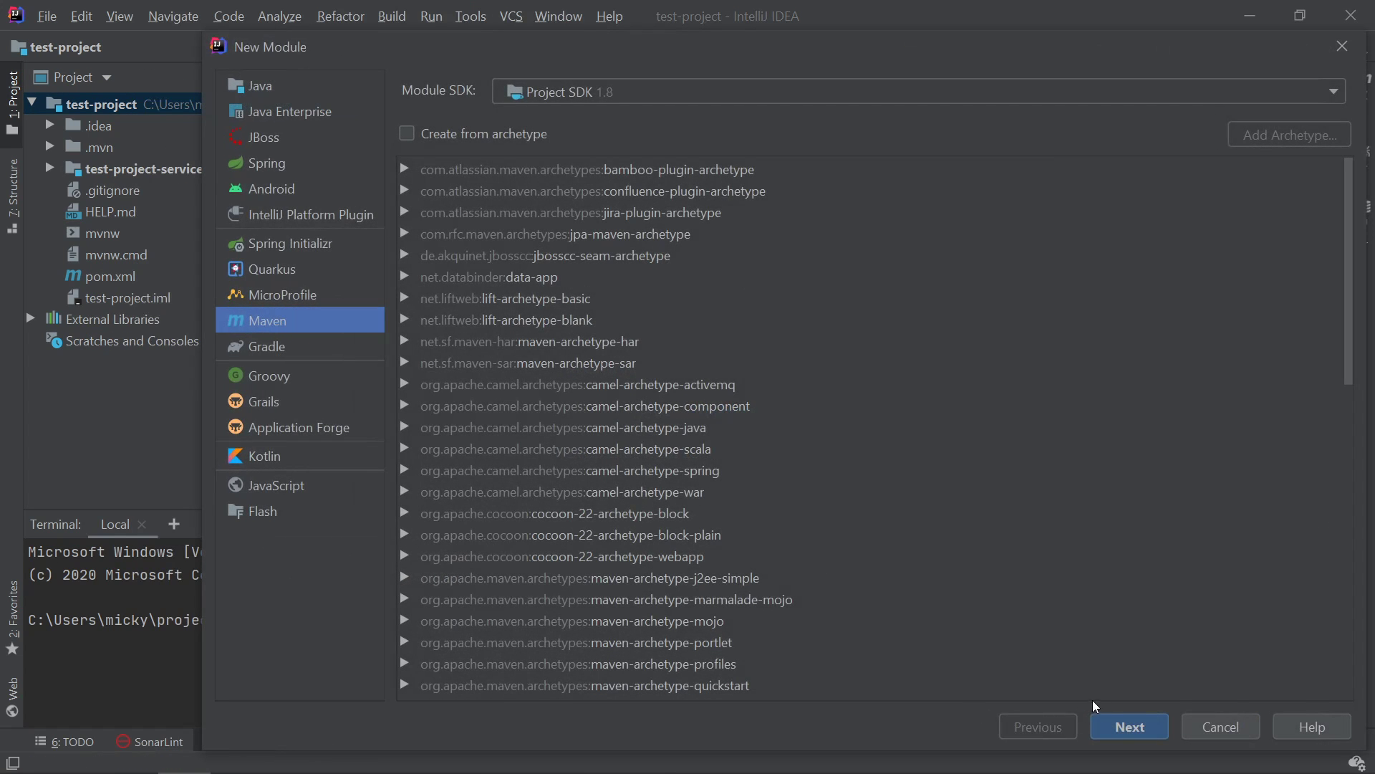
{"action": "left_click", "coordinate": [1128, 726]}
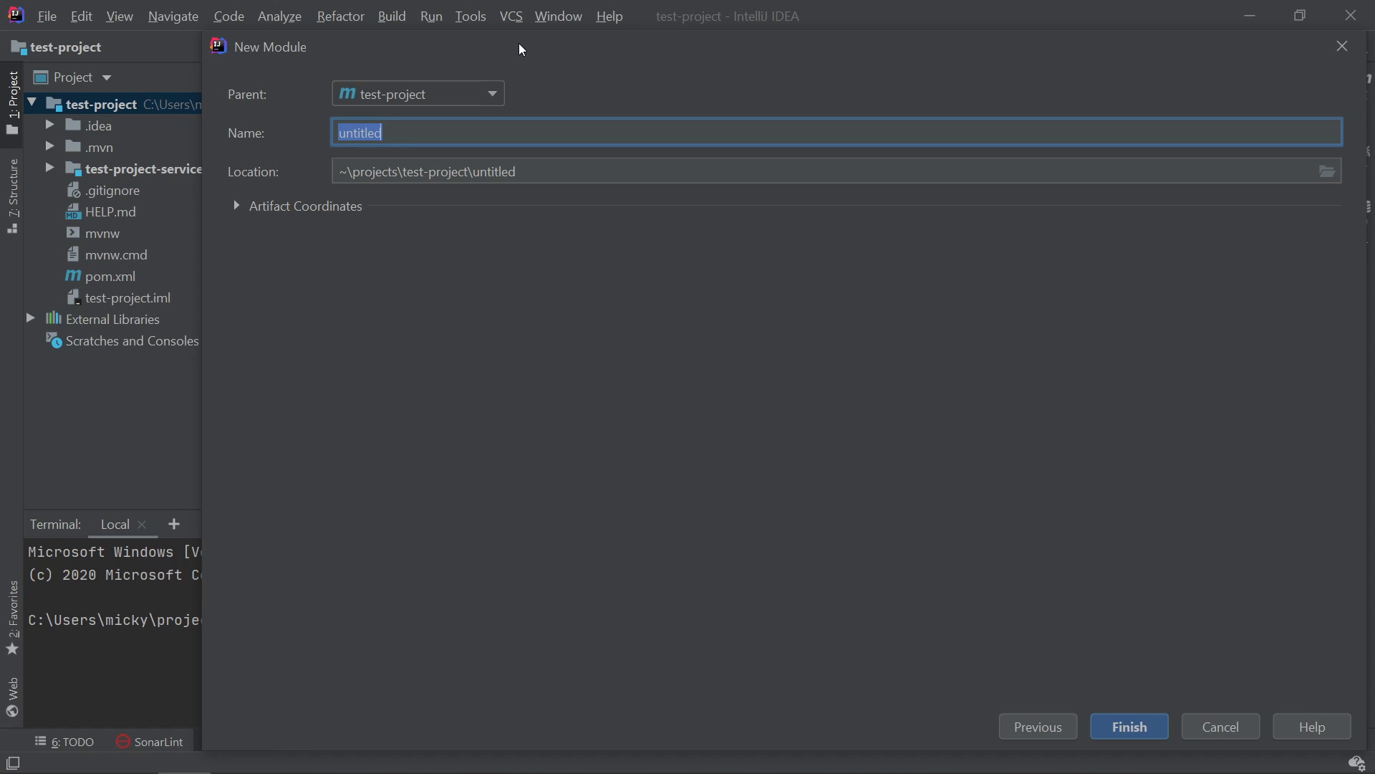
{"action": "type", "text": "test-project-api"}
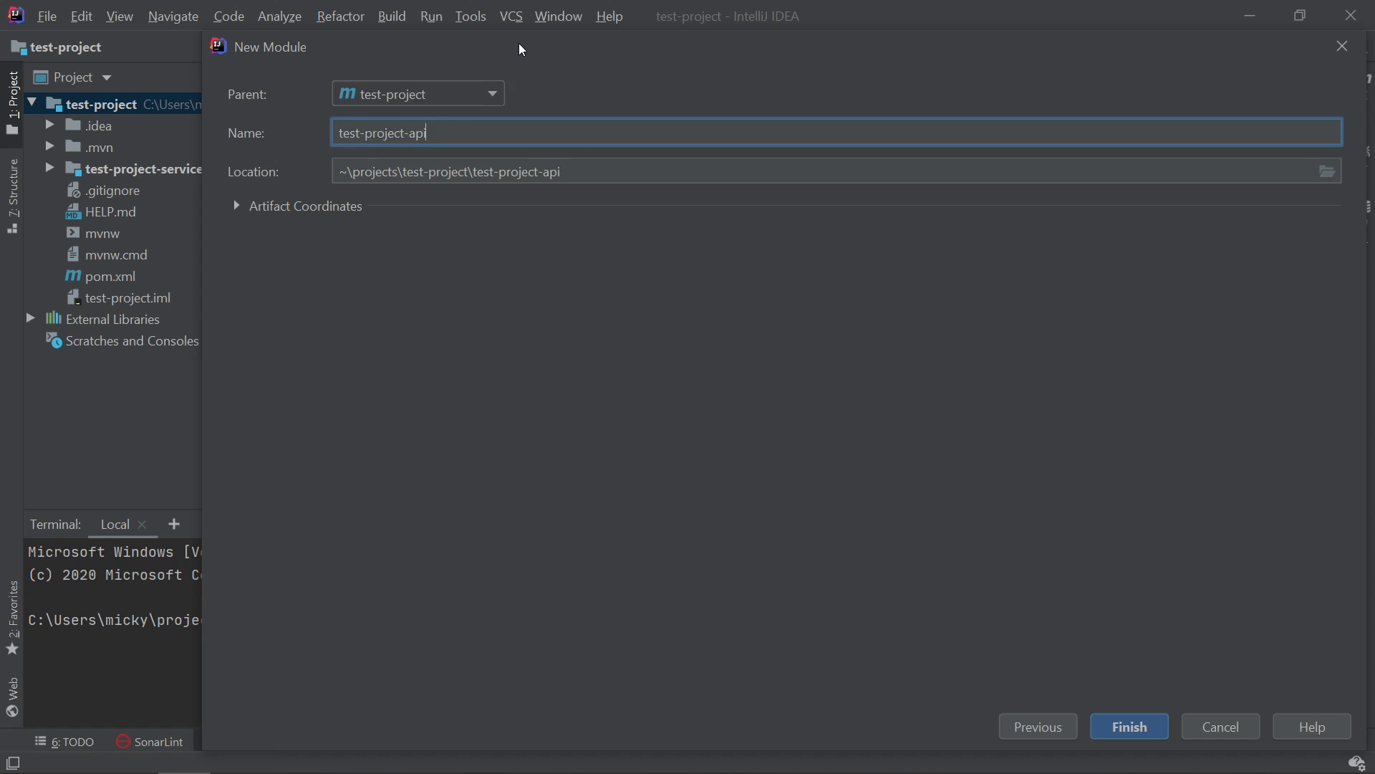
{"action": "triple_click", "coordinate": [380, 132]}
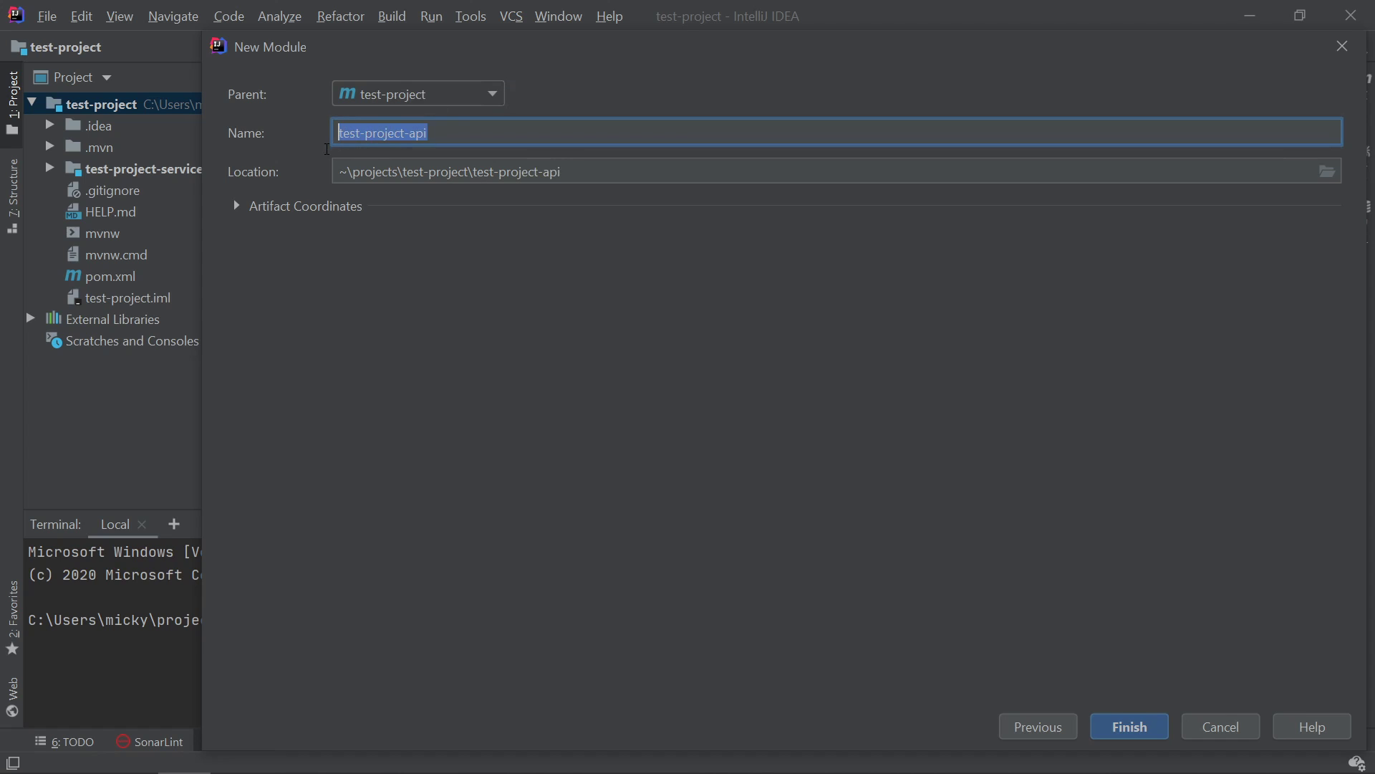
{"action": "mouse_move", "coordinate": [177, 180]}
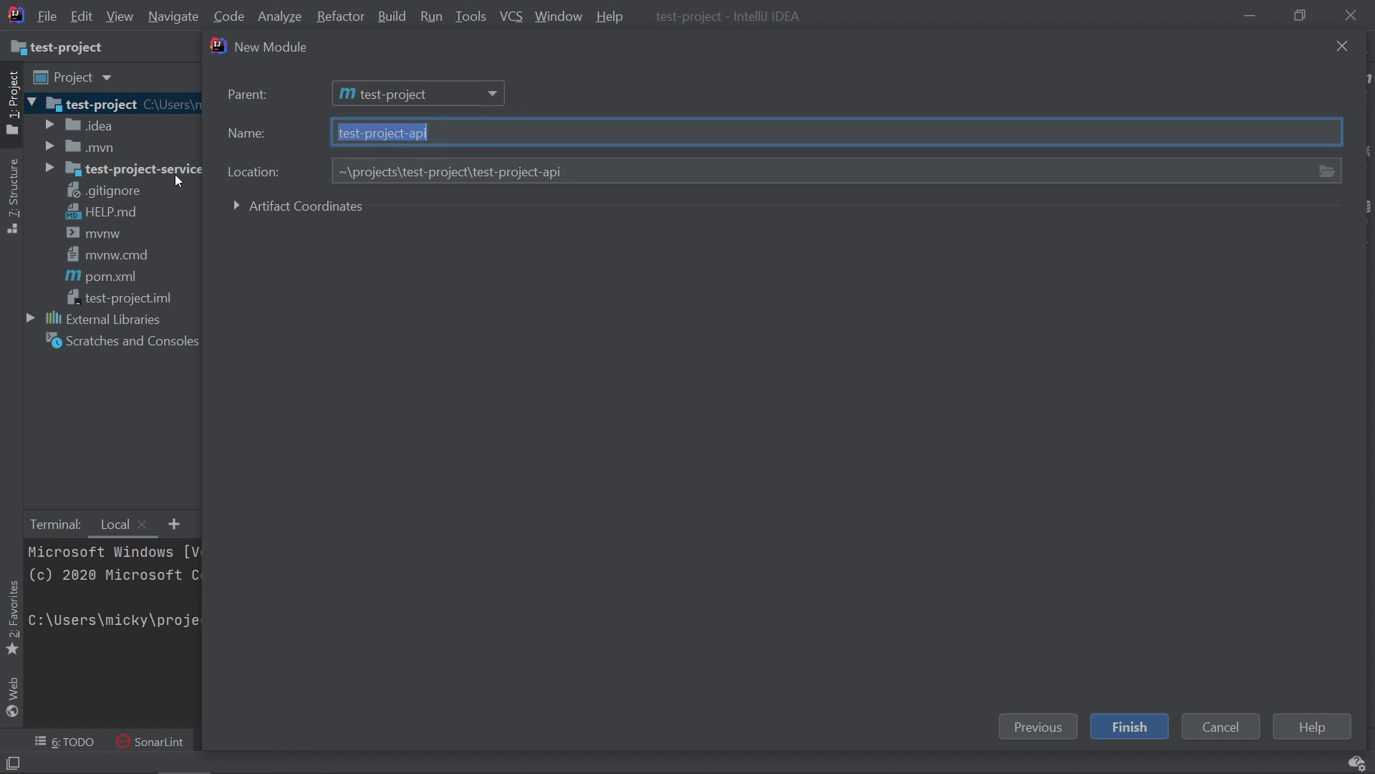
{"action": "left_click", "coordinate": [1218, 726]}
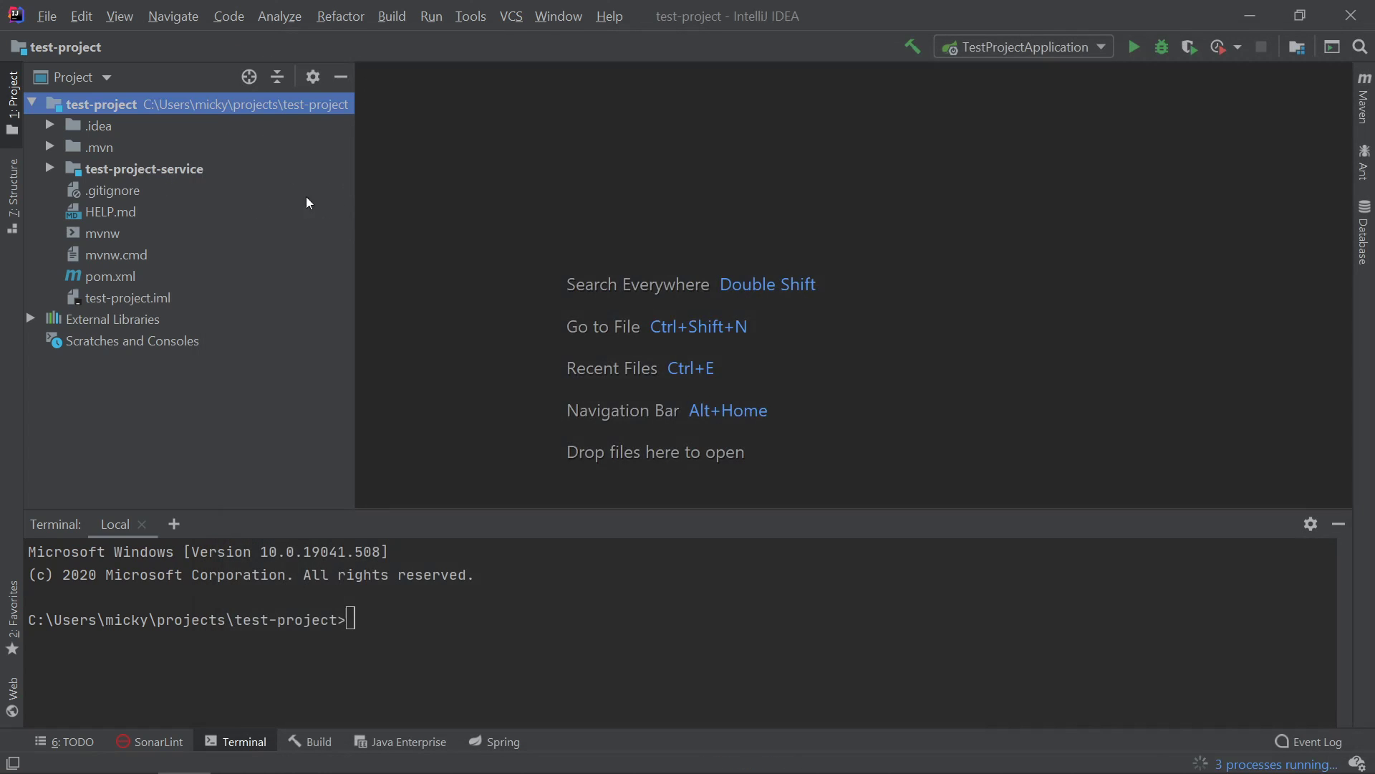
Step: Review the parent pom's modules block and expand test-project-api's src folder
{"action": "double_click", "coordinate": [145, 168]}
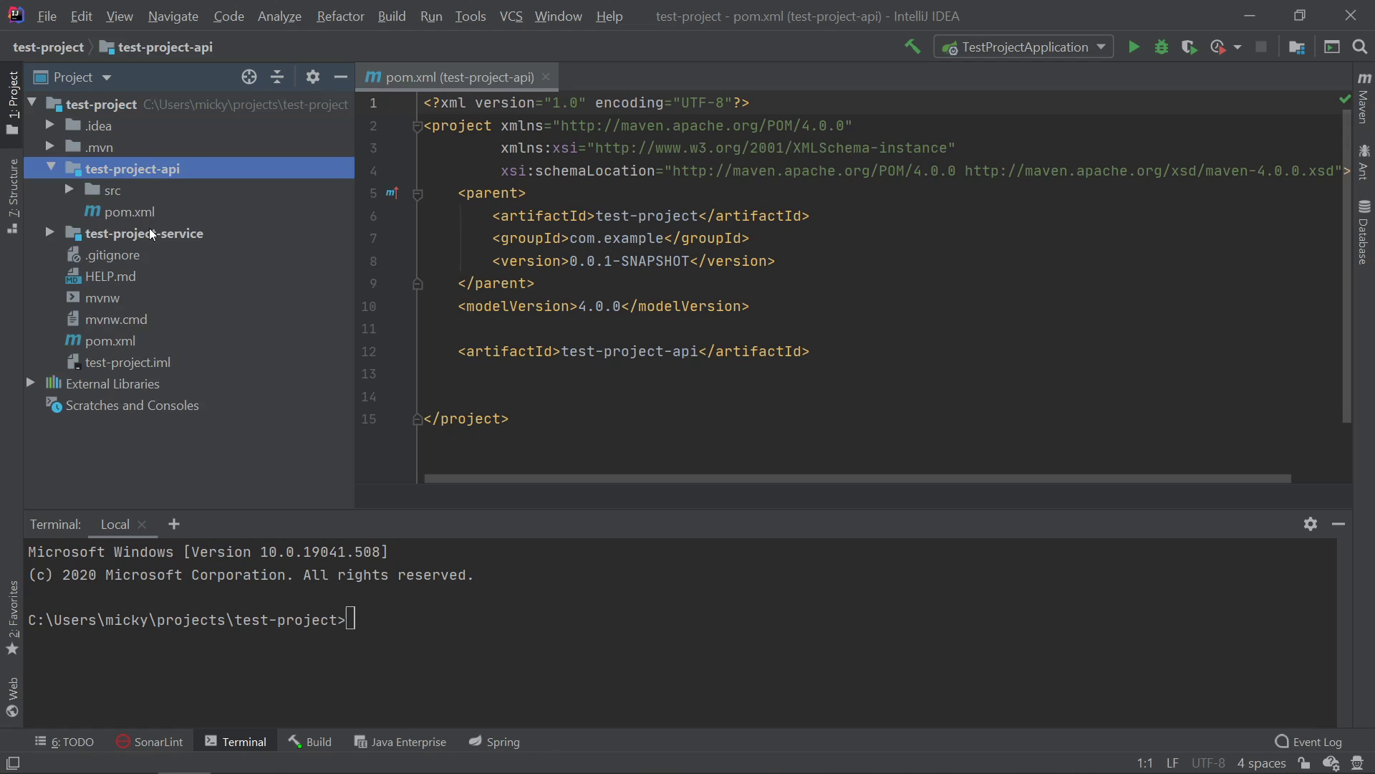
{"action": "left_click", "coordinate": [145, 232]}
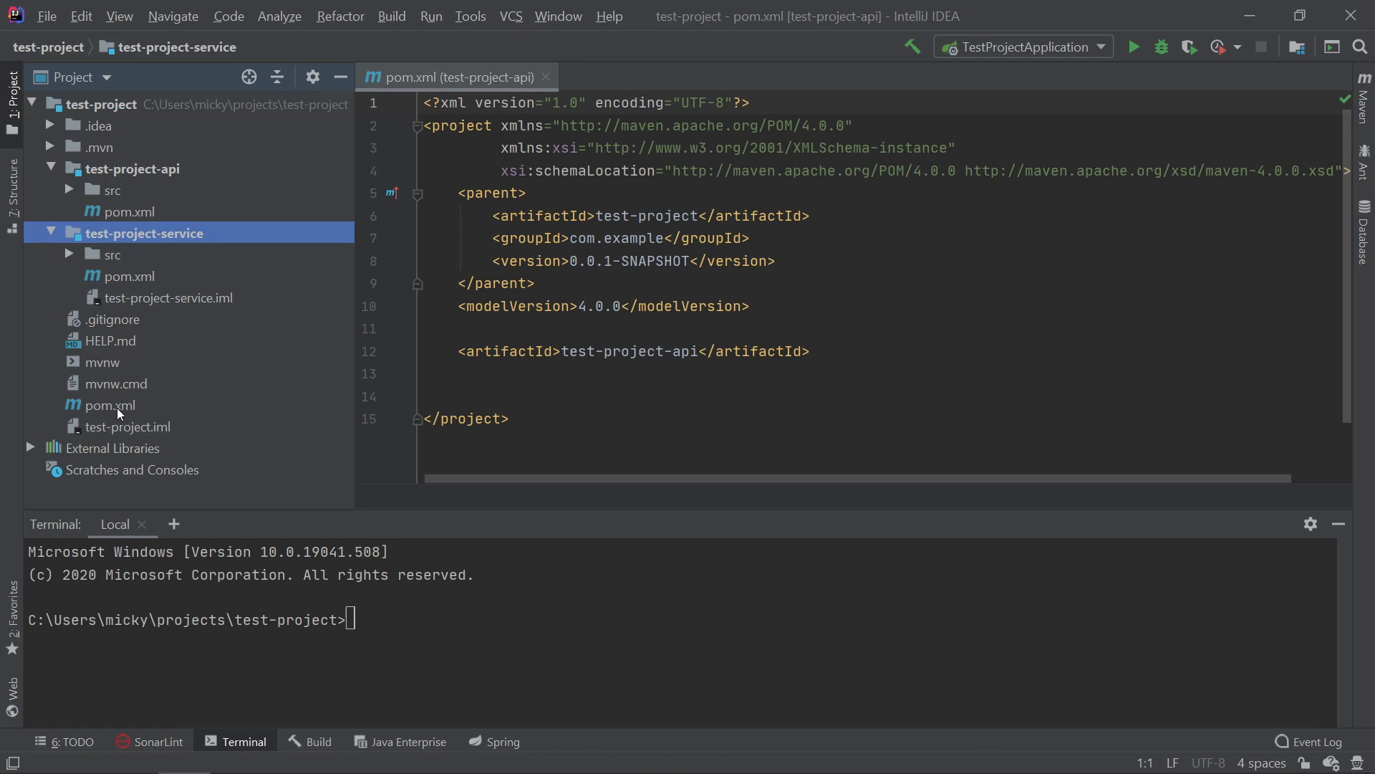
{"action": "double_click", "coordinate": [109, 404]}
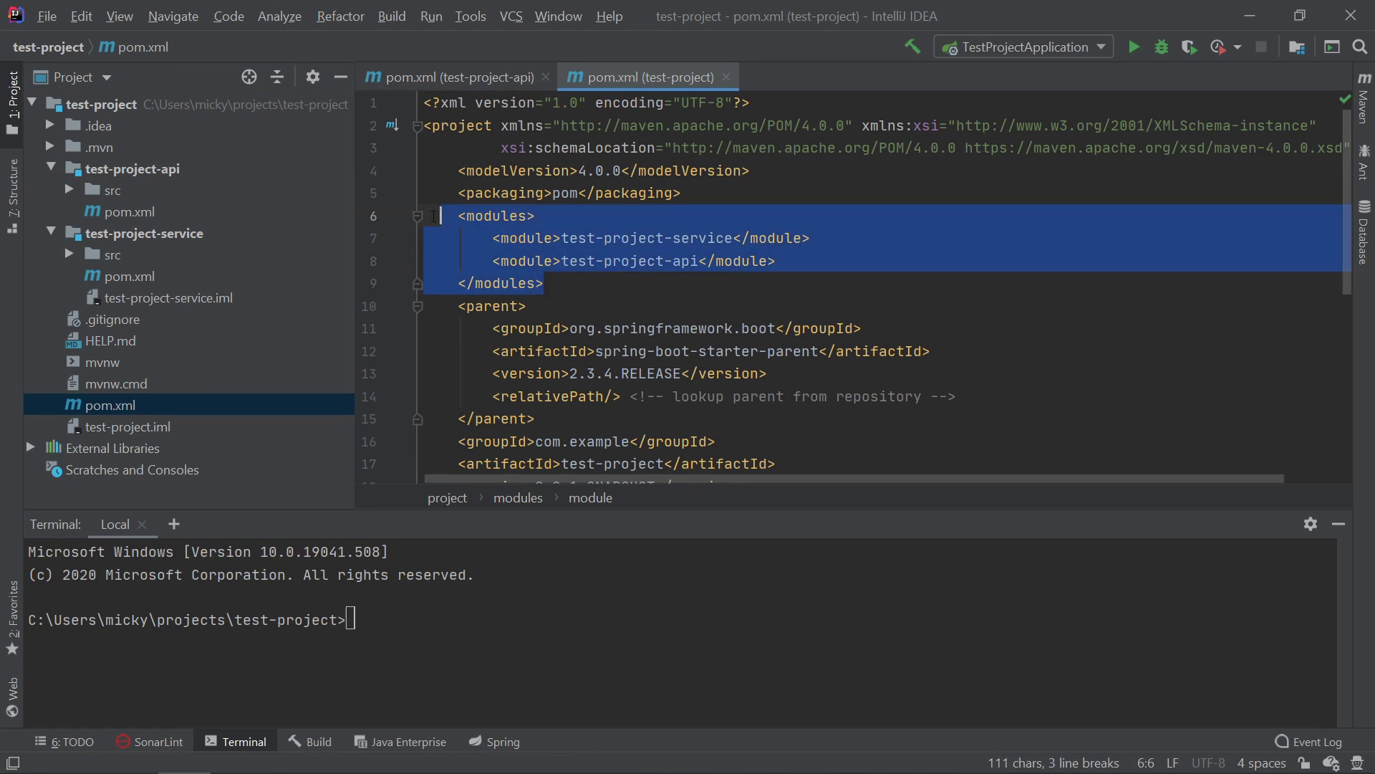
{"action": "left_click", "coordinate": [113, 189]}
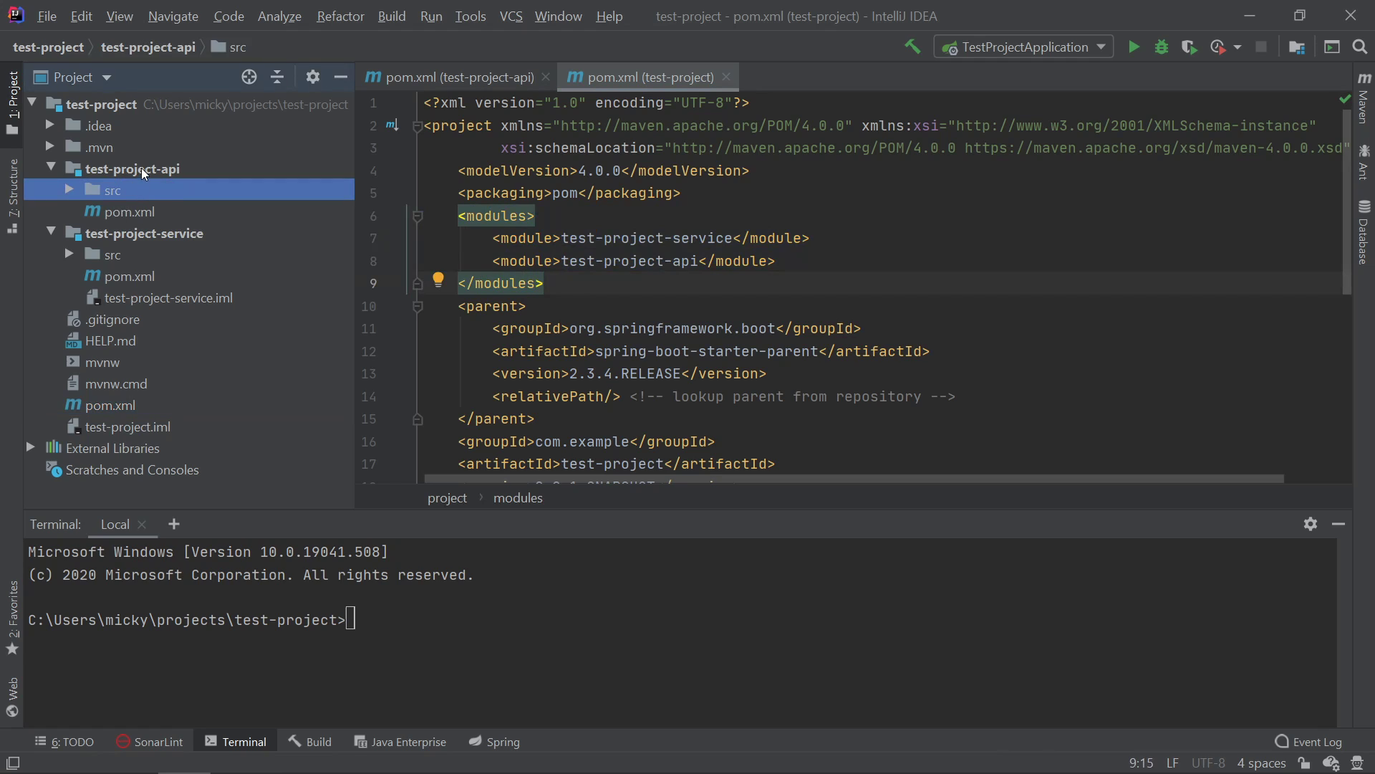
{"action": "left_click", "coordinate": [133, 169]}
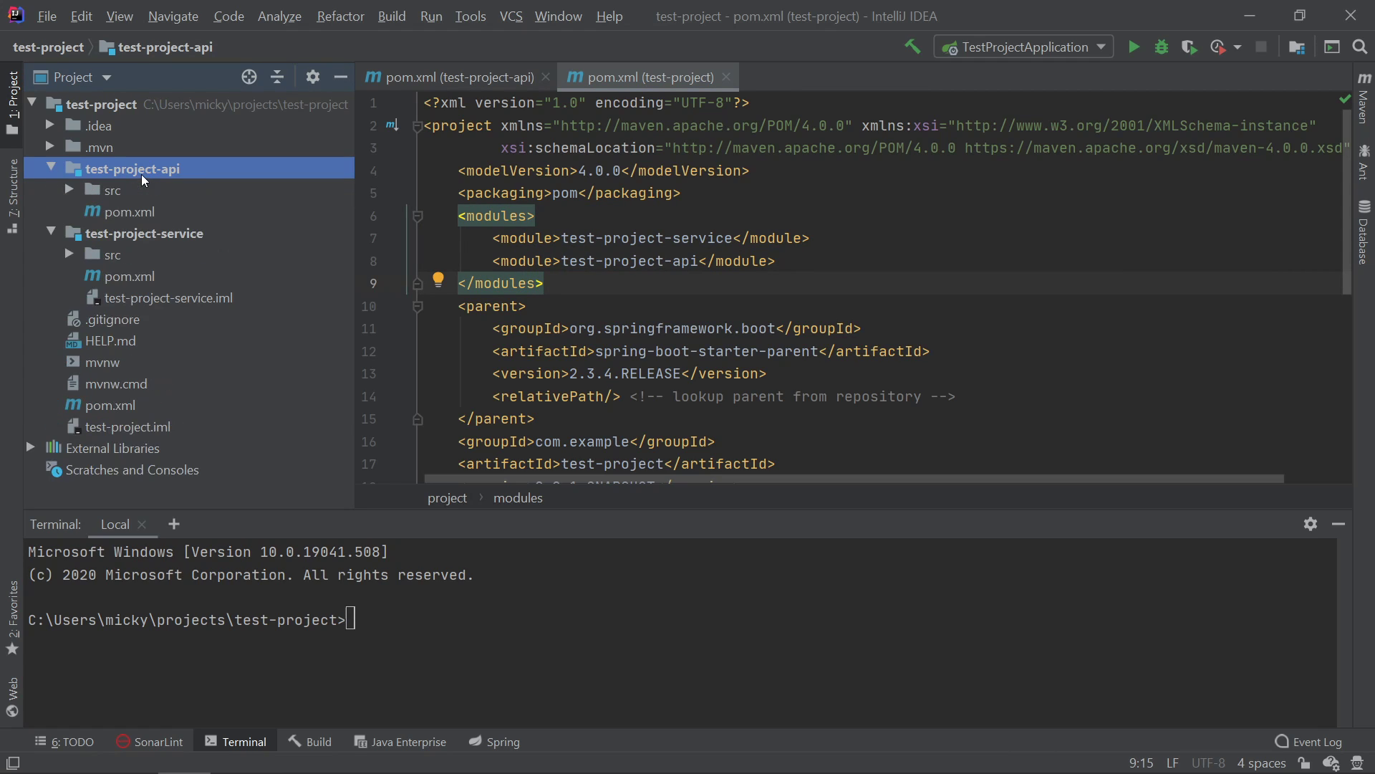
{"action": "left_click", "coordinate": [112, 190]}
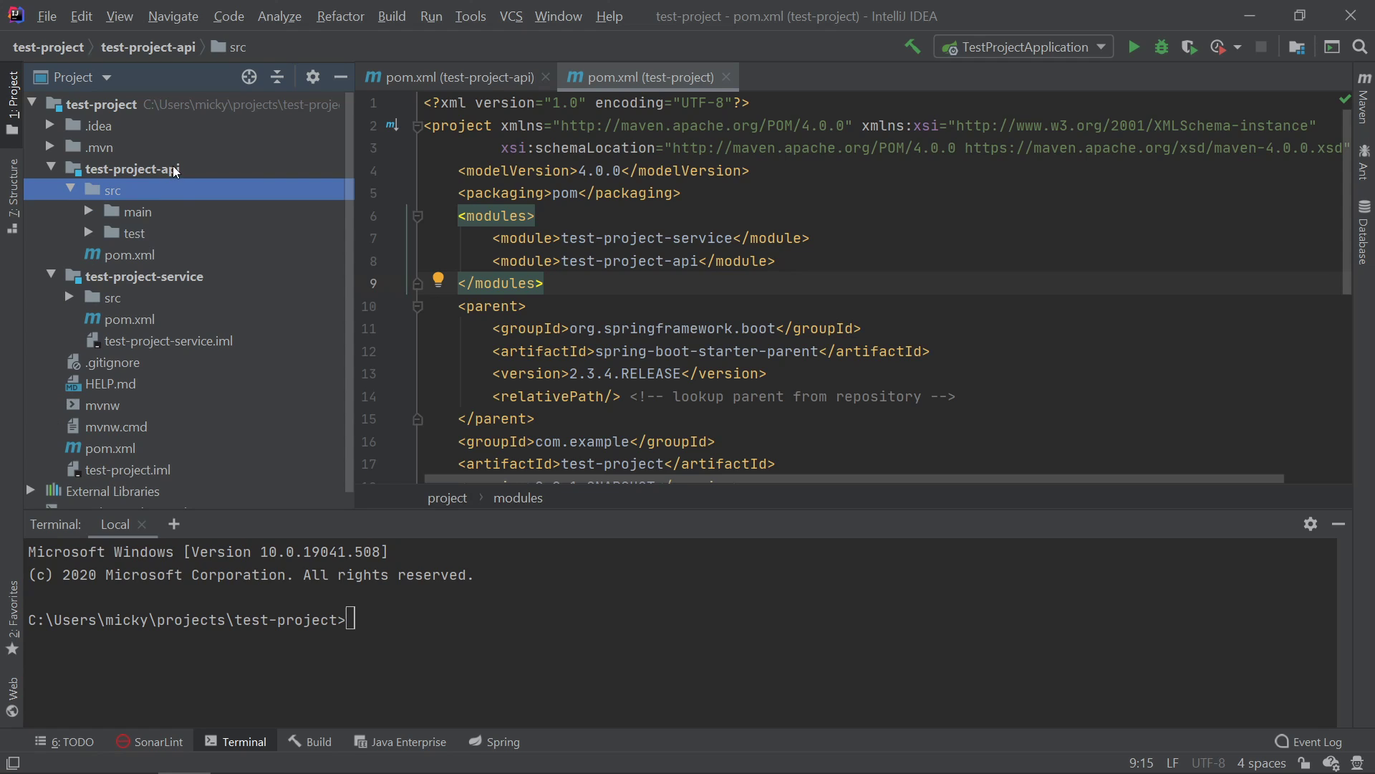
{"action": "left_click", "coordinate": [133, 168]}
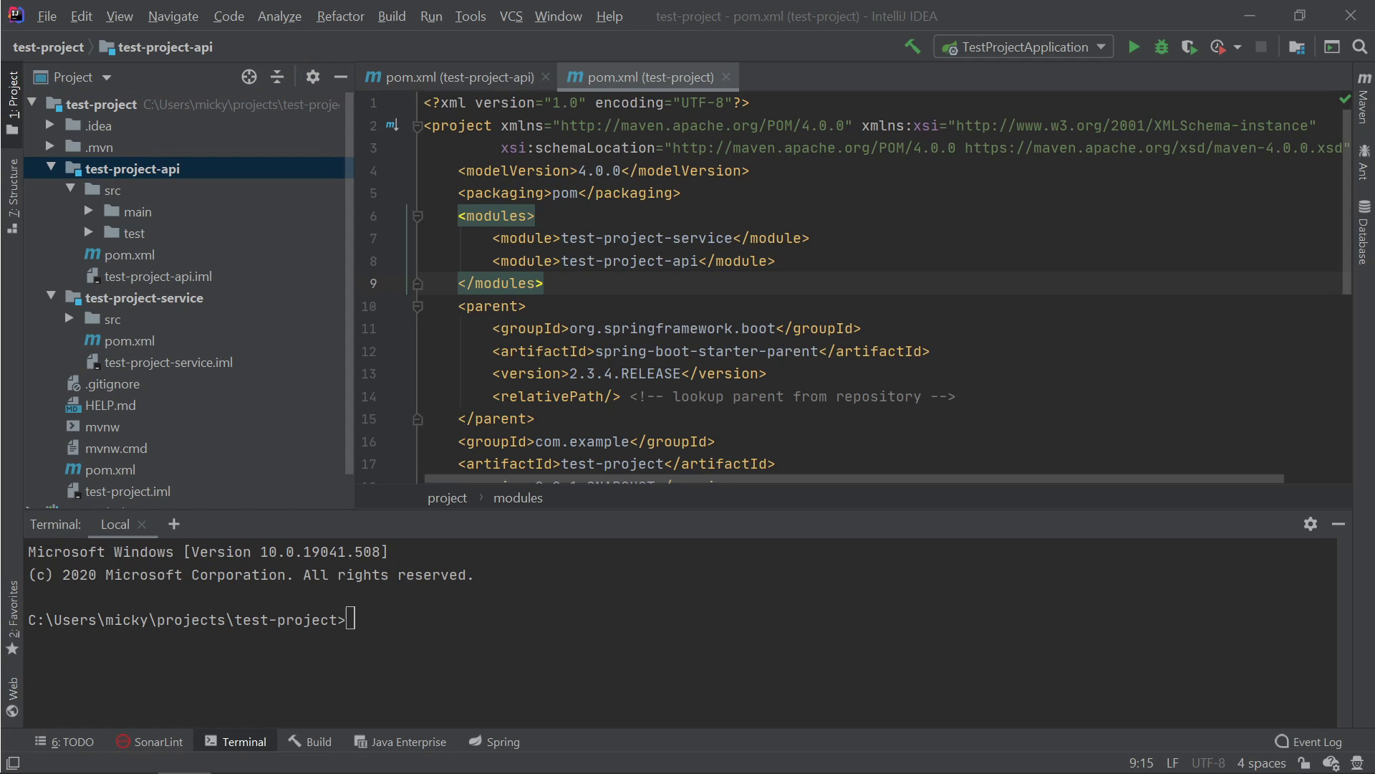
{"action": "mouse_move", "coordinate": [103, 230]}
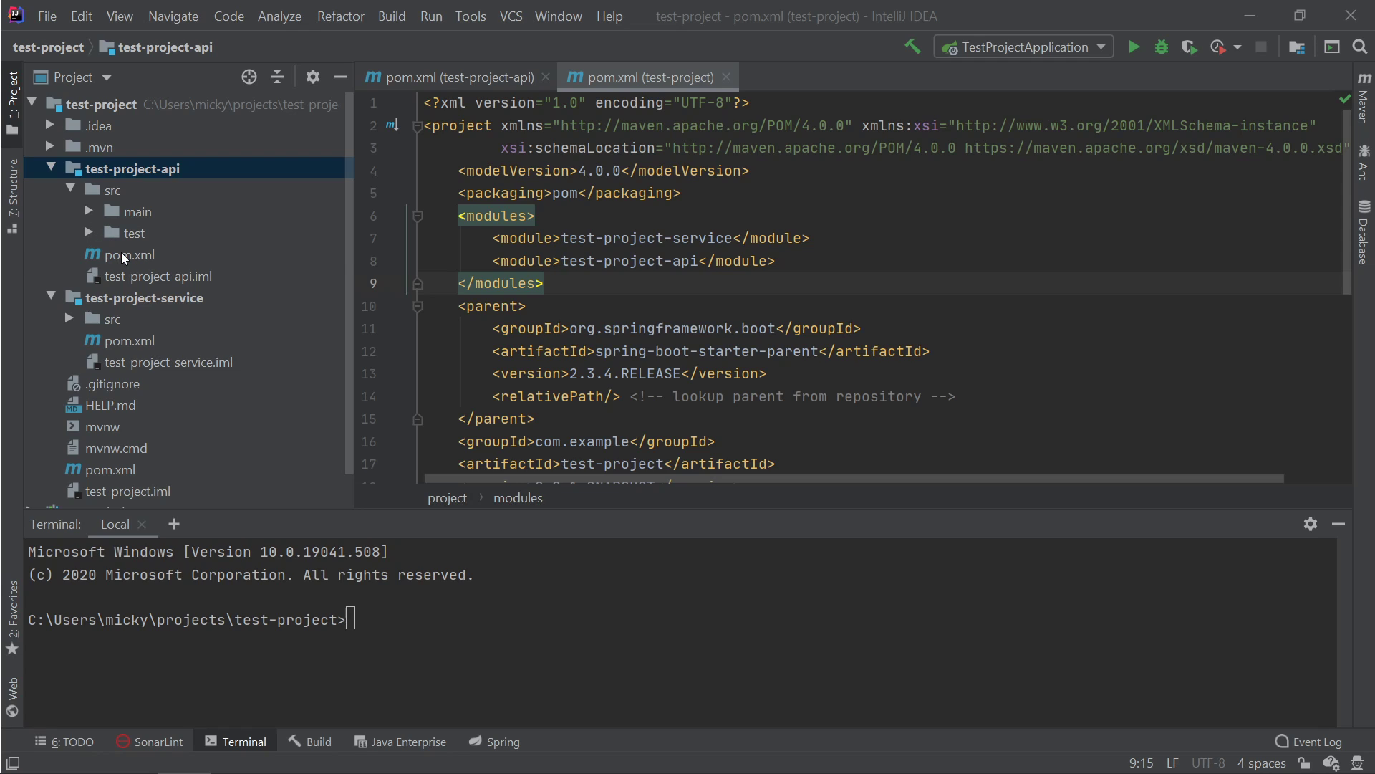
Step: Open test-project-api's pom.xml and inspect the swagger codegen plugin's generated-sources output path
{"action": "left_click", "coordinate": [122, 254]}
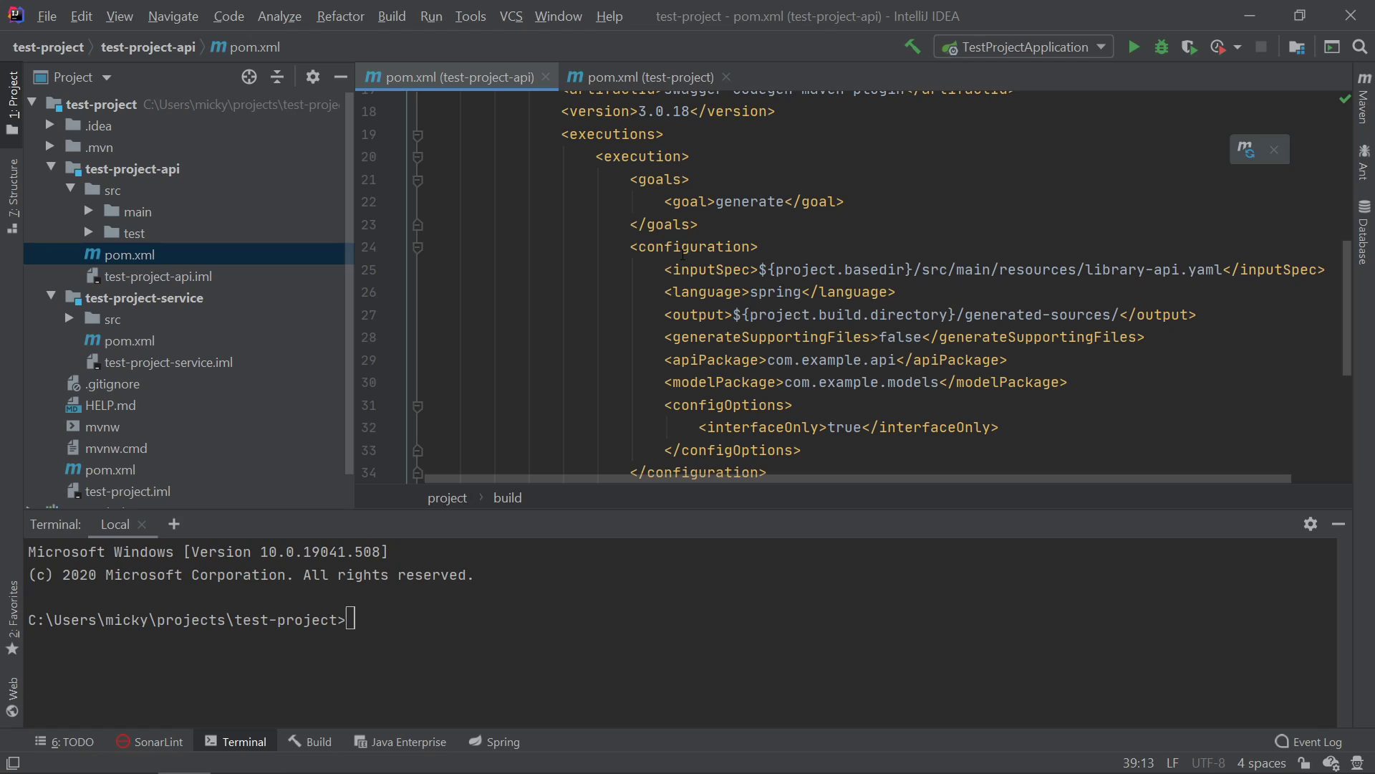
{"action": "double_click", "coordinate": [711, 269]}
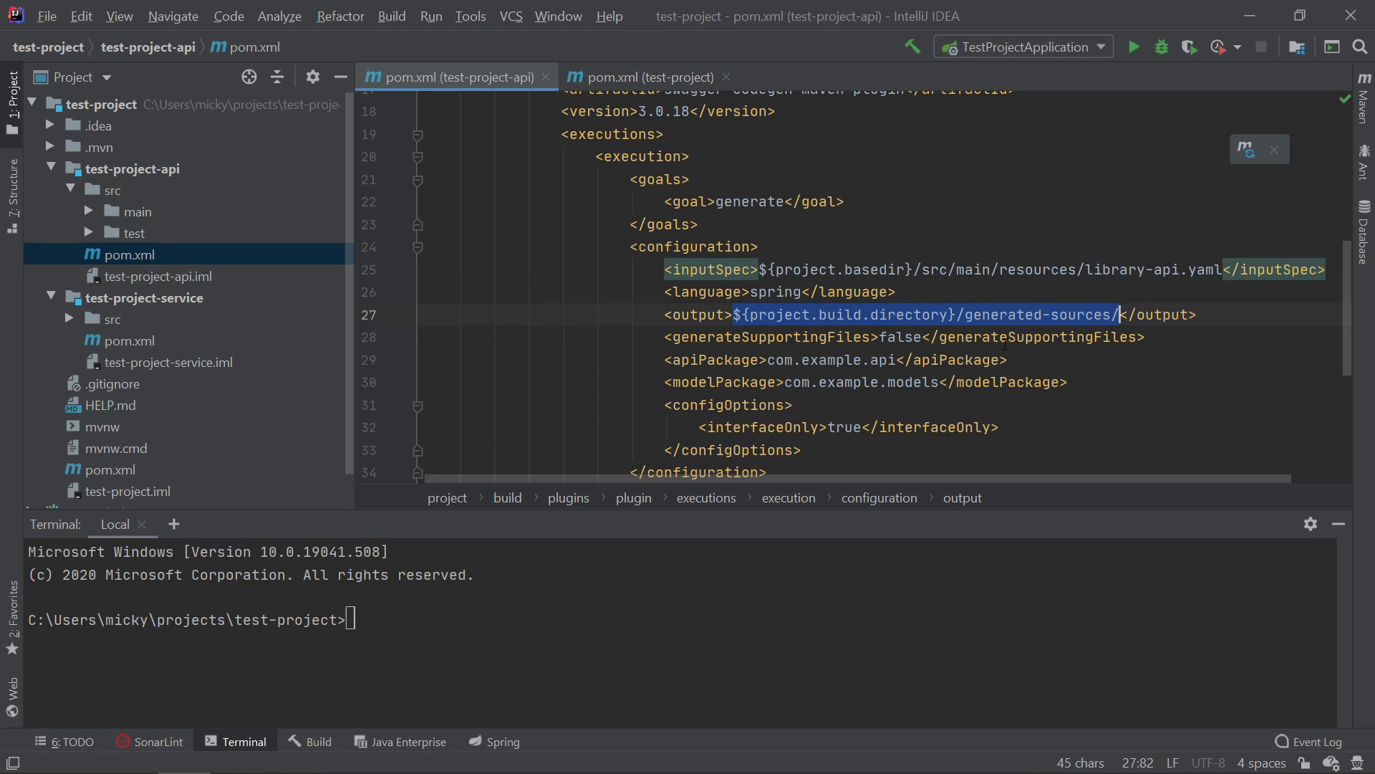
{"action": "double_click", "coordinate": [1082, 314]}
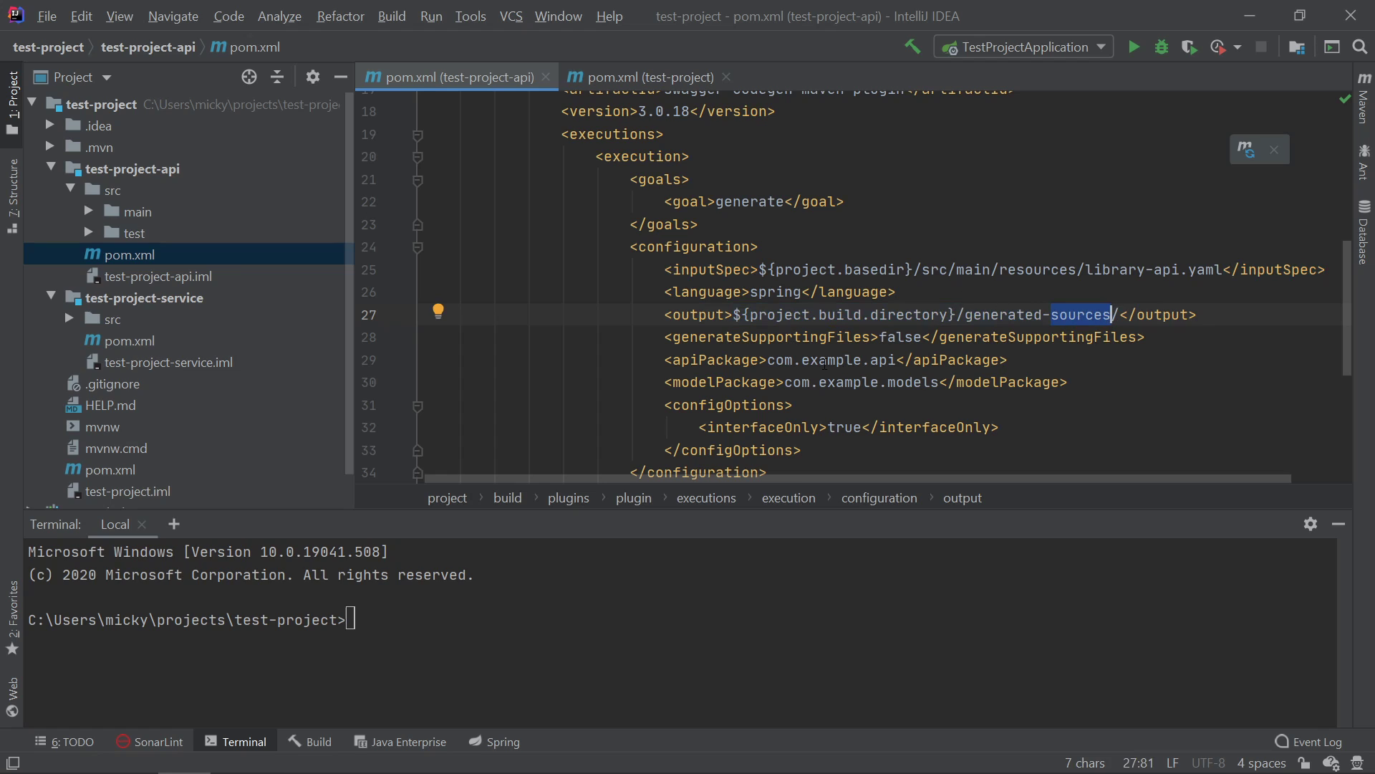
{"action": "double_click", "coordinate": [711, 360]}
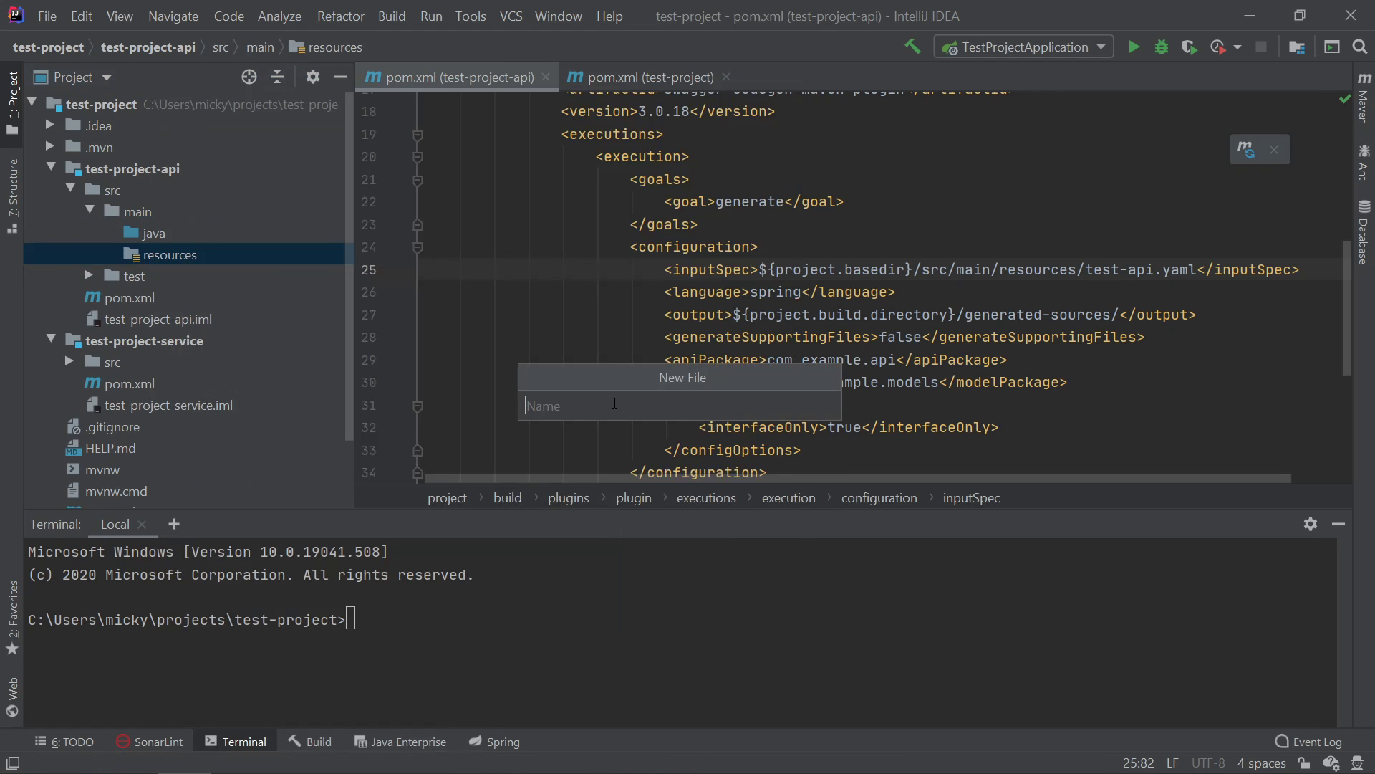
Step: Create the test-api.yaml file and close the parent project's pom tab
{"action": "type", "text": "test-api"}
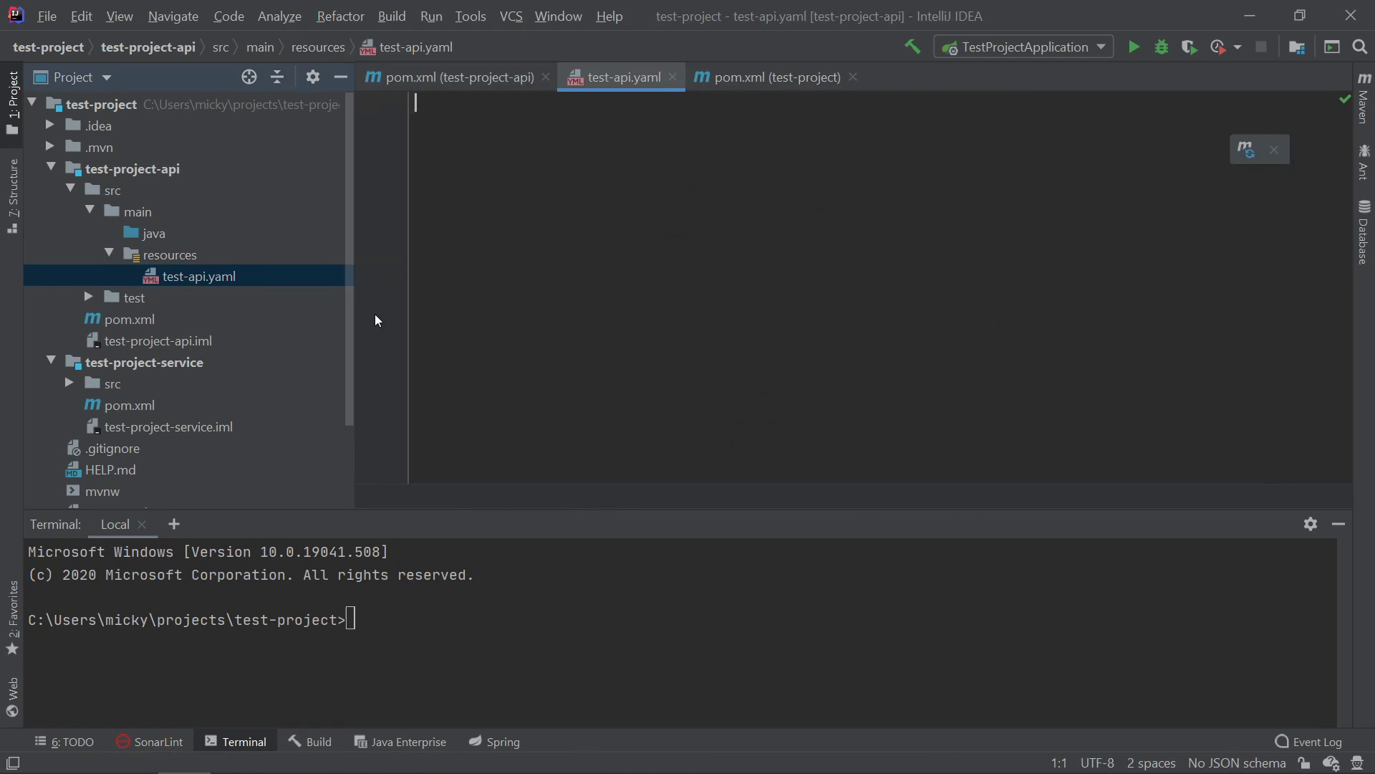
{"action": "left_click", "coordinate": [775, 77]}
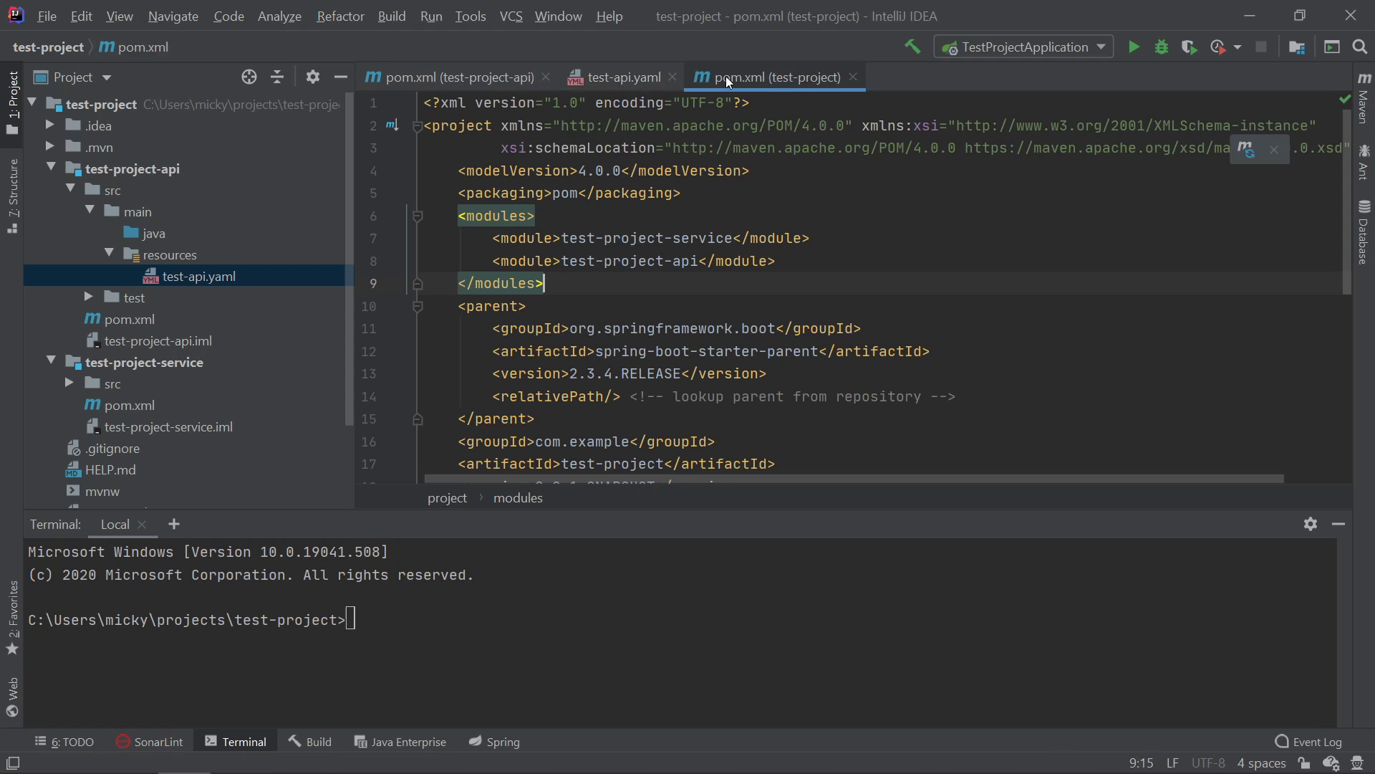
{"action": "left_click", "coordinate": [452, 78]}
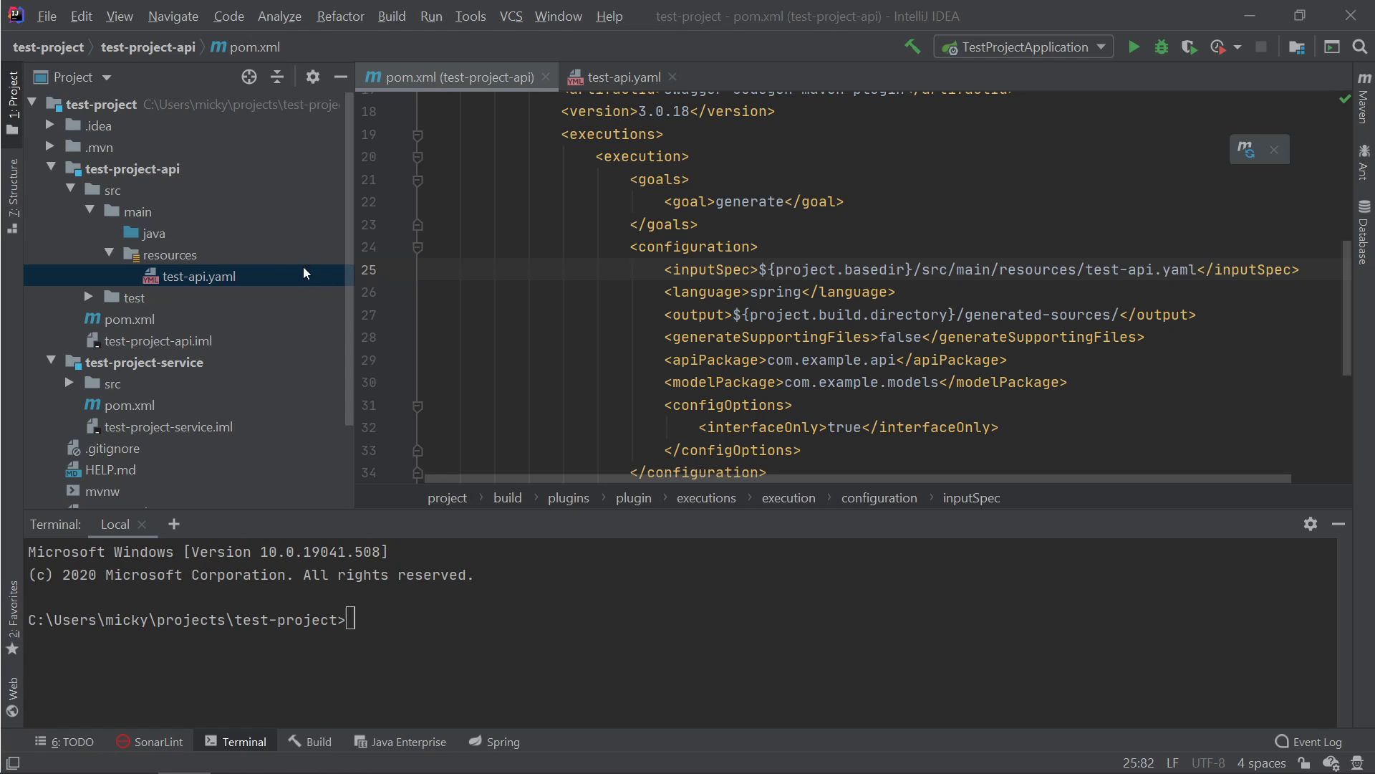
Step: Review the Book schema in test-api.yaml alongside the api module's pom.xml
{"action": "left_click", "coordinate": [623, 77]}
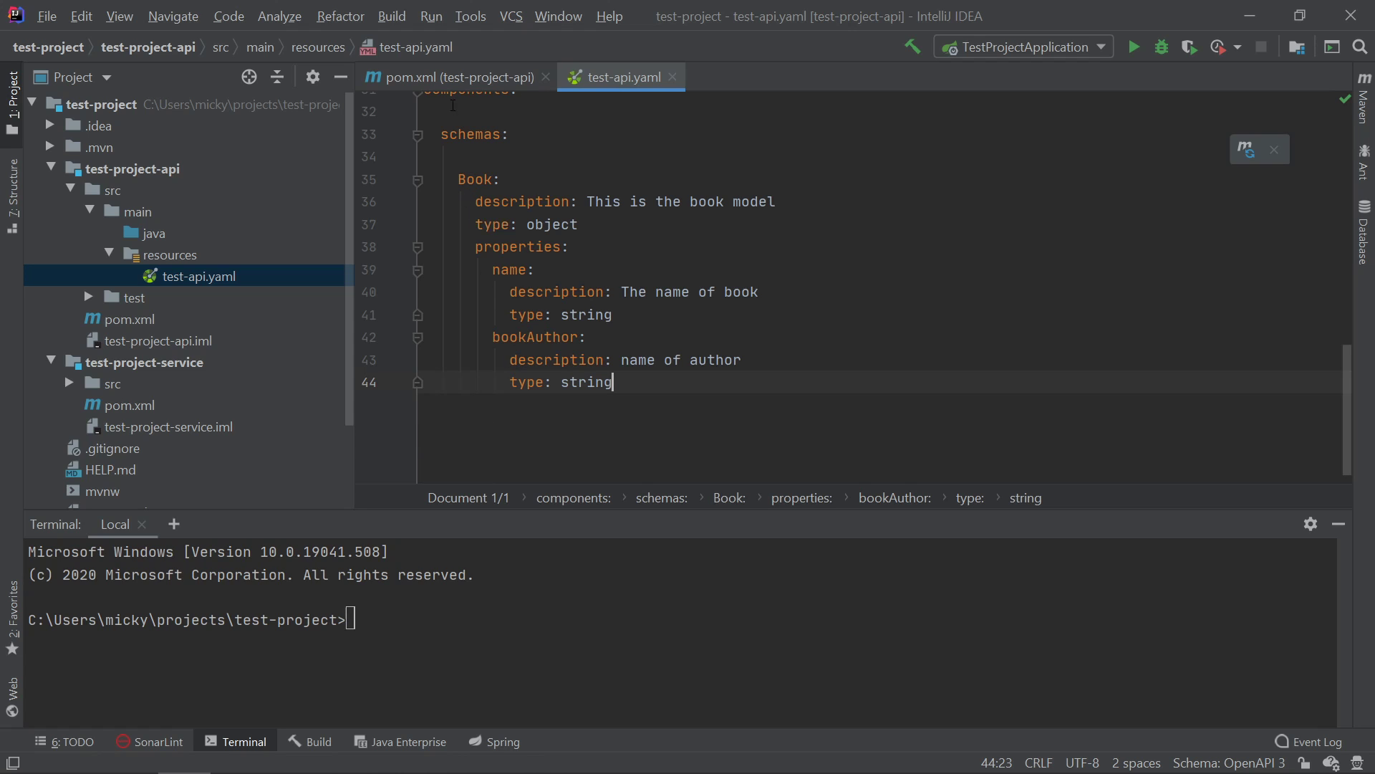
{"action": "left_click", "coordinate": [458, 77]}
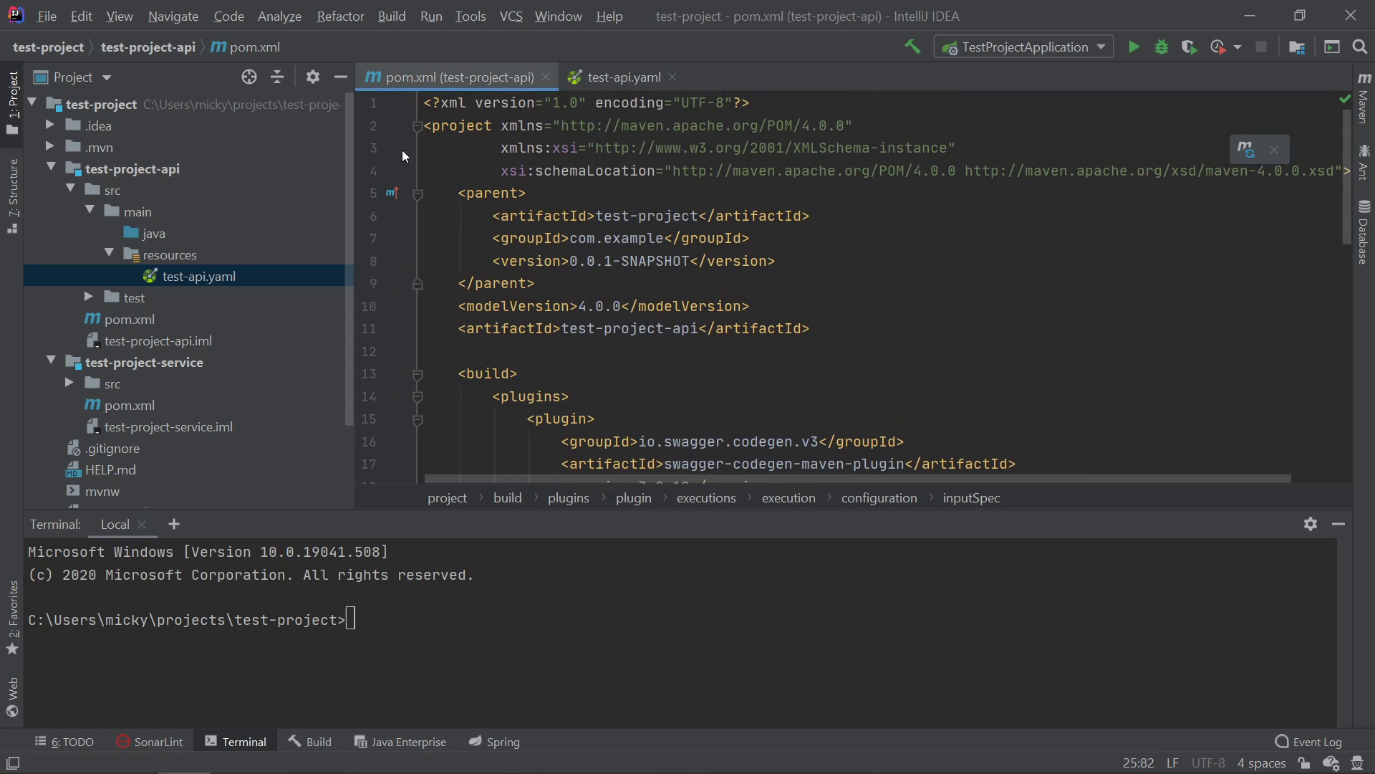
{"action": "left_click", "coordinate": [623, 77]}
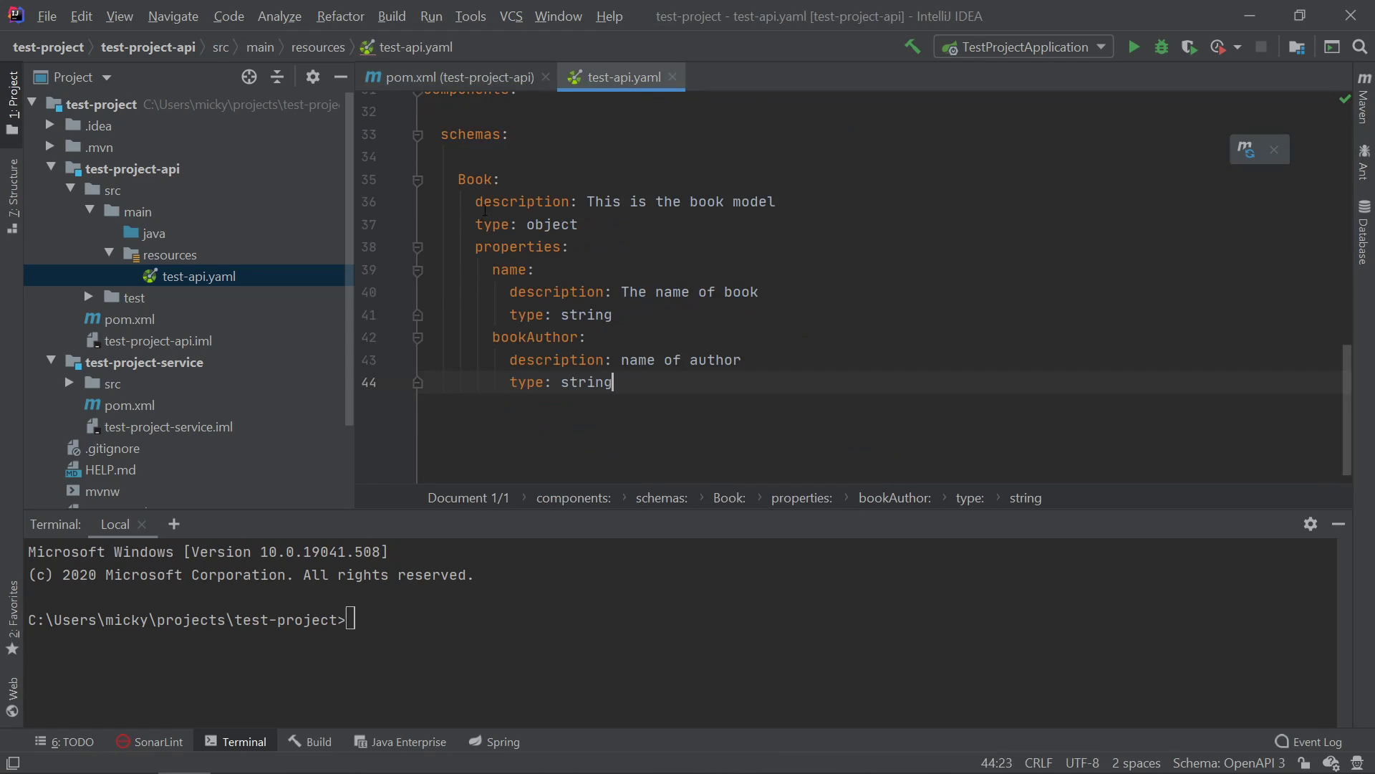
{"action": "double_click", "coordinate": [474, 179]}
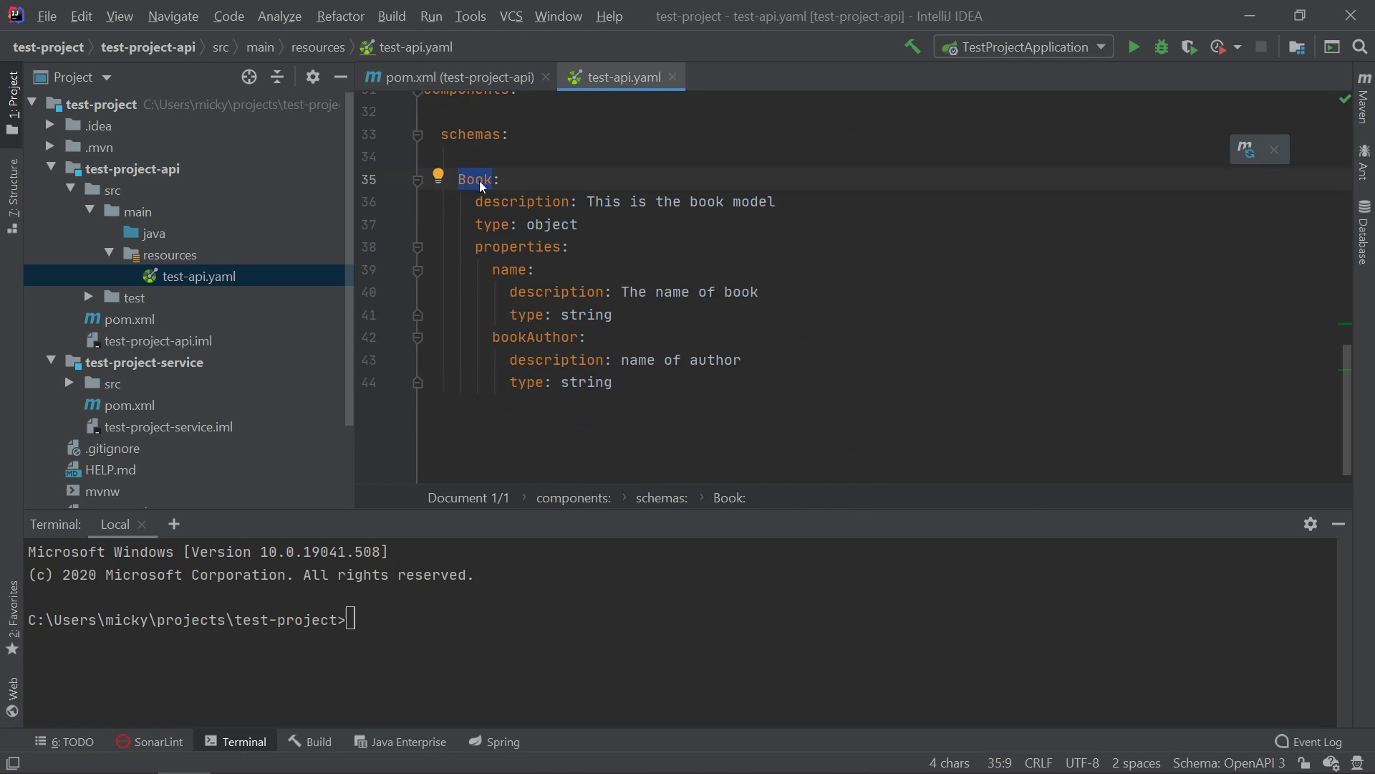
{"action": "left_click", "coordinate": [452, 77]}
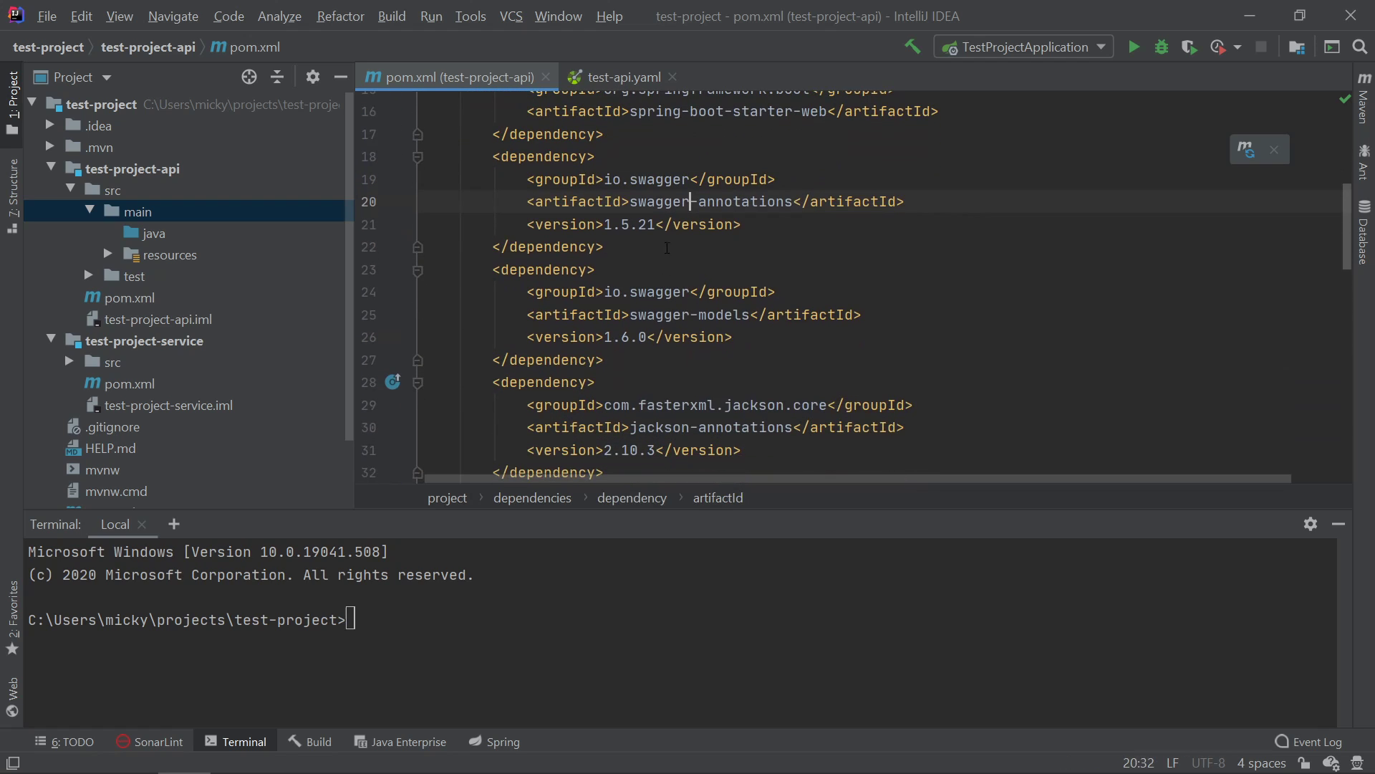
Step: Check the swagger-annotations, swagger-models and jackson-annotations dependencies, then return to test-api.yaml
{"action": "double_click", "coordinate": [659, 179]}
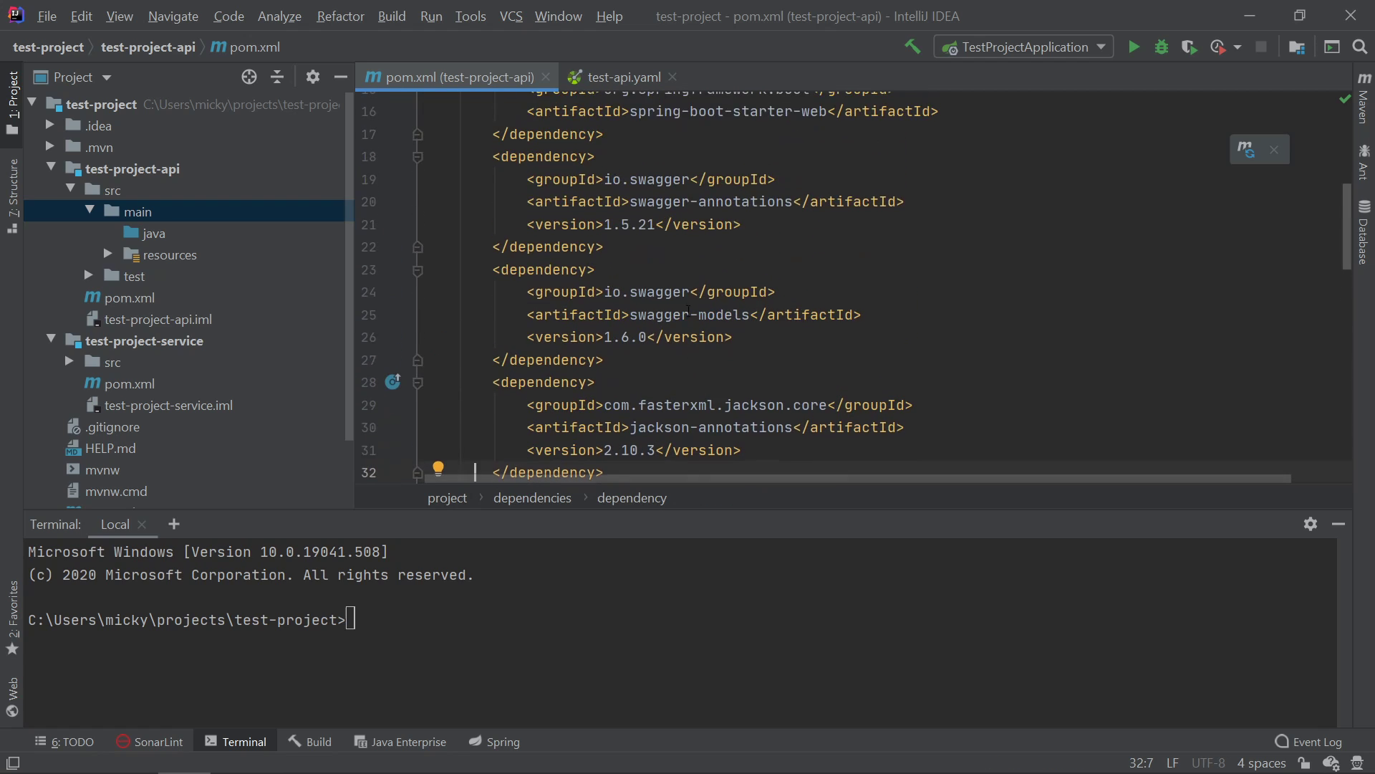
{"action": "mouse_move", "coordinate": [171, 352]}
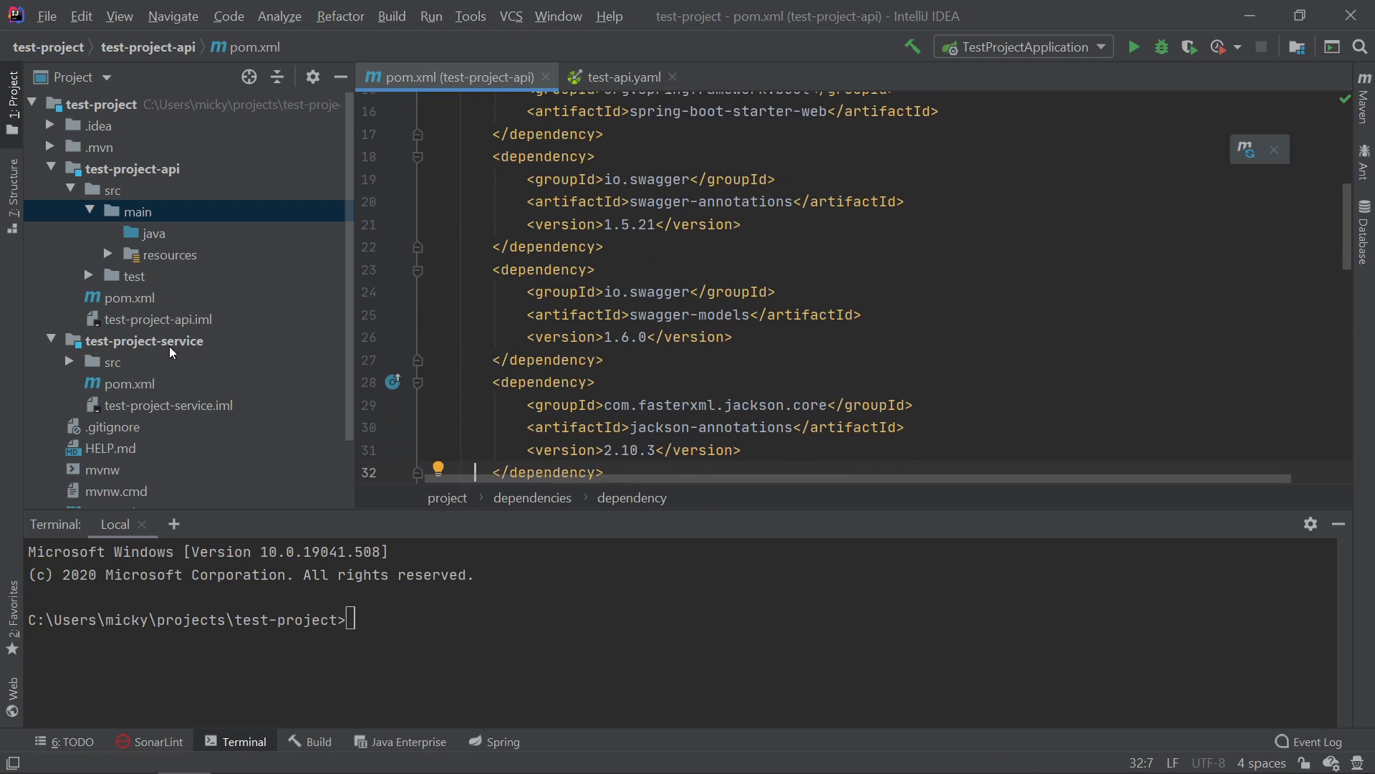
{"action": "left_click", "coordinate": [172, 254]}
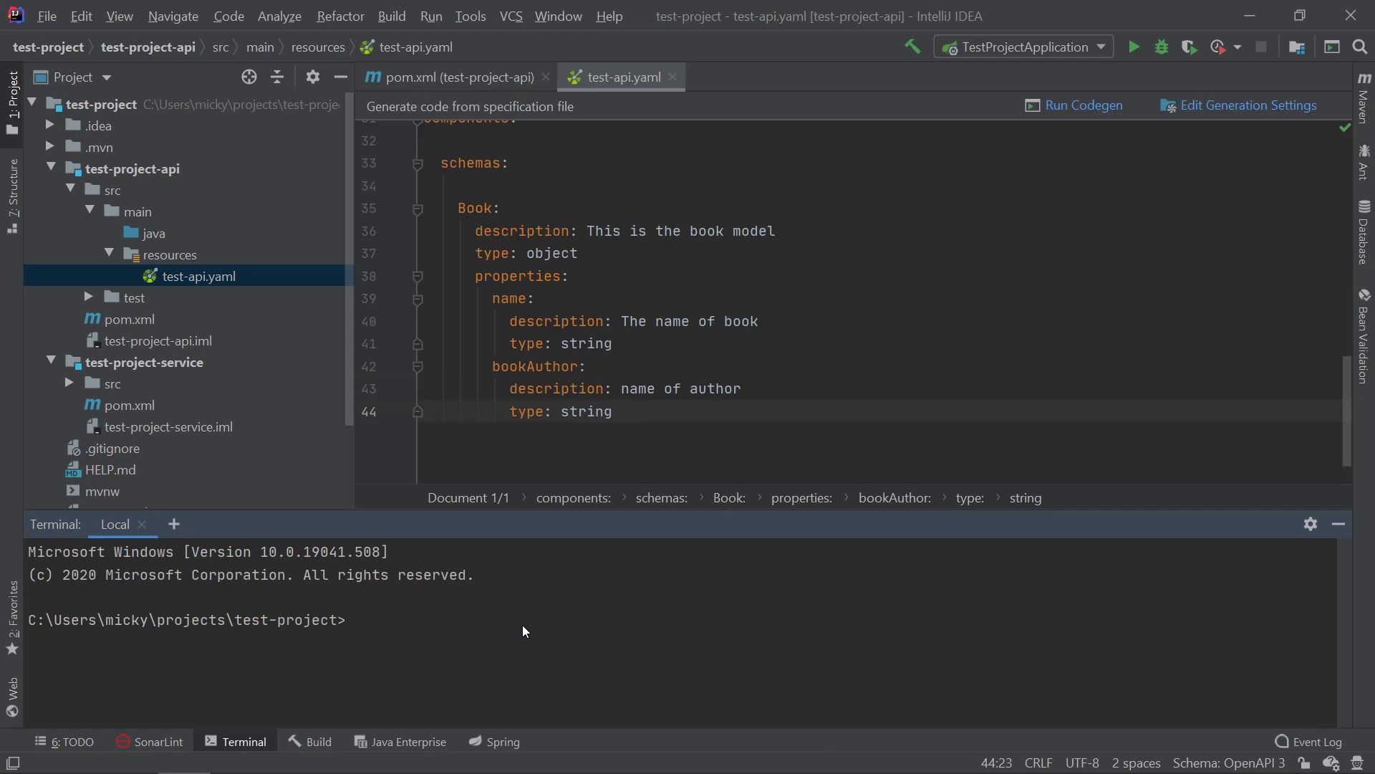
Step: Run mvn clean install in the terminal to build all three modules
{"action": "type", "text": "mvn"}
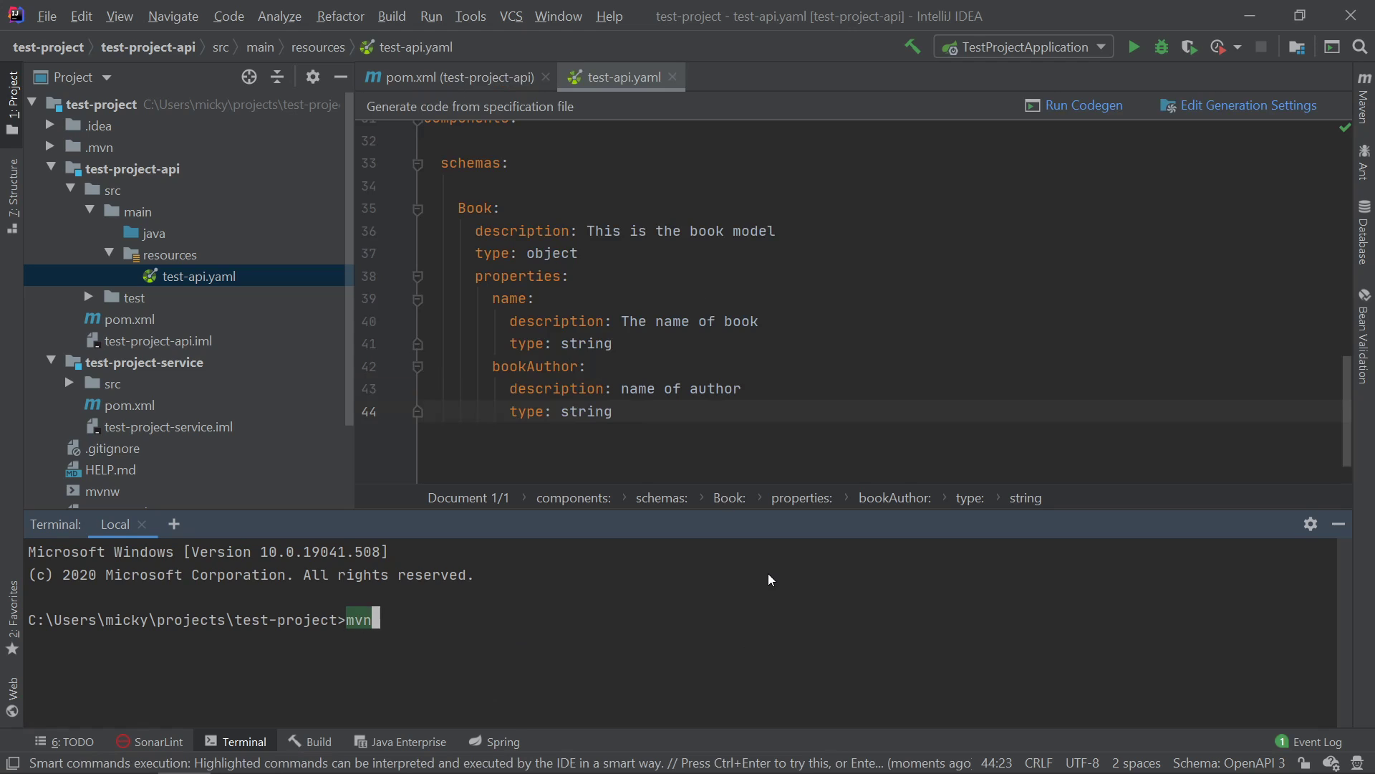
{"action": "type", "text": "clean install"}
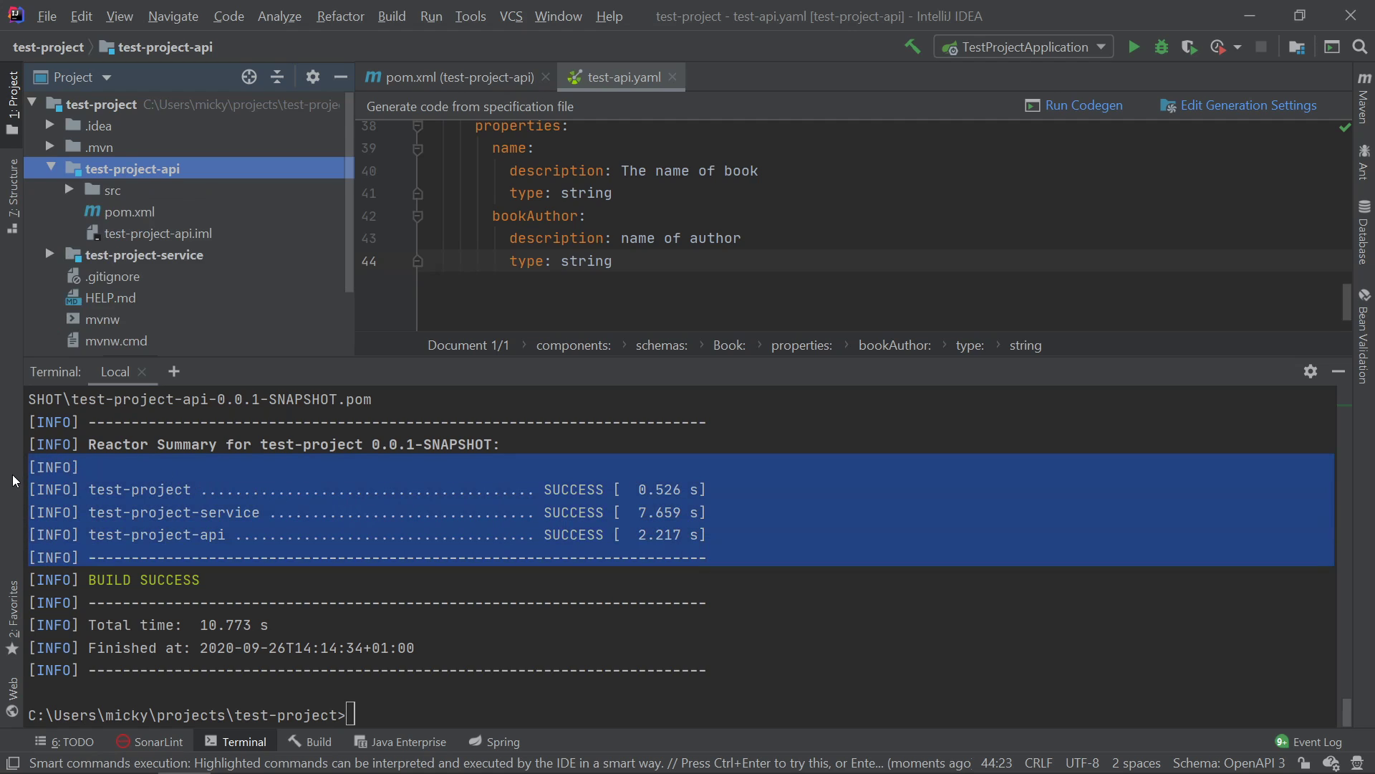
Step: Expand the api module's generated-sources and check the com.example.api and com.example.models package settings
{"action": "left_click", "coordinate": [112, 189]}
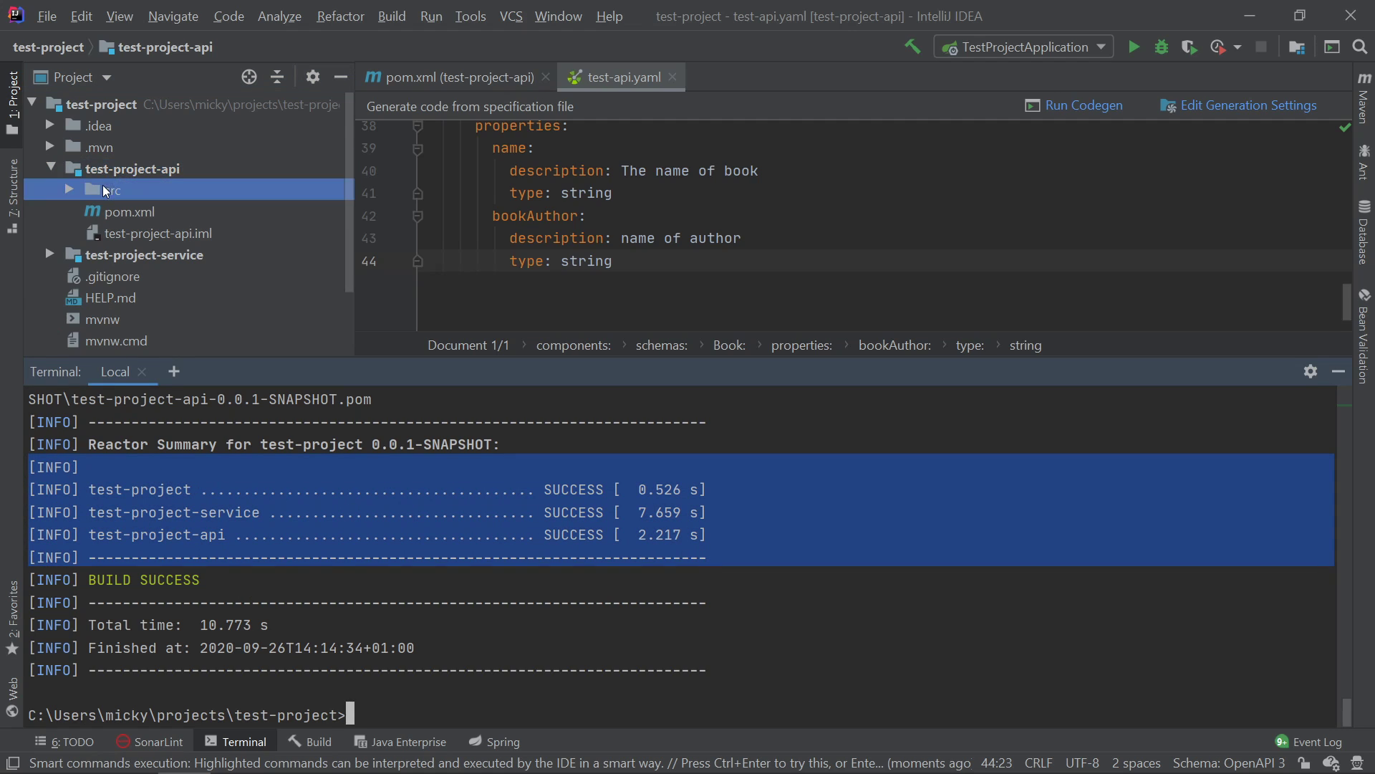
{"action": "left_click", "coordinate": [69, 211]}
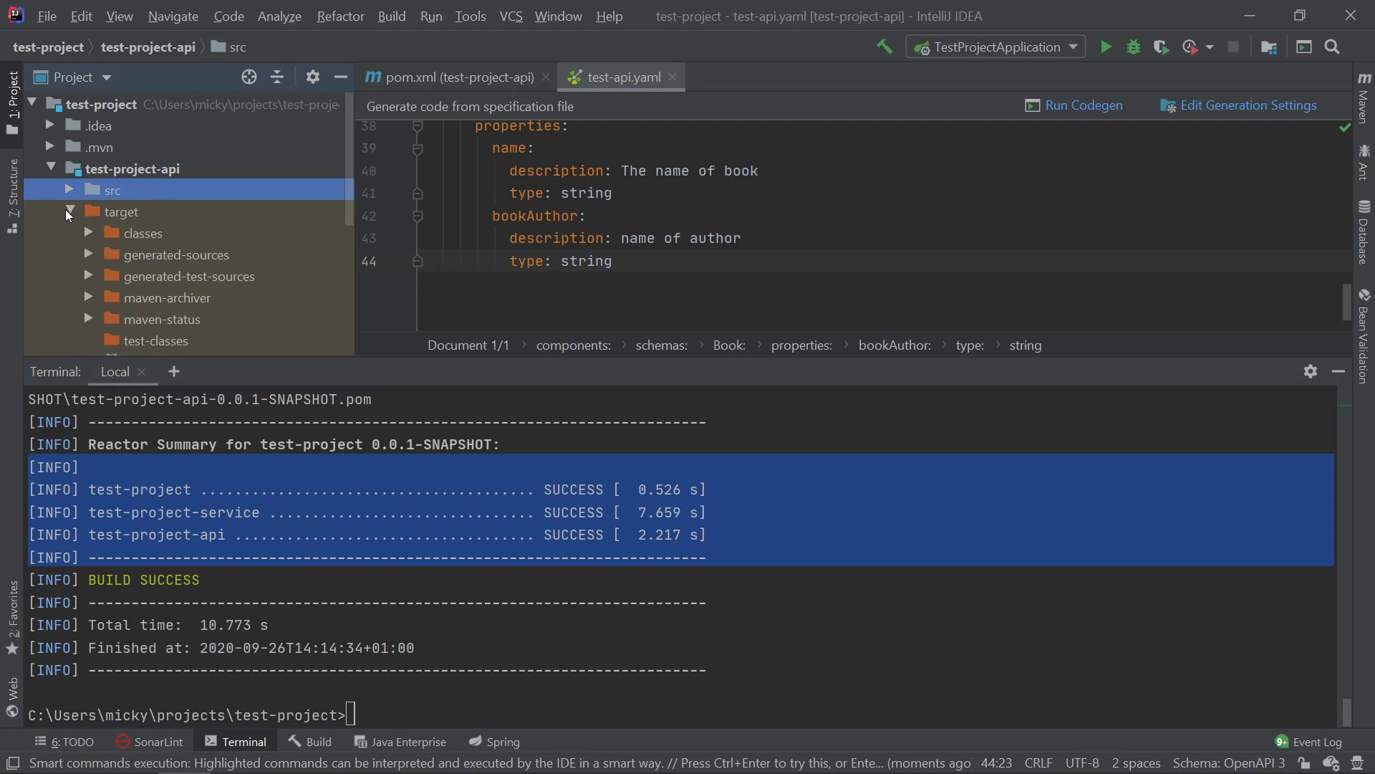
{"action": "mouse_move", "coordinate": [130, 283]}
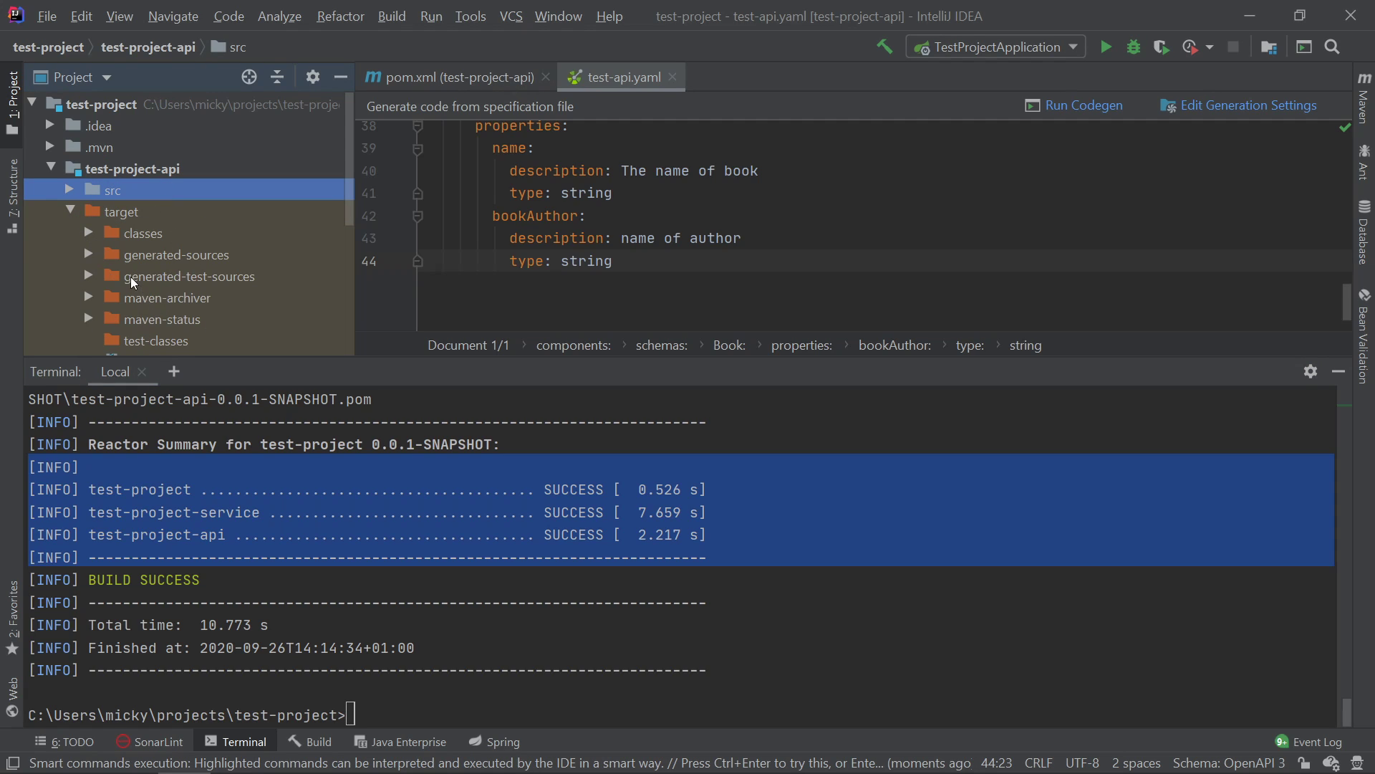
{"action": "left_click", "coordinate": [88, 254]}
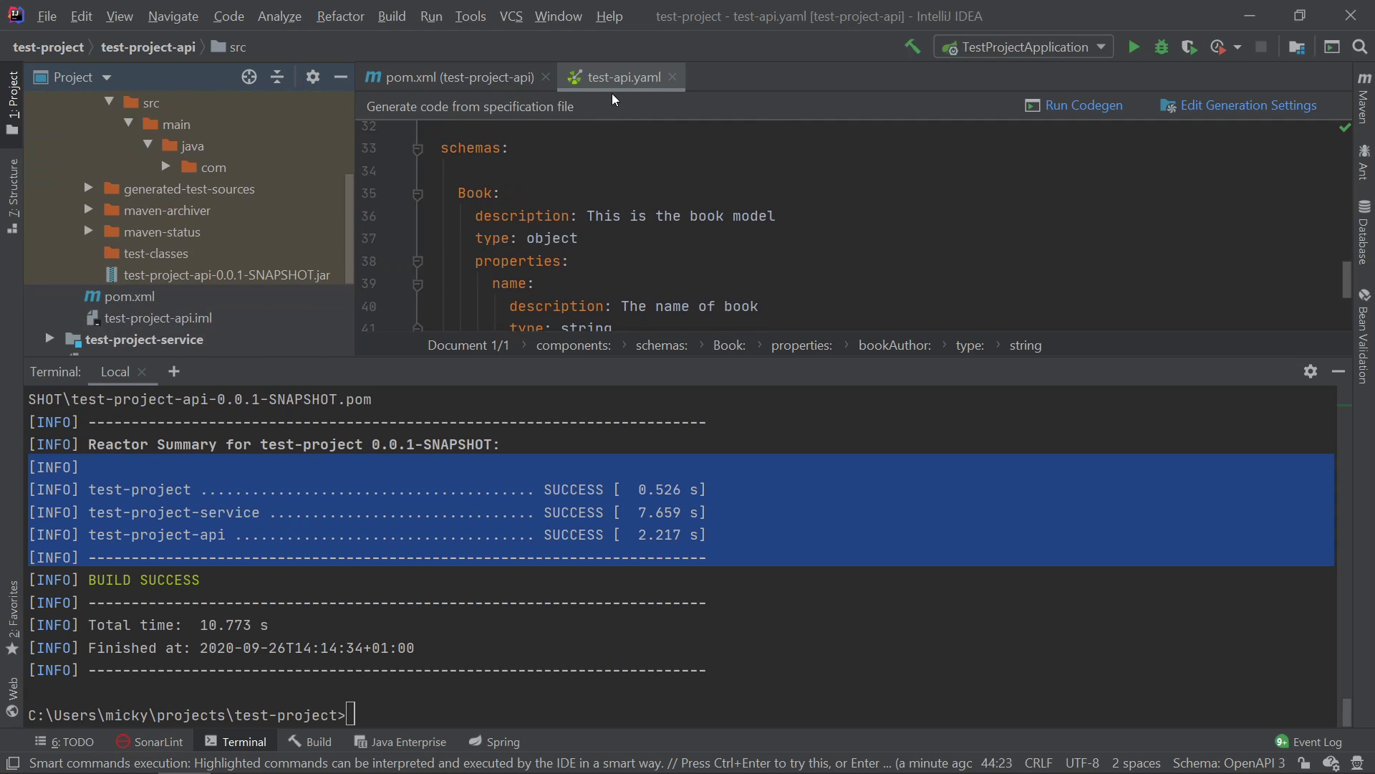
{"action": "left_click", "coordinate": [456, 78]}
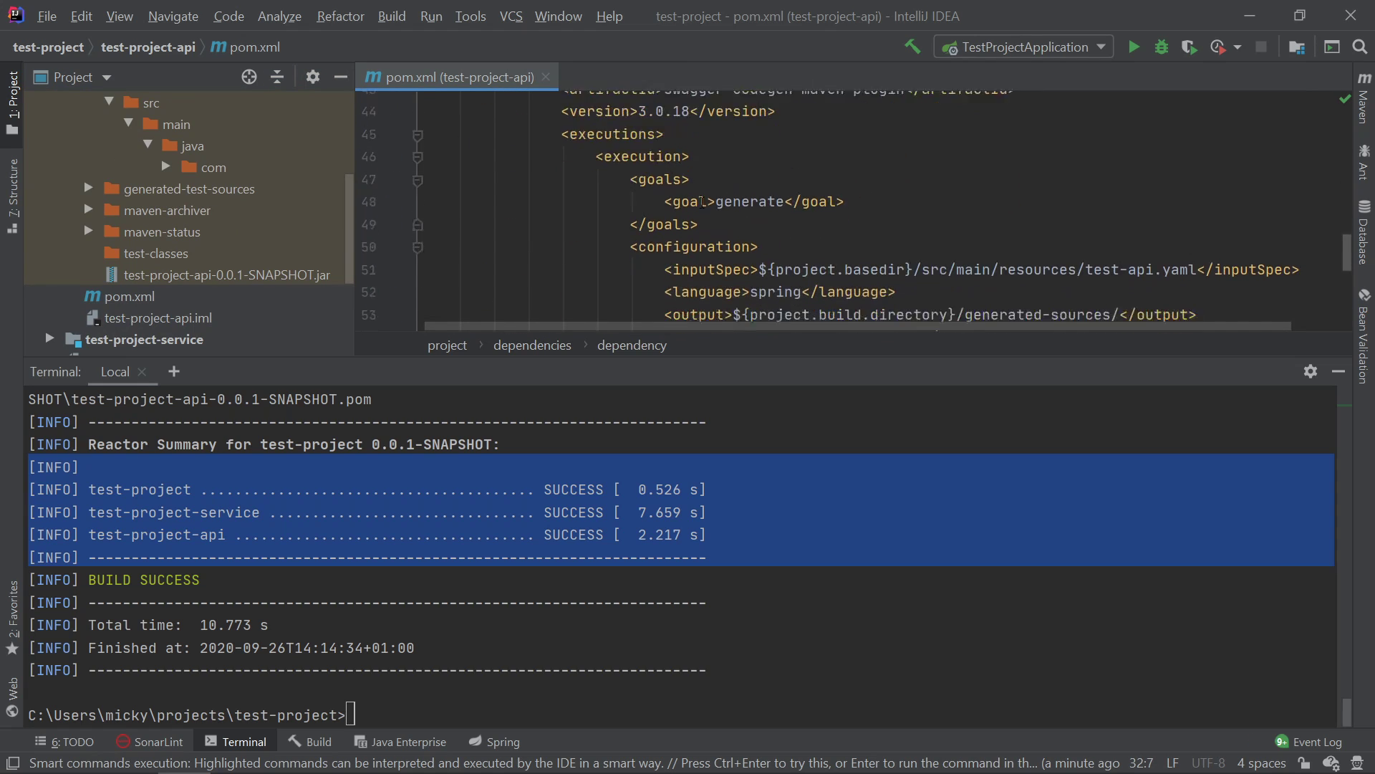
{"action": "double_click", "coordinate": [830, 179]}
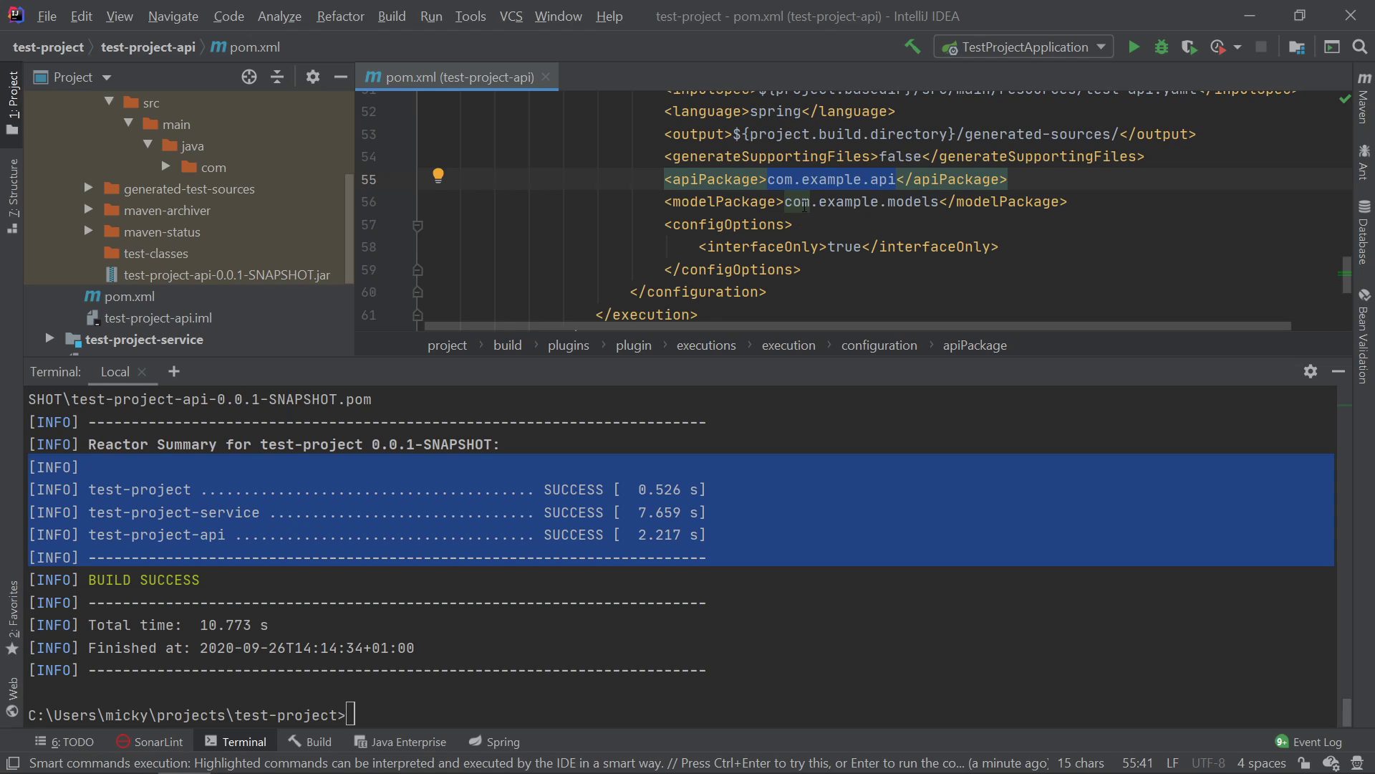
{"action": "left_click", "coordinate": [797, 202]}
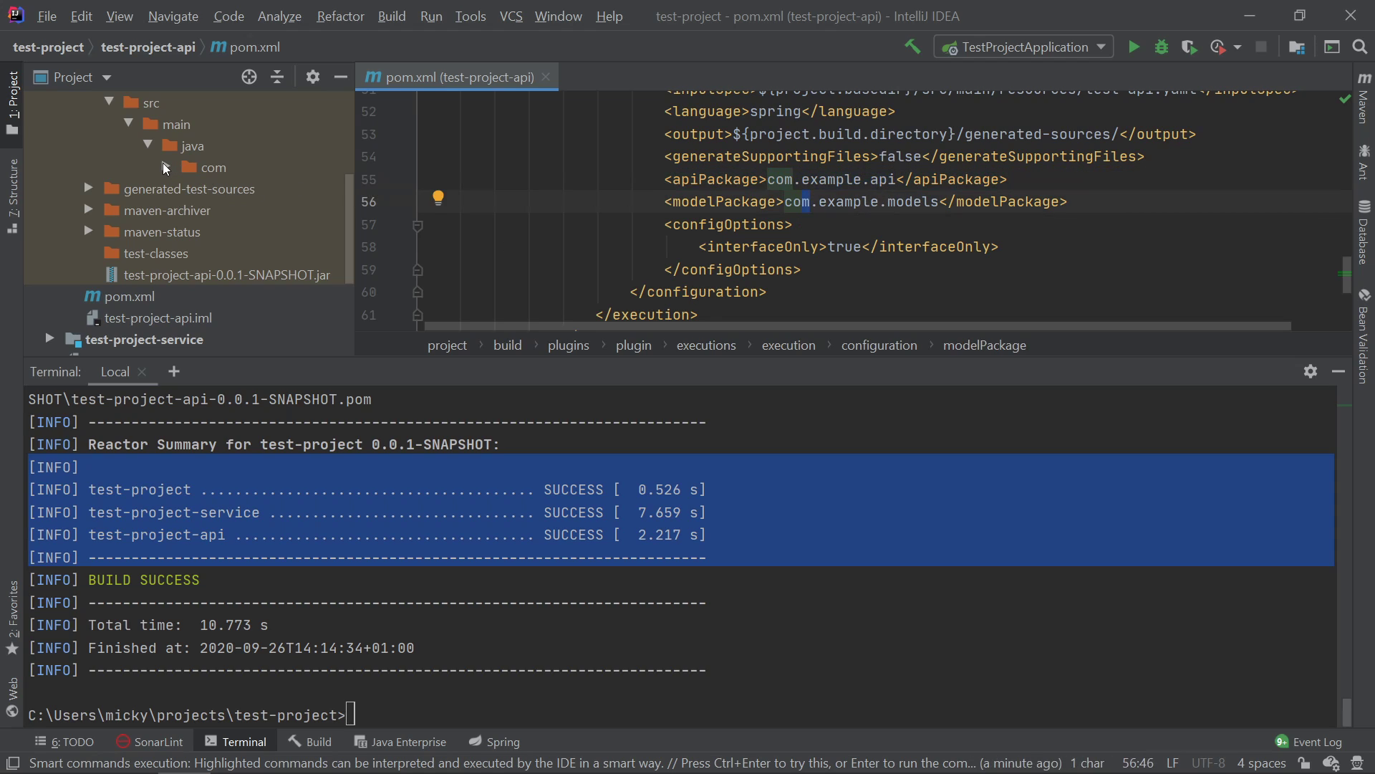
Step: Move the generated Book.java model into the api module's src main
{"action": "left_click", "coordinate": [215, 168]}
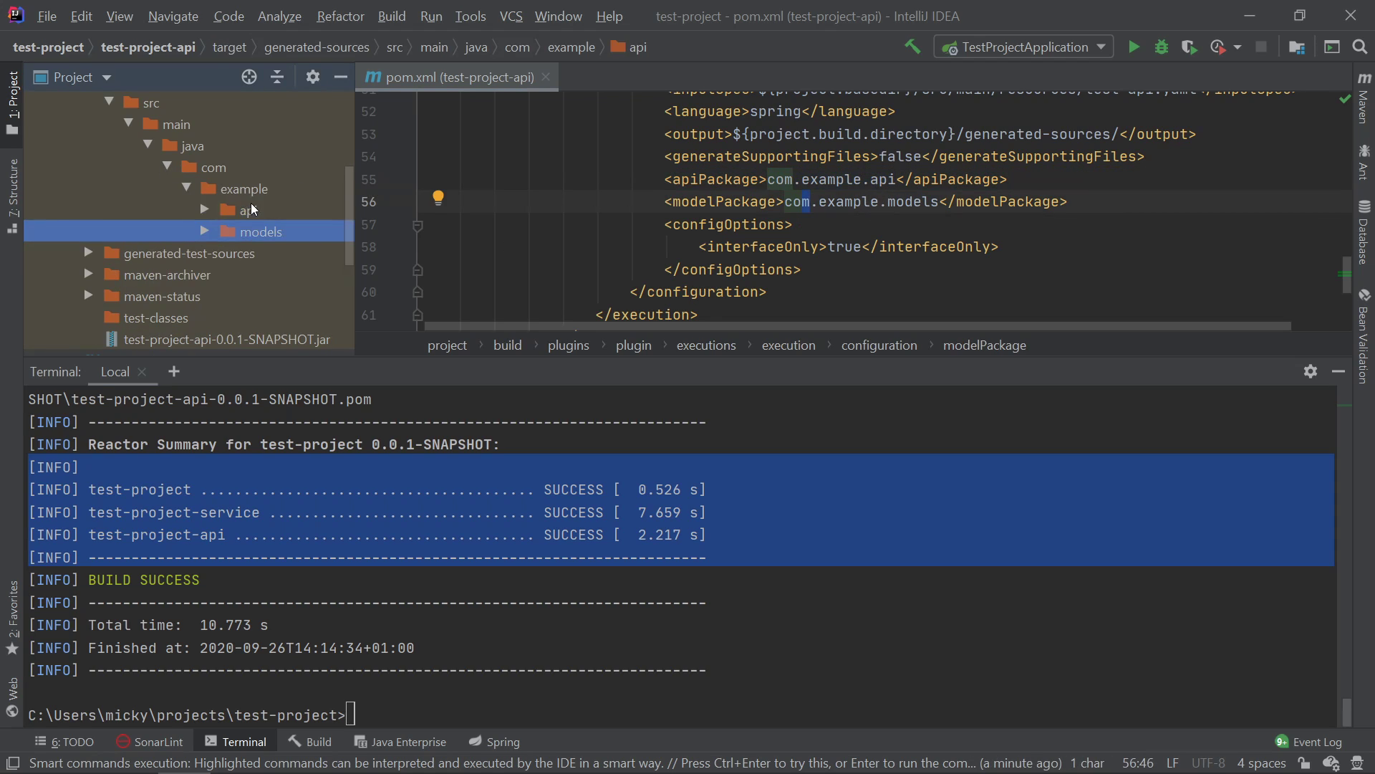
{"action": "double_click", "coordinate": [248, 210]}
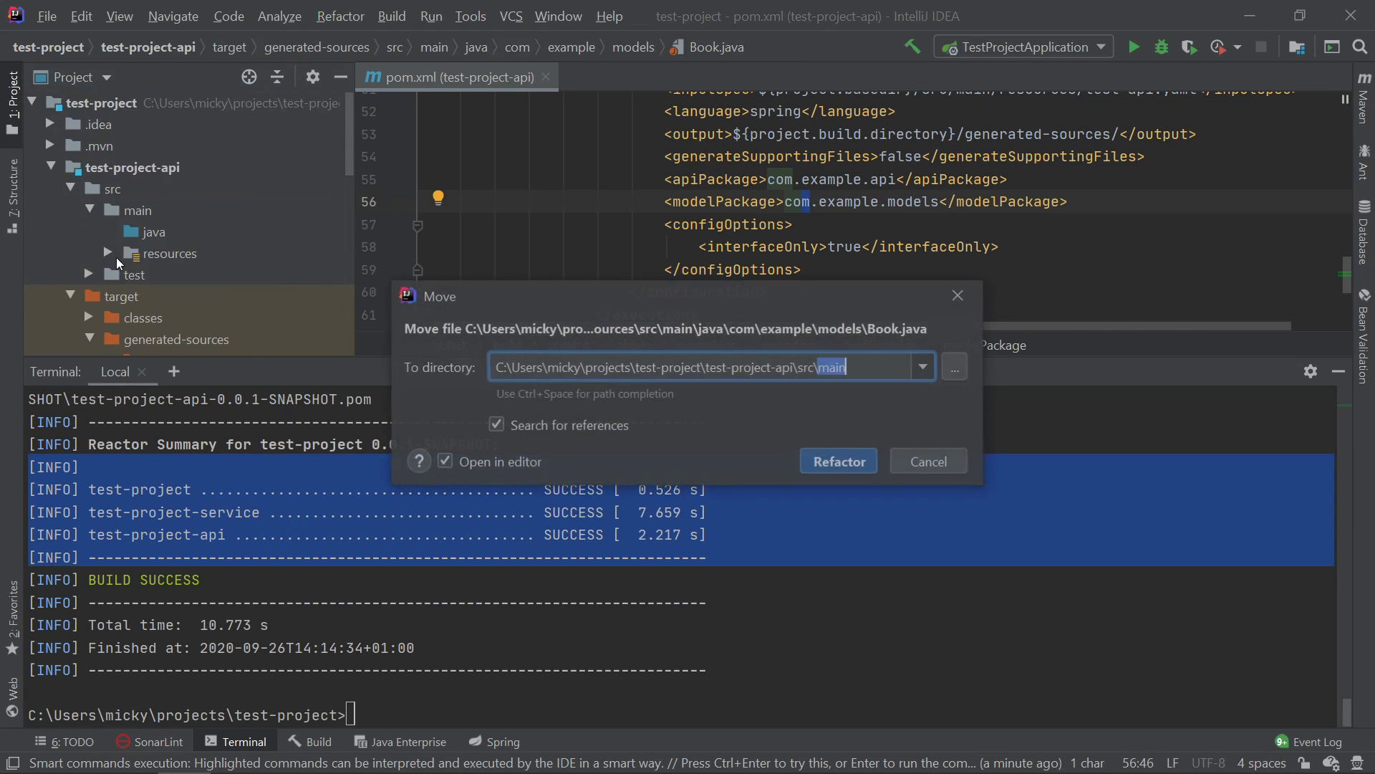
{"action": "left_click", "coordinate": [927, 462]}
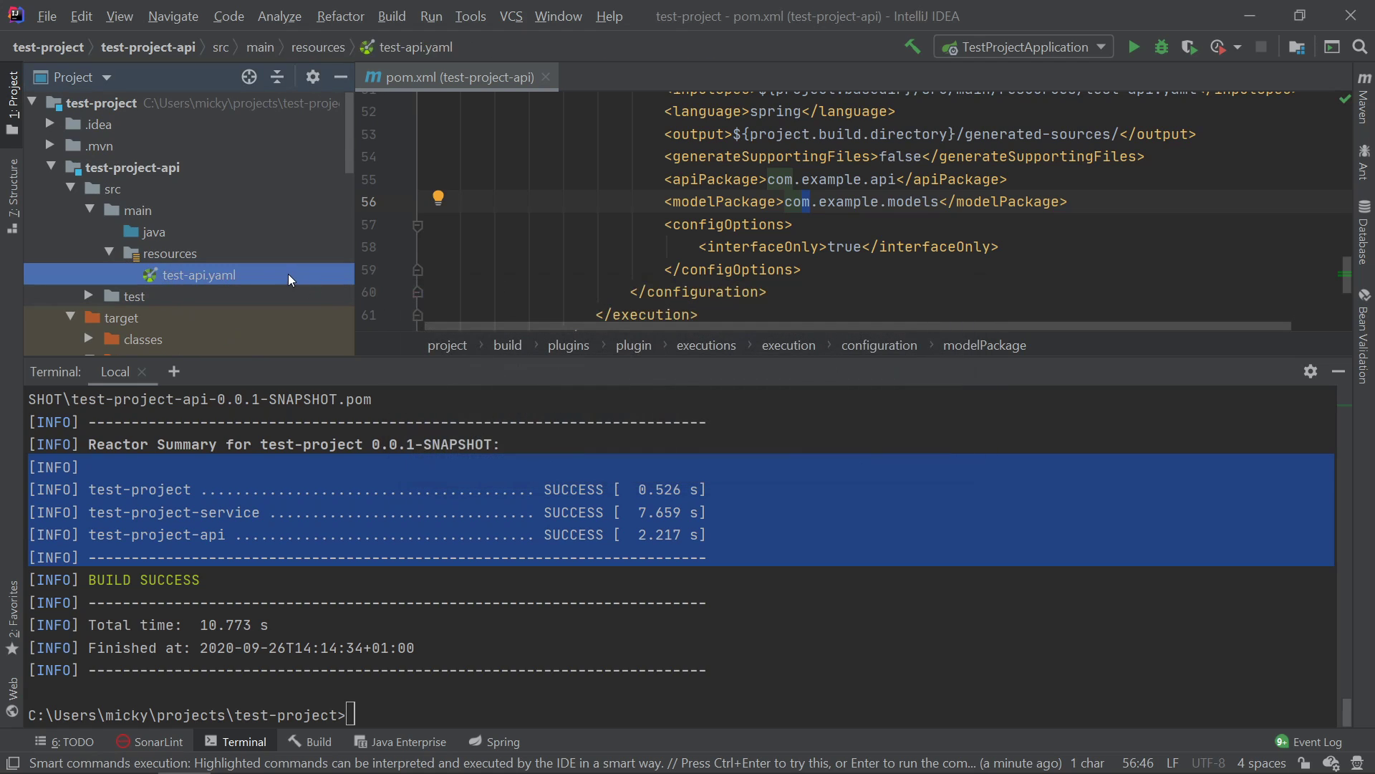
Step: Close the test-api.yaml and pom.xml tabs and open the generated LibraryApi interface
{"action": "double_click", "coordinate": [199, 275]}
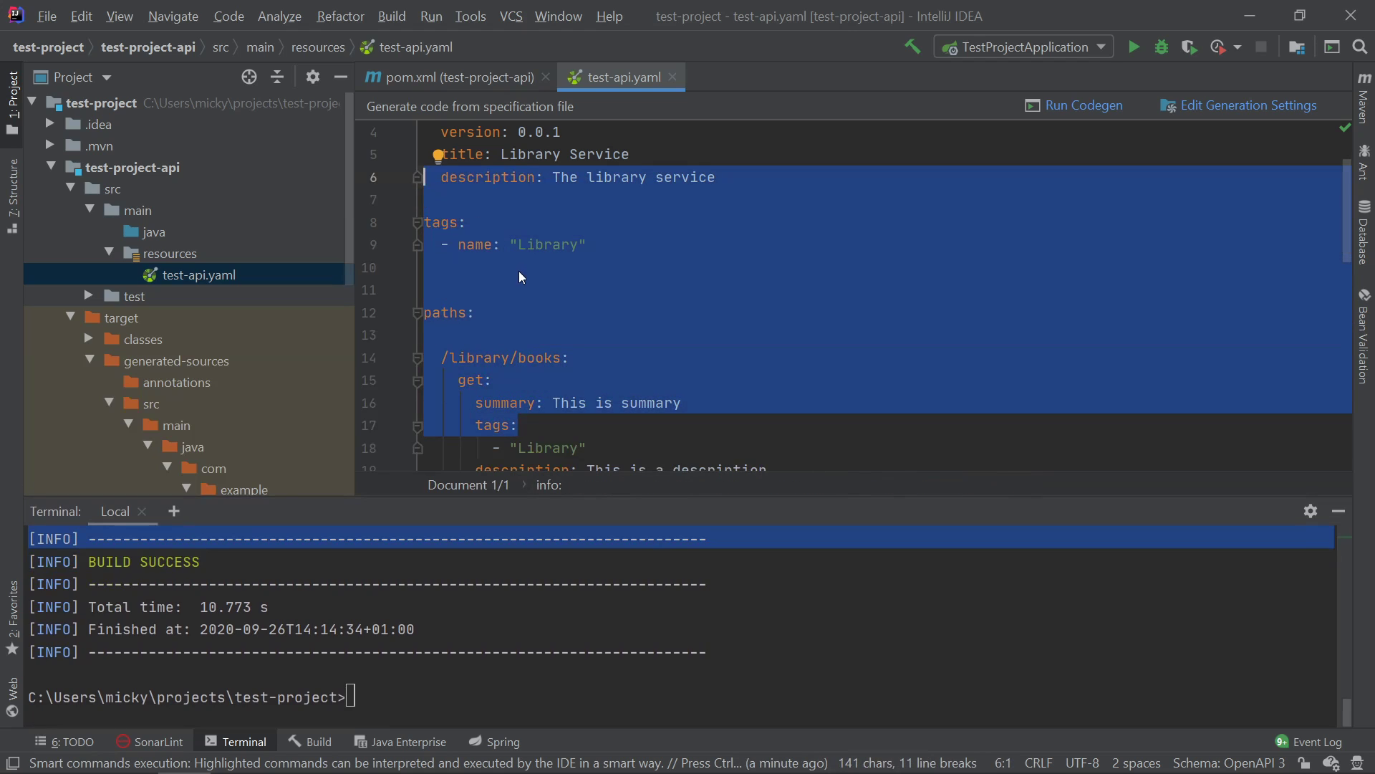
{"action": "mouse_move", "coordinate": [623, 78]}
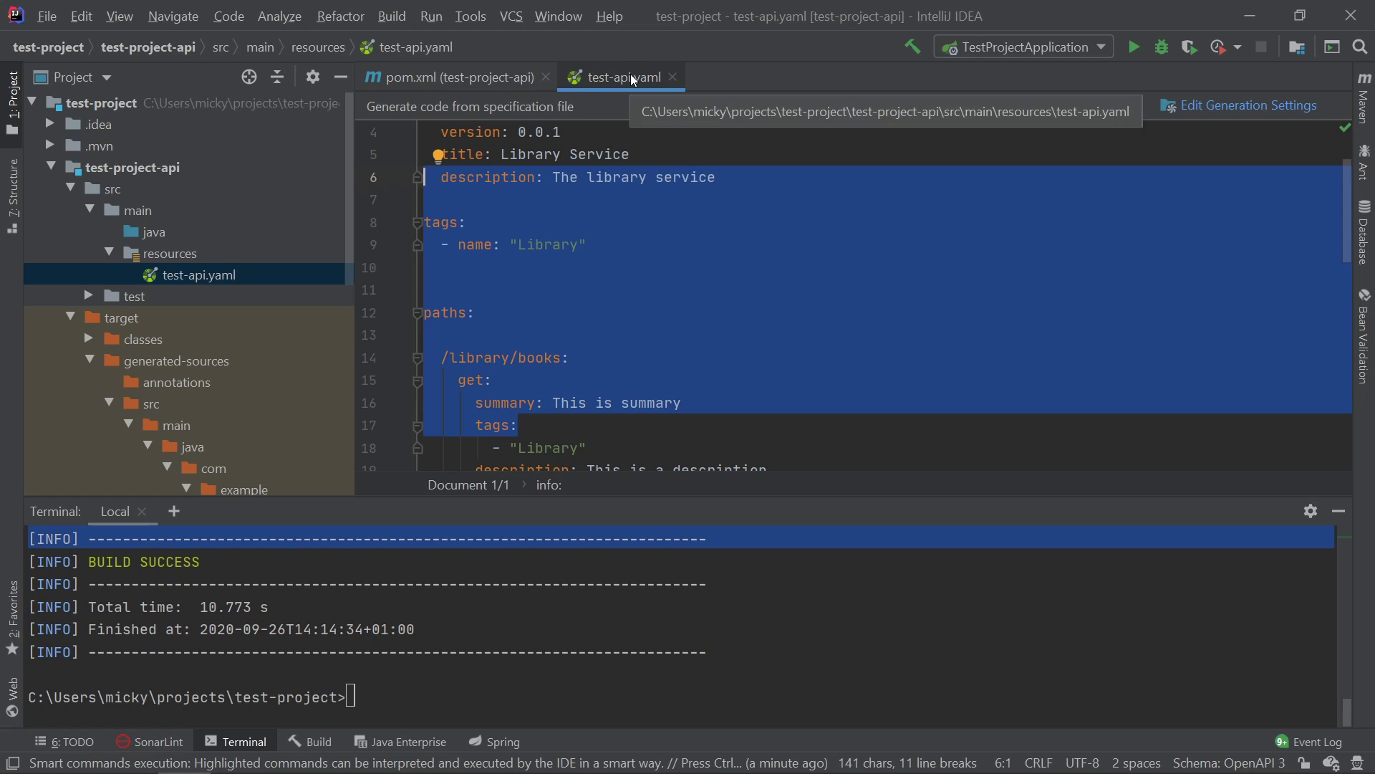
{"action": "left_click", "coordinate": [450, 77]}
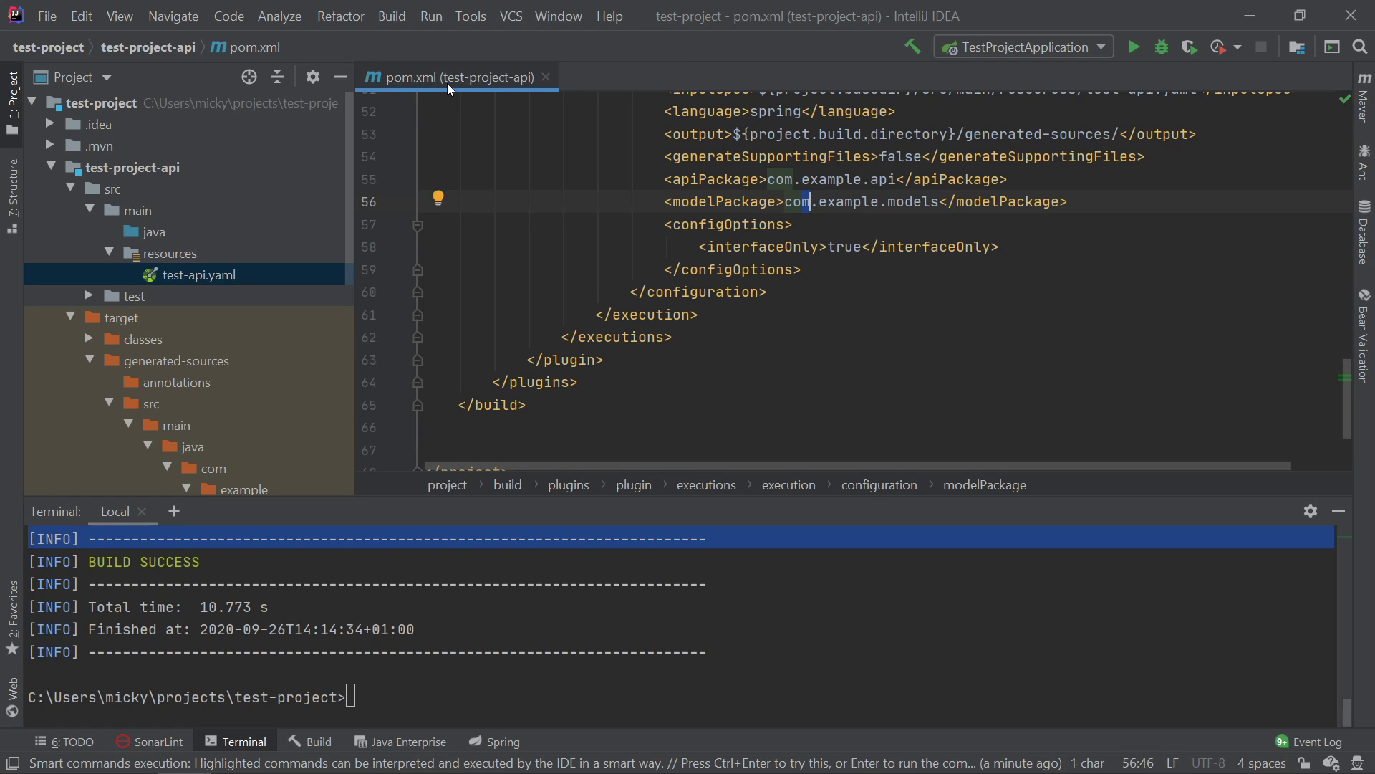
{"action": "left_click", "coordinate": [546, 77]}
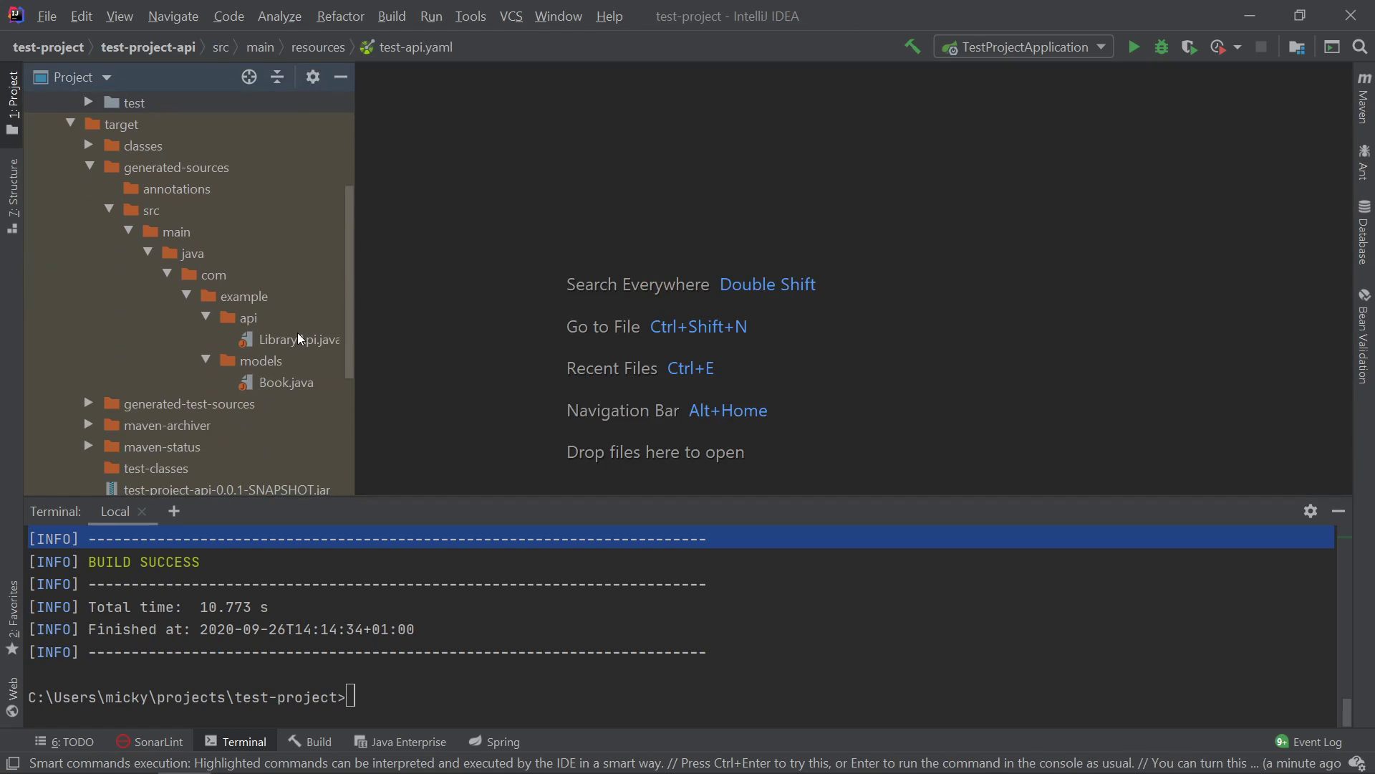
{"action": "double_click", "coordinate": [298, 340]}
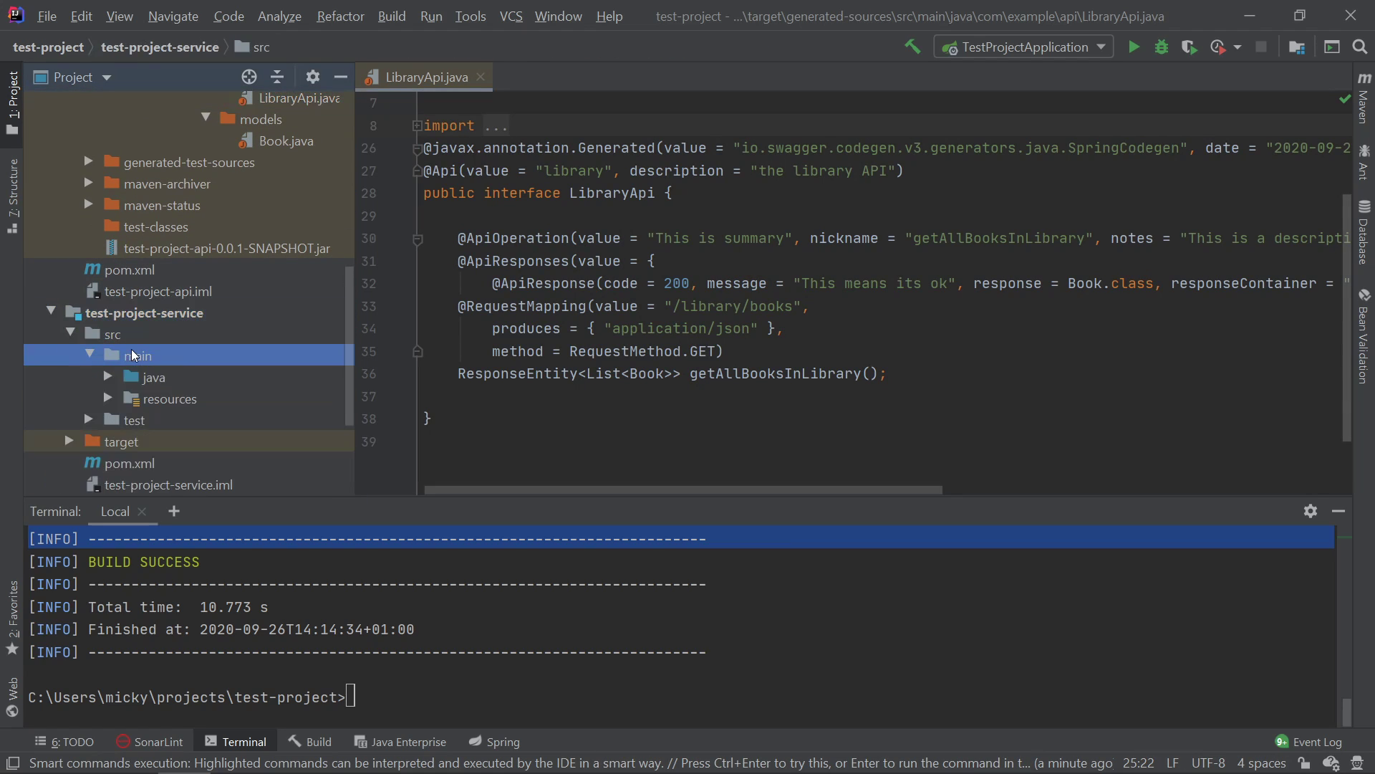
Step: Create a RestController Java class in the service module's testproject package
{"action": "left_click", "coordinate": [149, 376]}
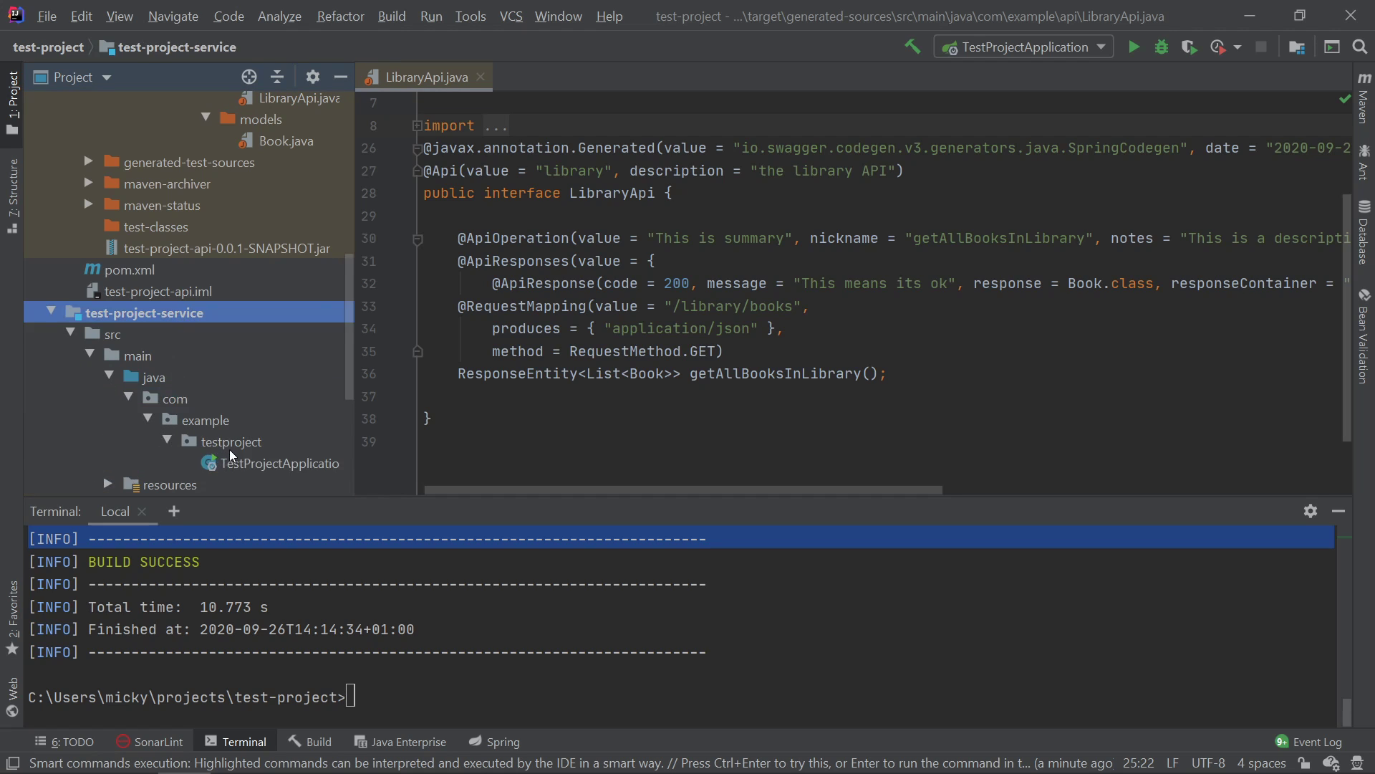
{"action": "right_click", "coordinate": [233, 442]}
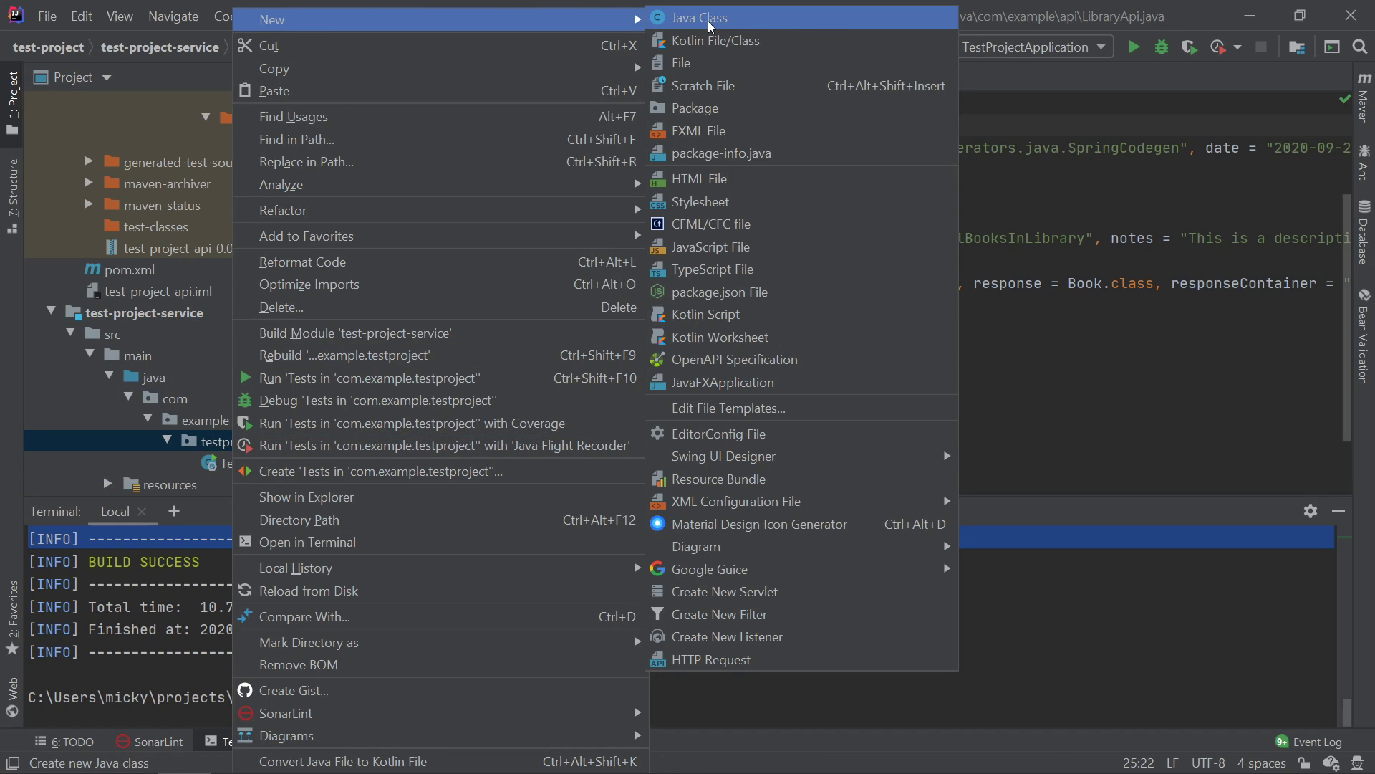
{"action": "left_click", "coordinate": [695, 17]}
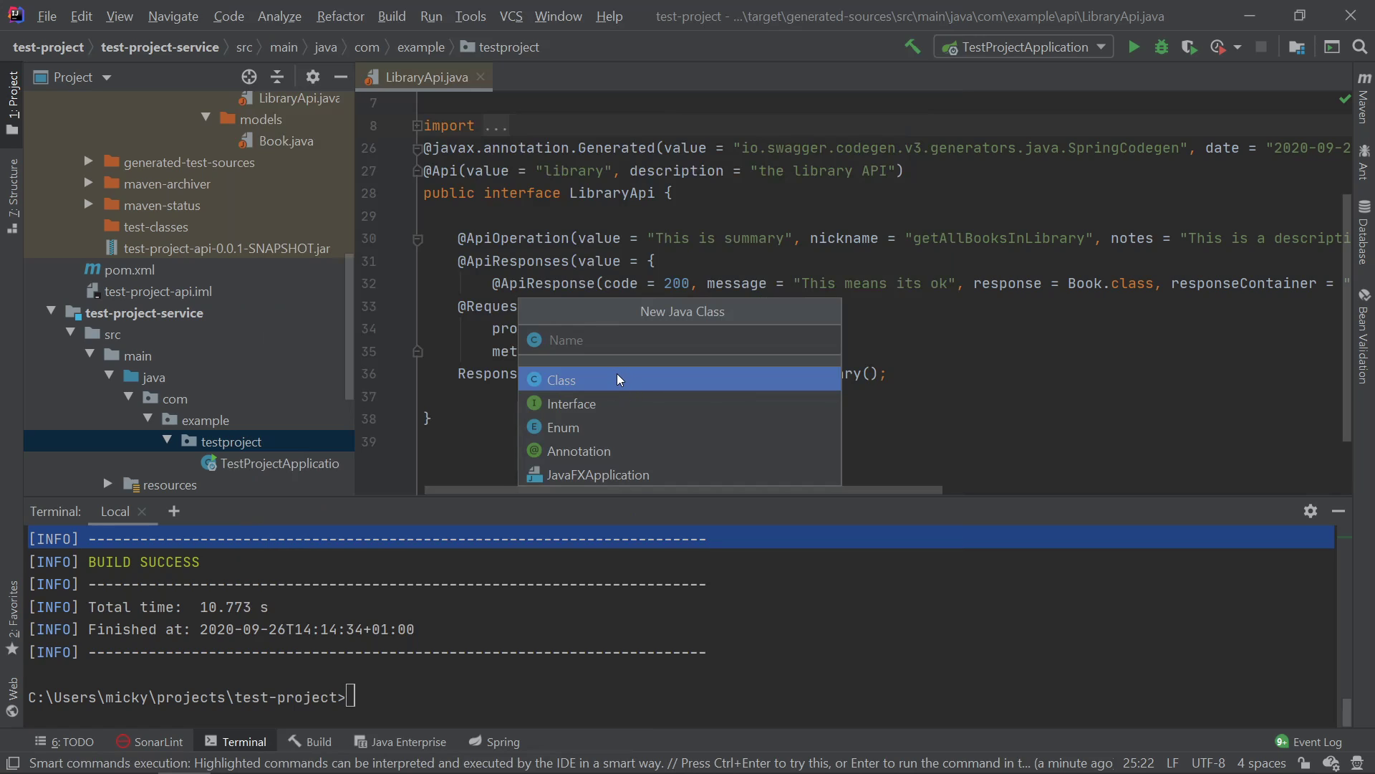
{"action": "type", "text": "Res"}
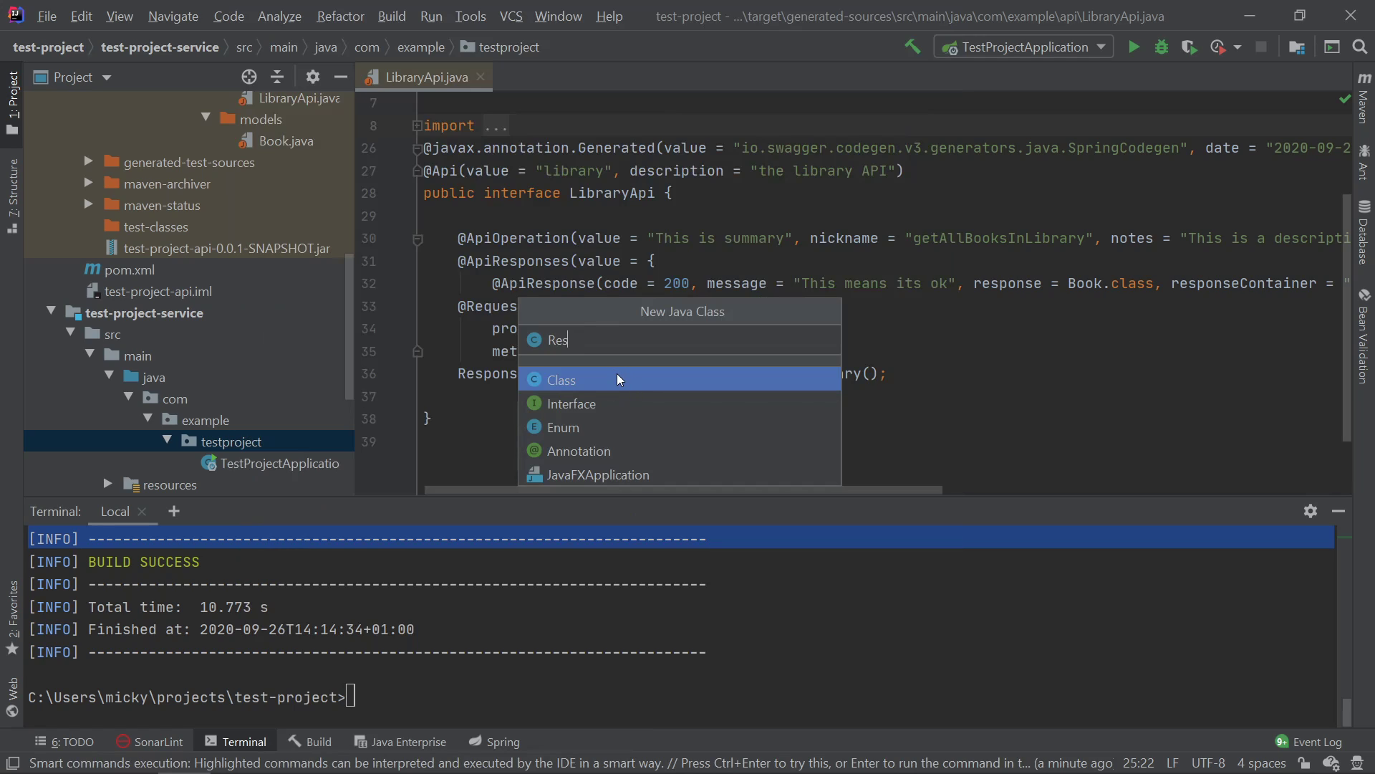
{"action": "key", "text": "Escape"}
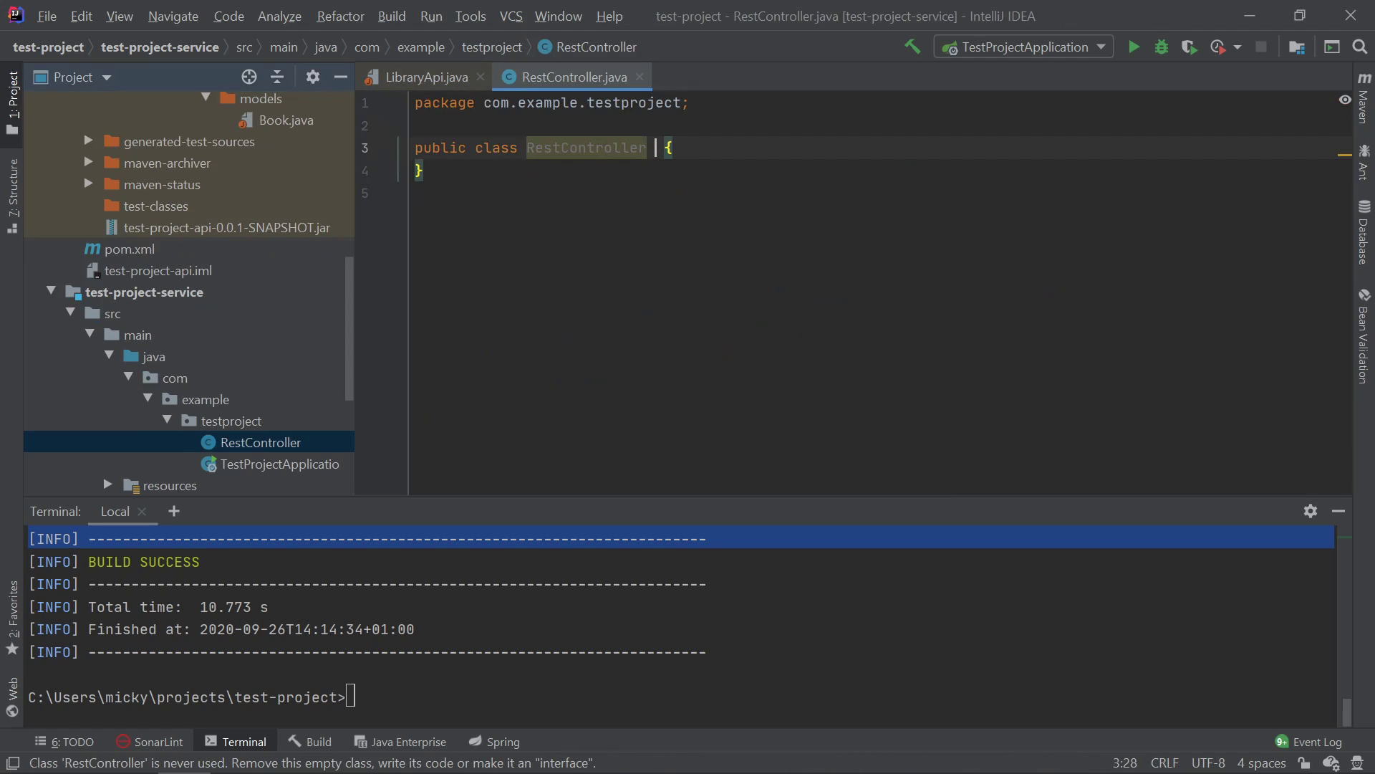
Step: Declare RestController implements LibraryApi, locate the generated LibraryApi source, and close open files
{"action": "type", "text": "implemet"}
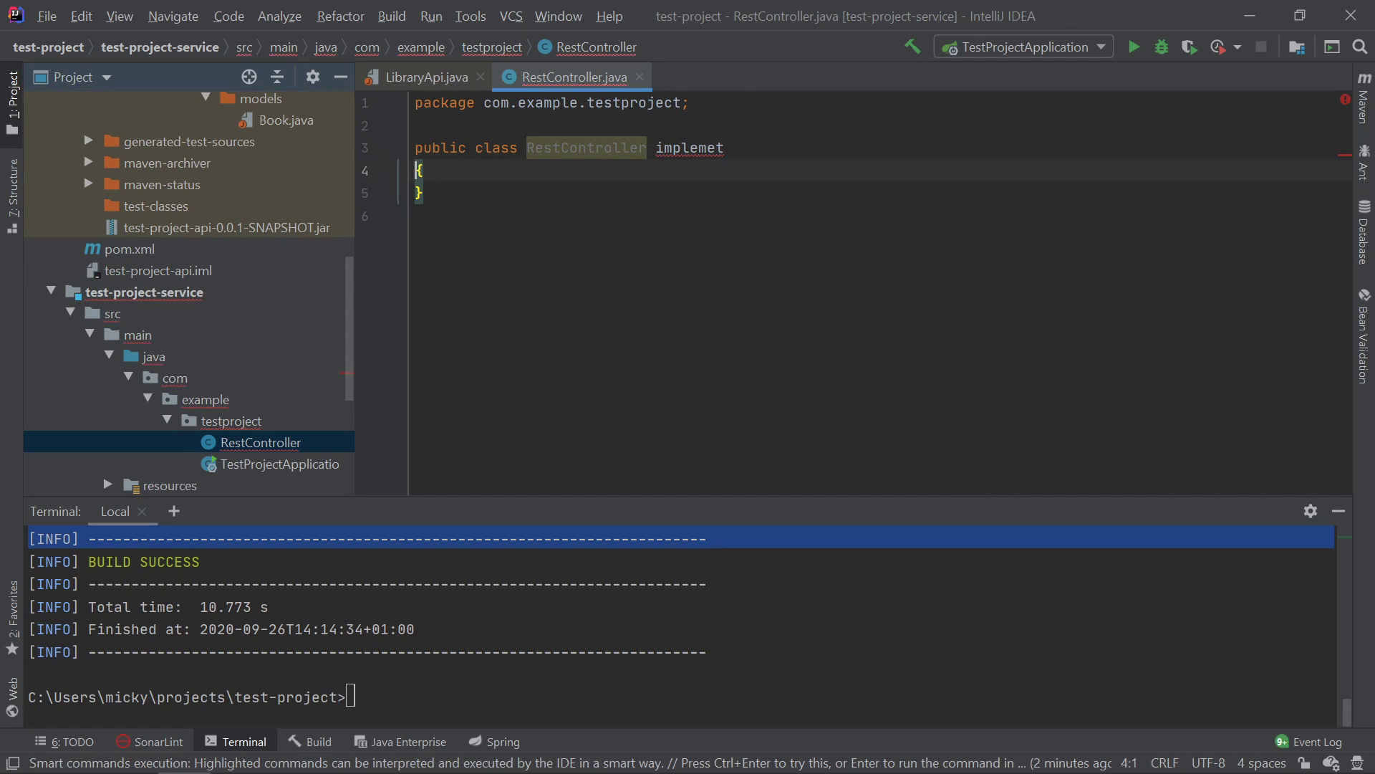
{"action": "type", "text": "s {"}
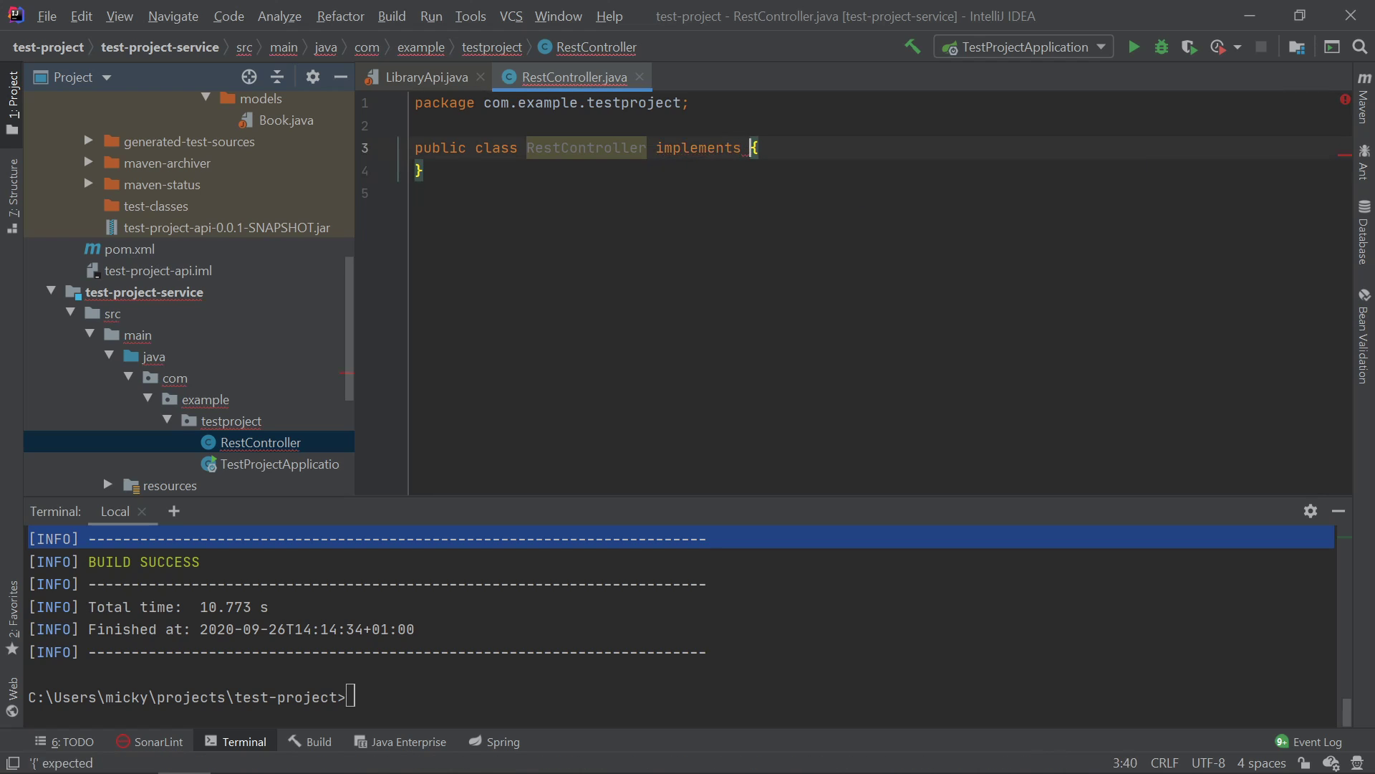
{"action": "type", "text": "LibraryApi"}
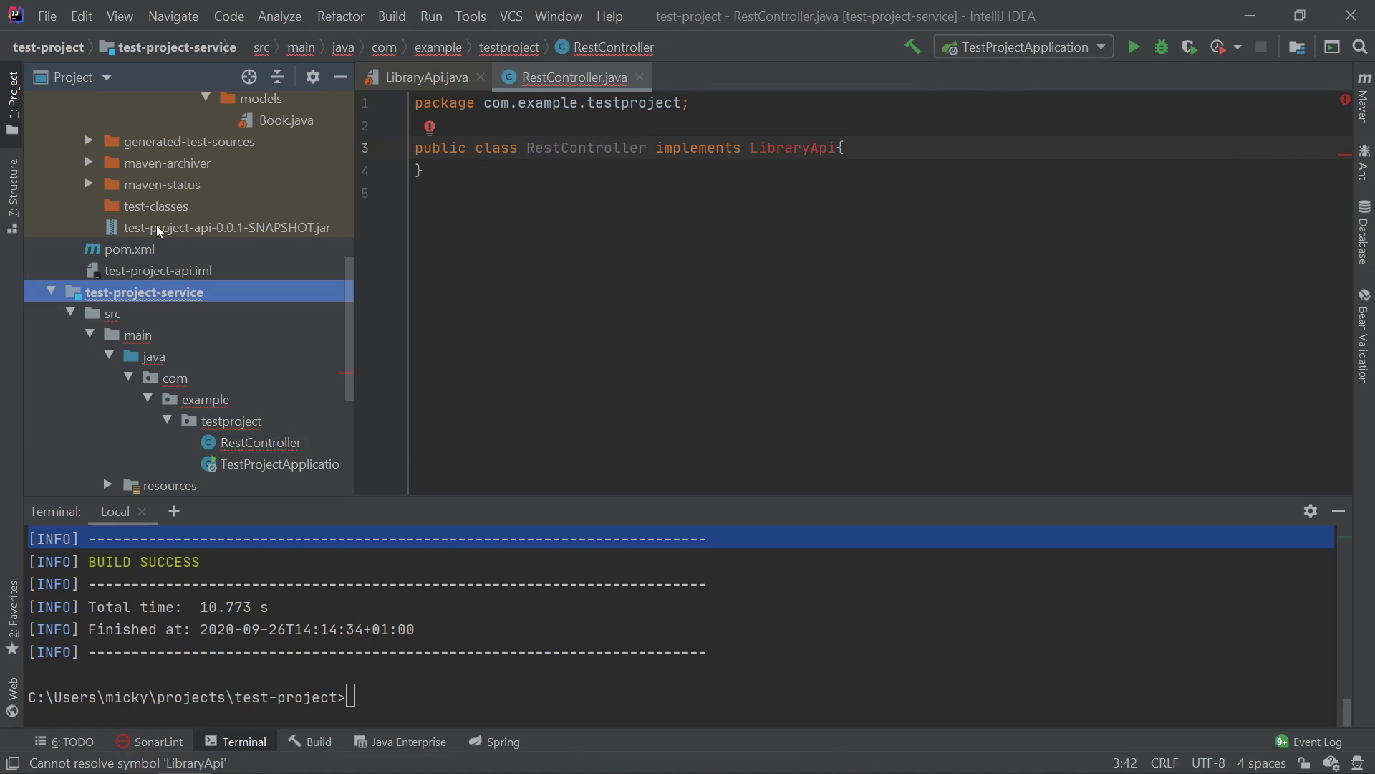
{"action": "left_click", "coordinate": [306, 188]}
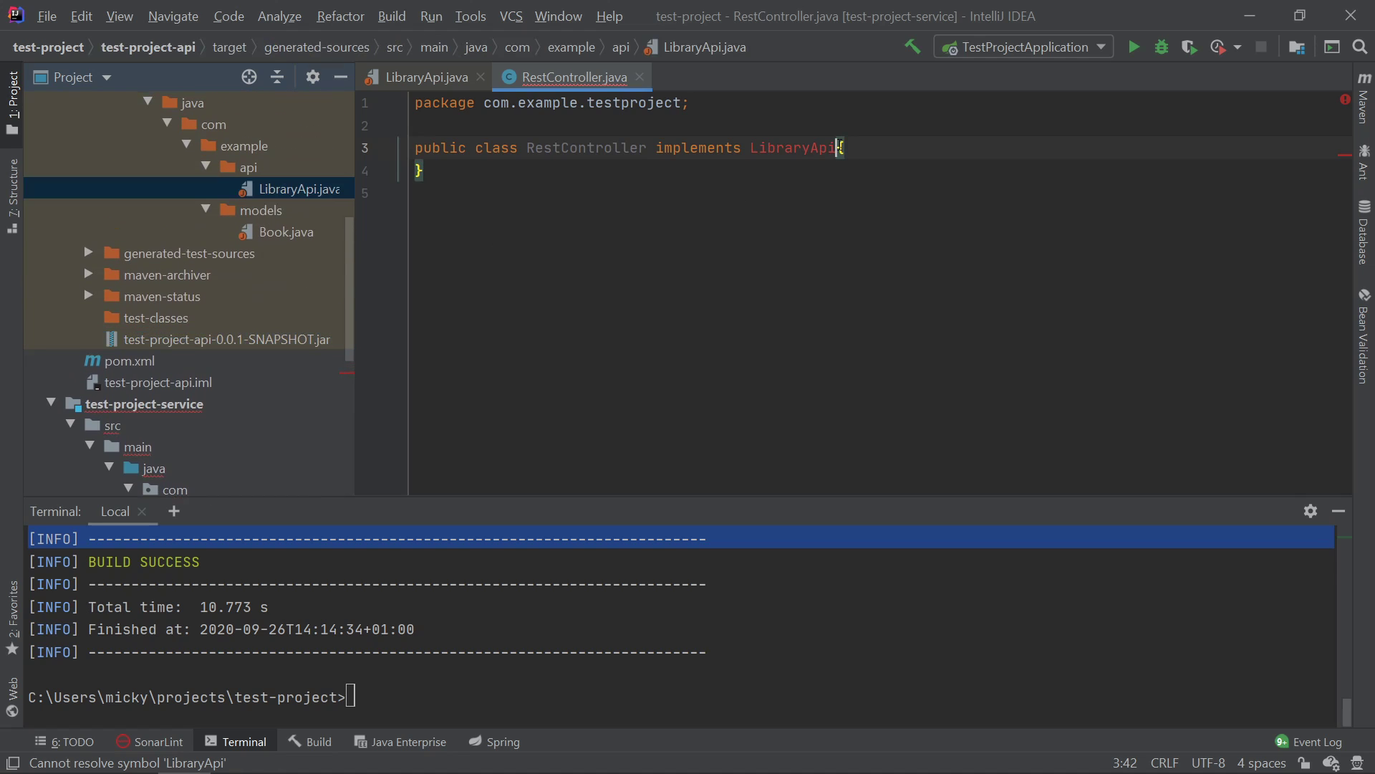
{"action": "left_click", "coordinate": [640, 77]}
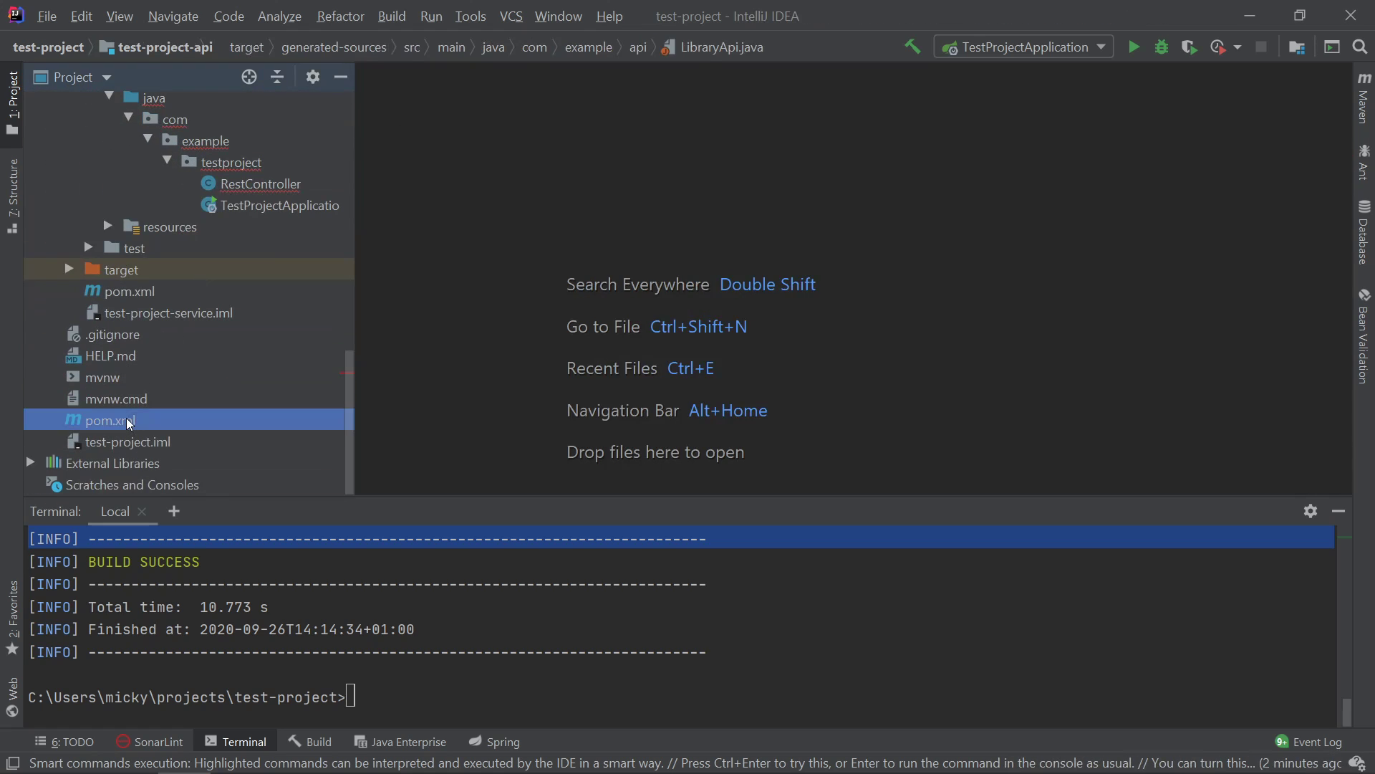
Step: In the parent pom, add a dependencyManagement block with a dependencies list and an empty dependency entry
{"action": "double_click", "coordinate": [109, 419]}
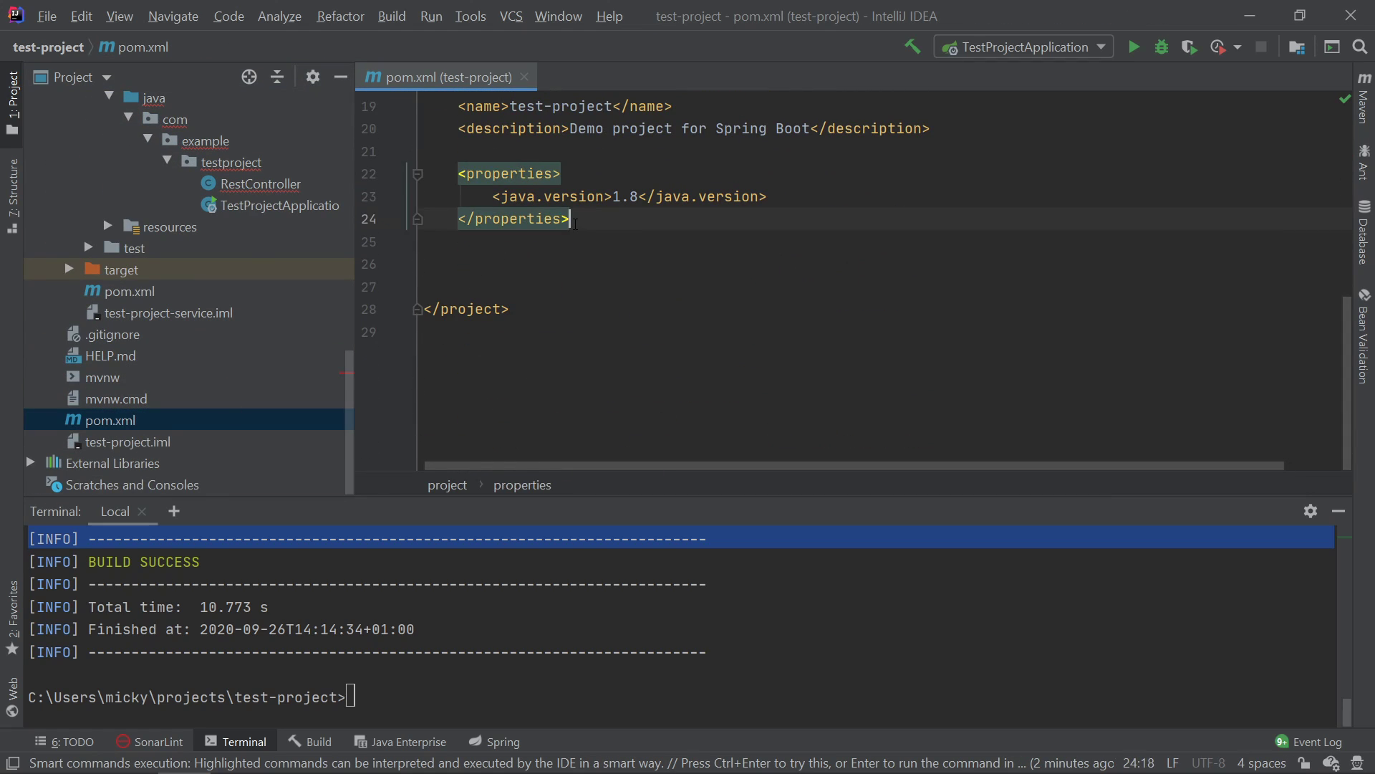
{"action": "type", "text": "dependen"}
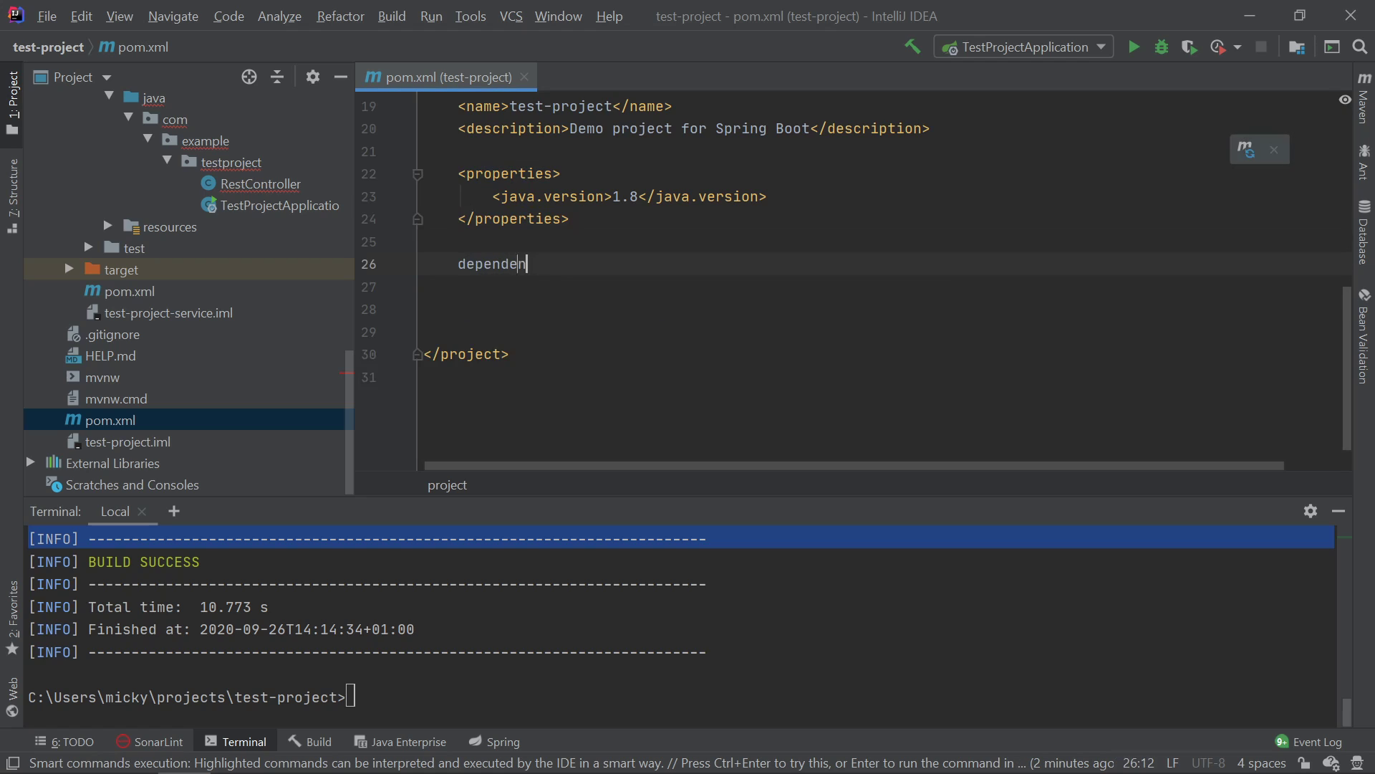
{"action": "type", "text": "cyManagement>"}
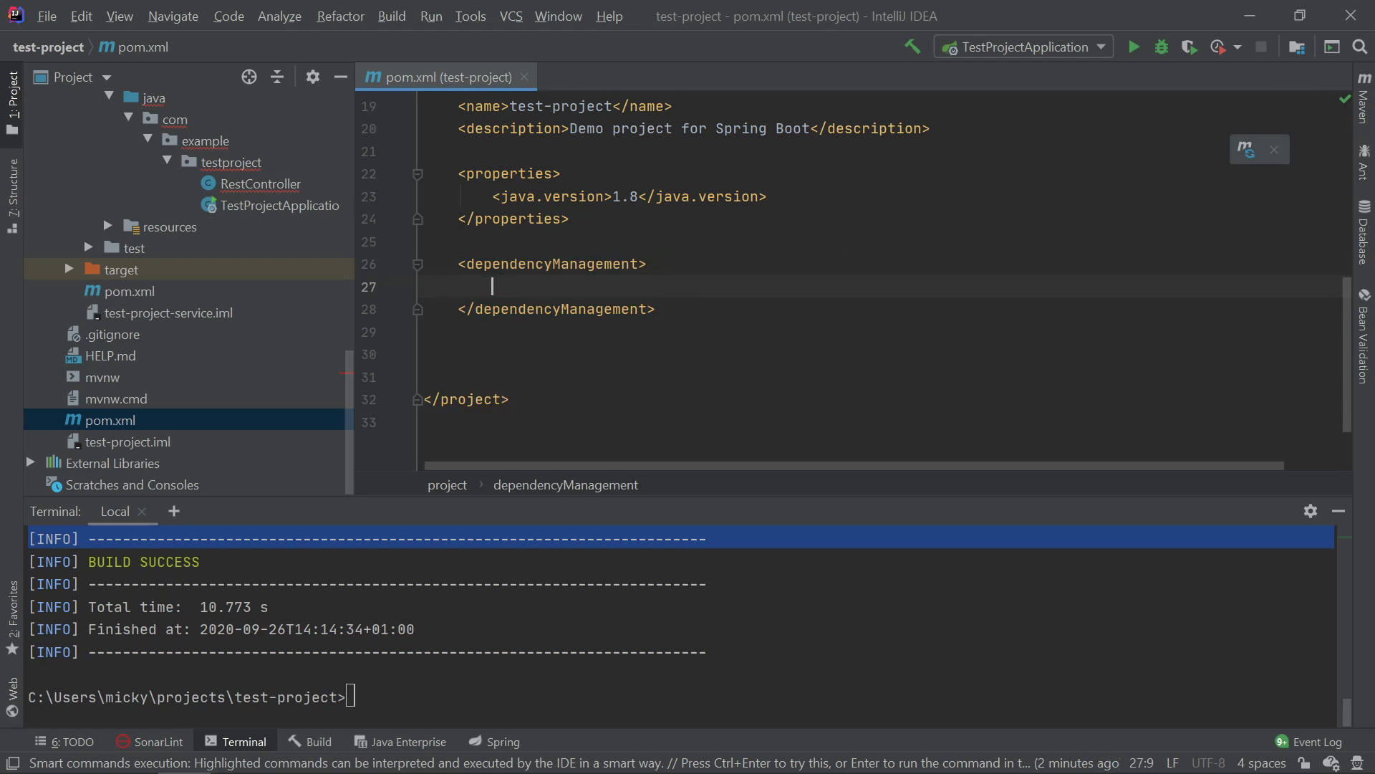
{"action": "type", "text": "dependencies></dependencies>"}
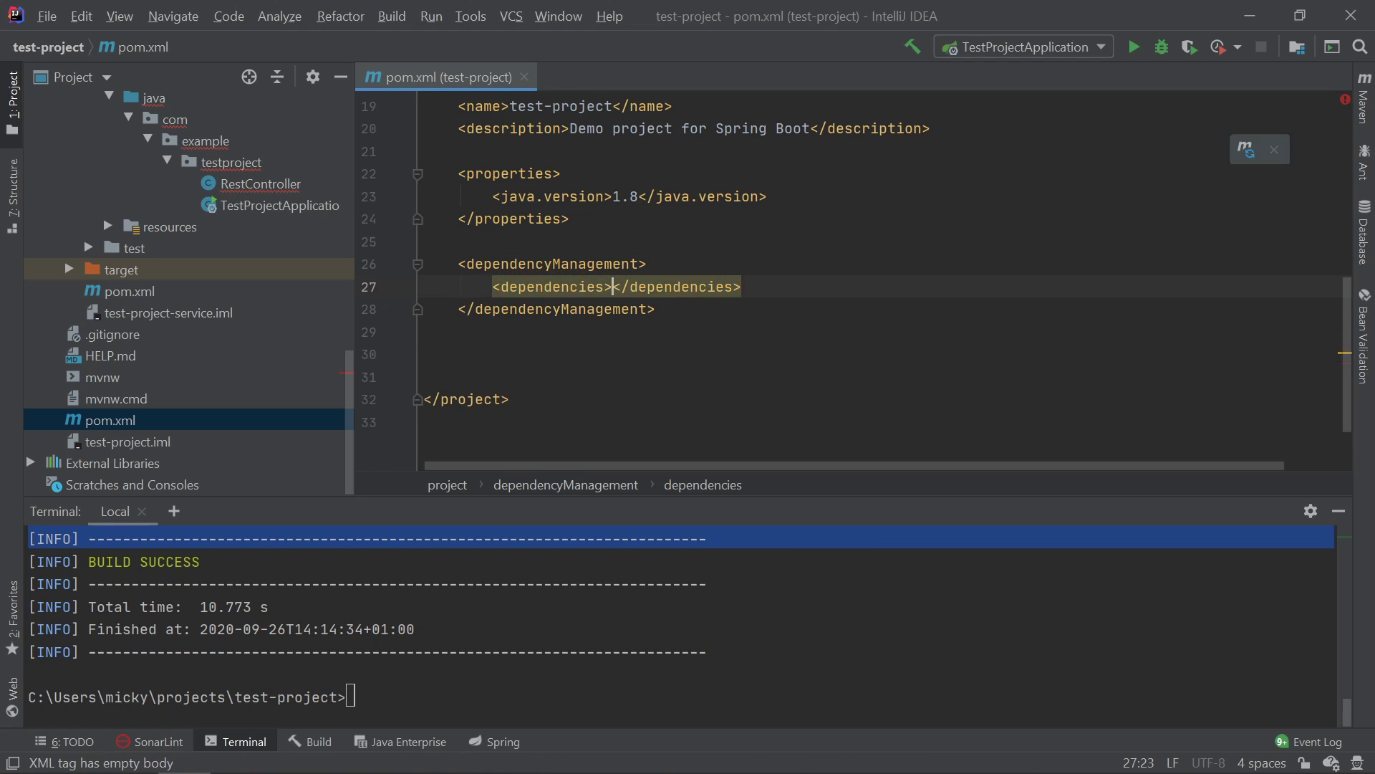
{"action": "scroll", "scroll_direction": "up", "scroll_amount": 3}
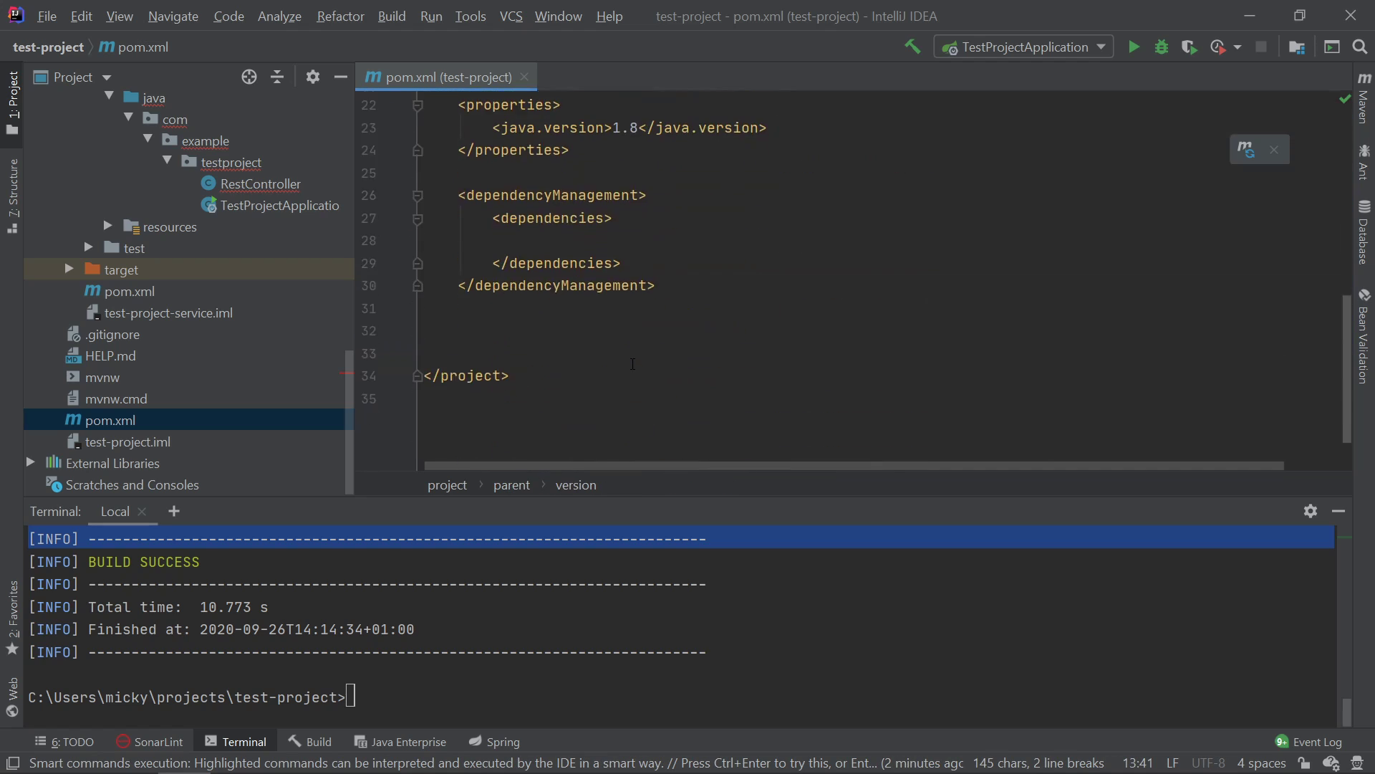
{"action": "type", "text": "<groupId>org.springframework.boot</groupId>"}
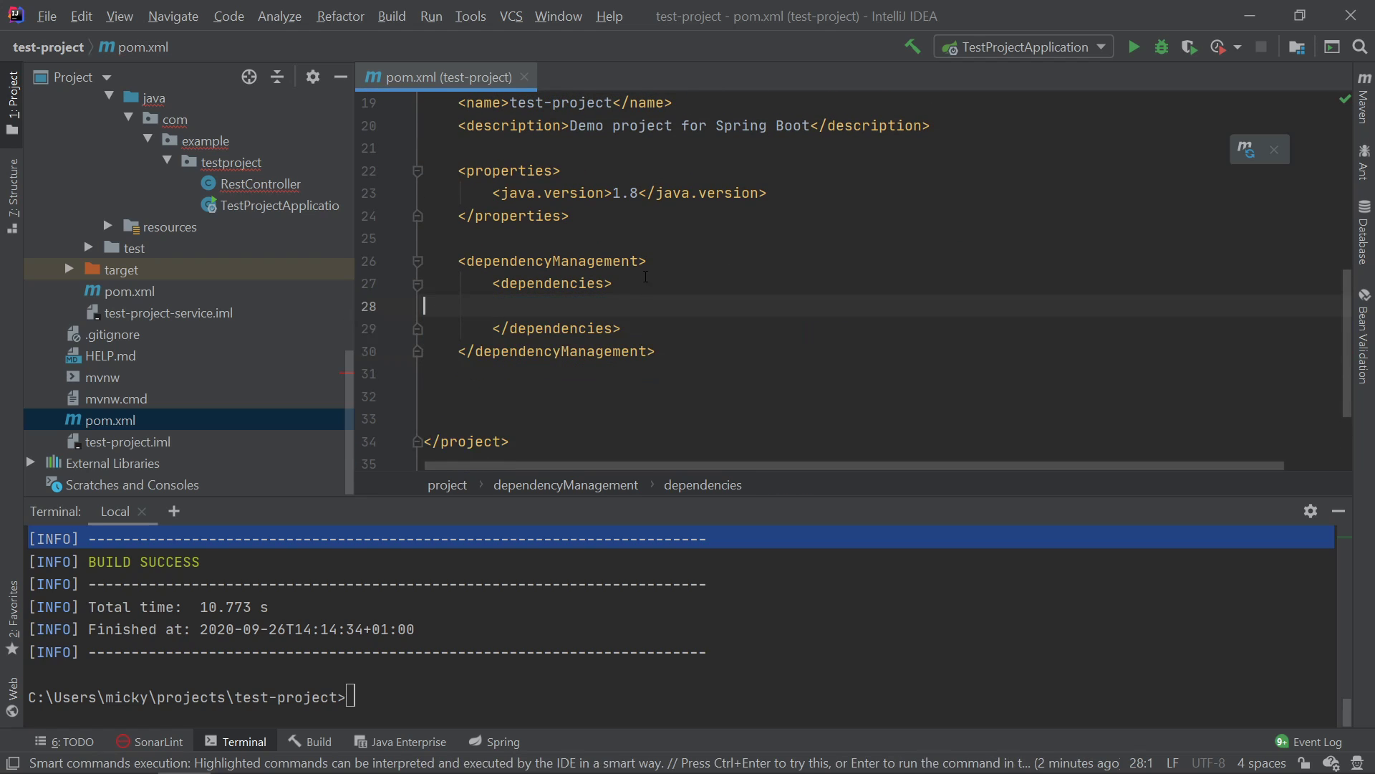
{"action": "type", "text": "de"}
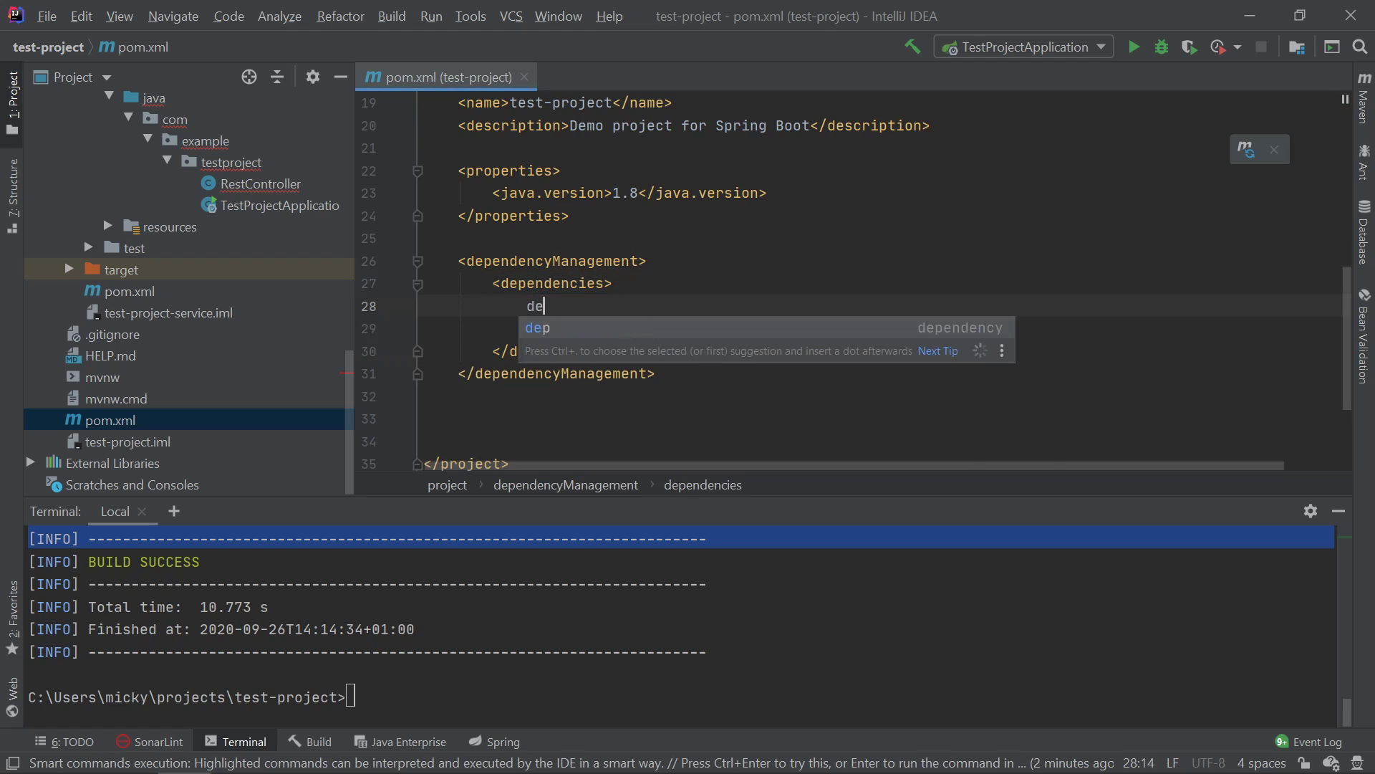
{"action": "type", "text": "pe"}
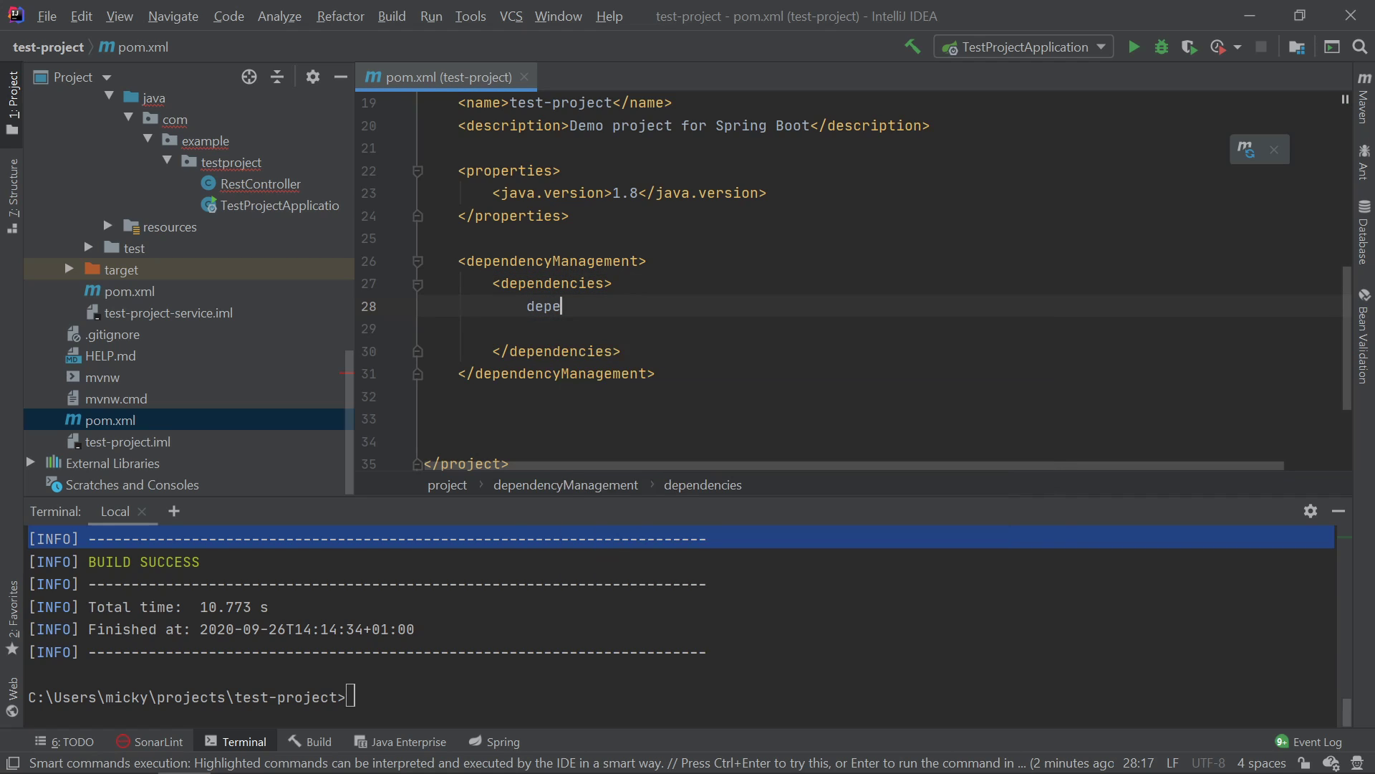
{"action": "type", "text": "ndency>"}
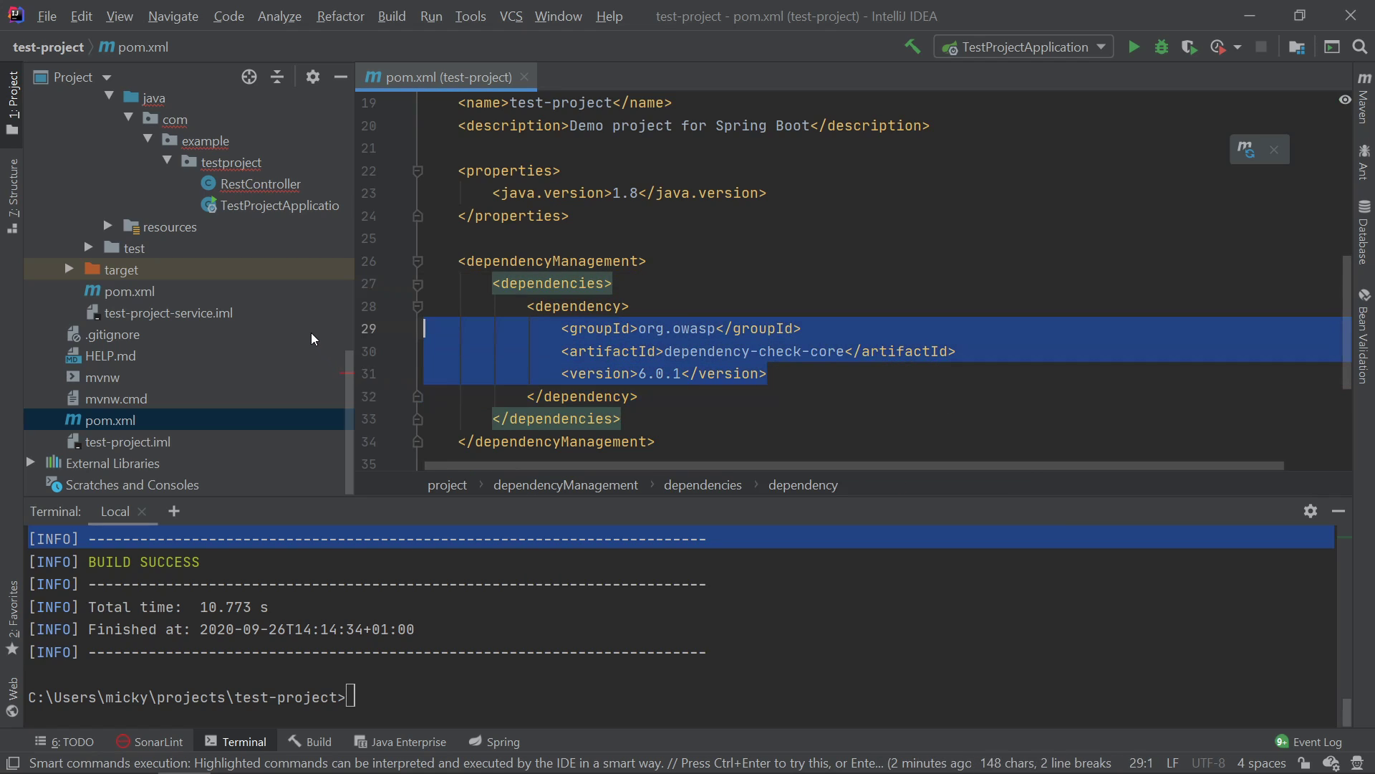
{"action": "key", "text": "Delete"}
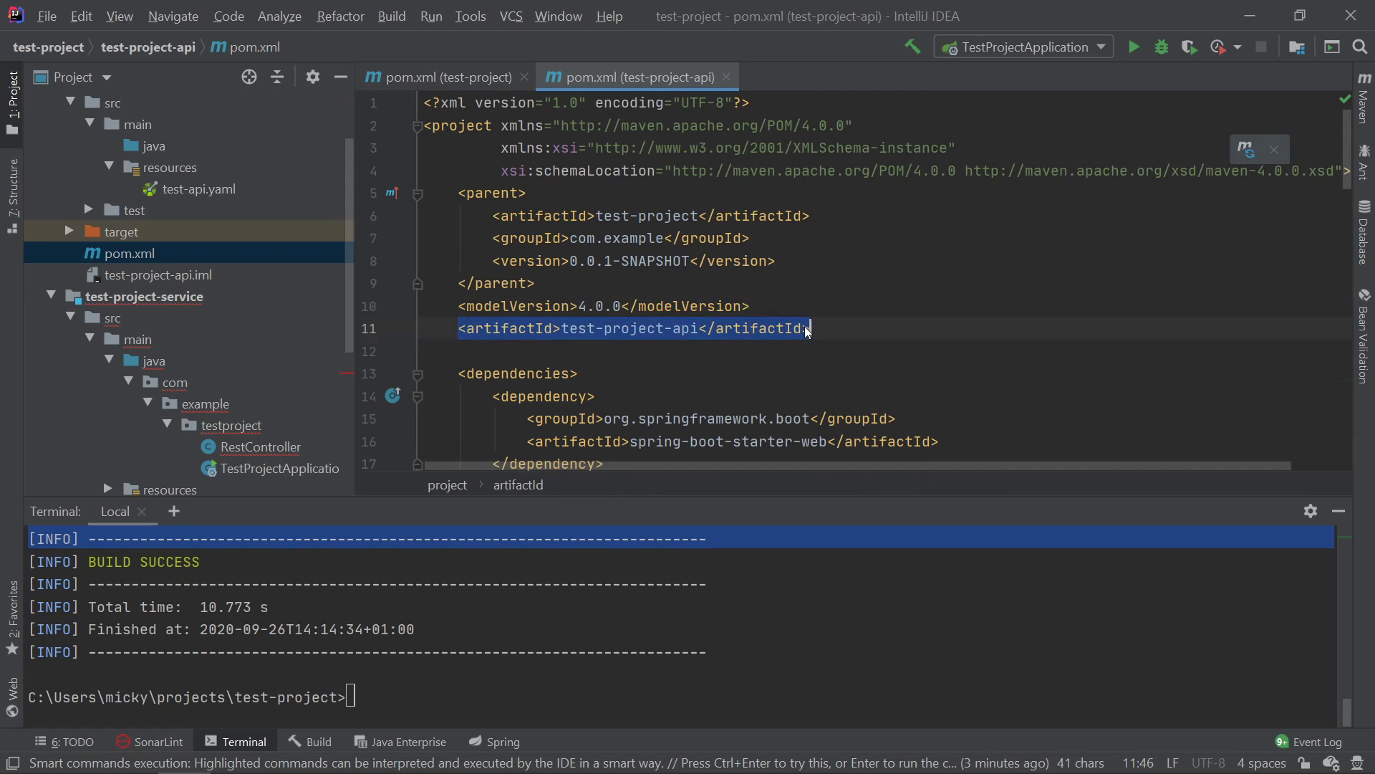
Step: Fill the managed dependency with test-project-api, groupId com.example and version 0.0.1-SNAPSHOT
{"action": "left_click", "coordinate": [442, 77]}
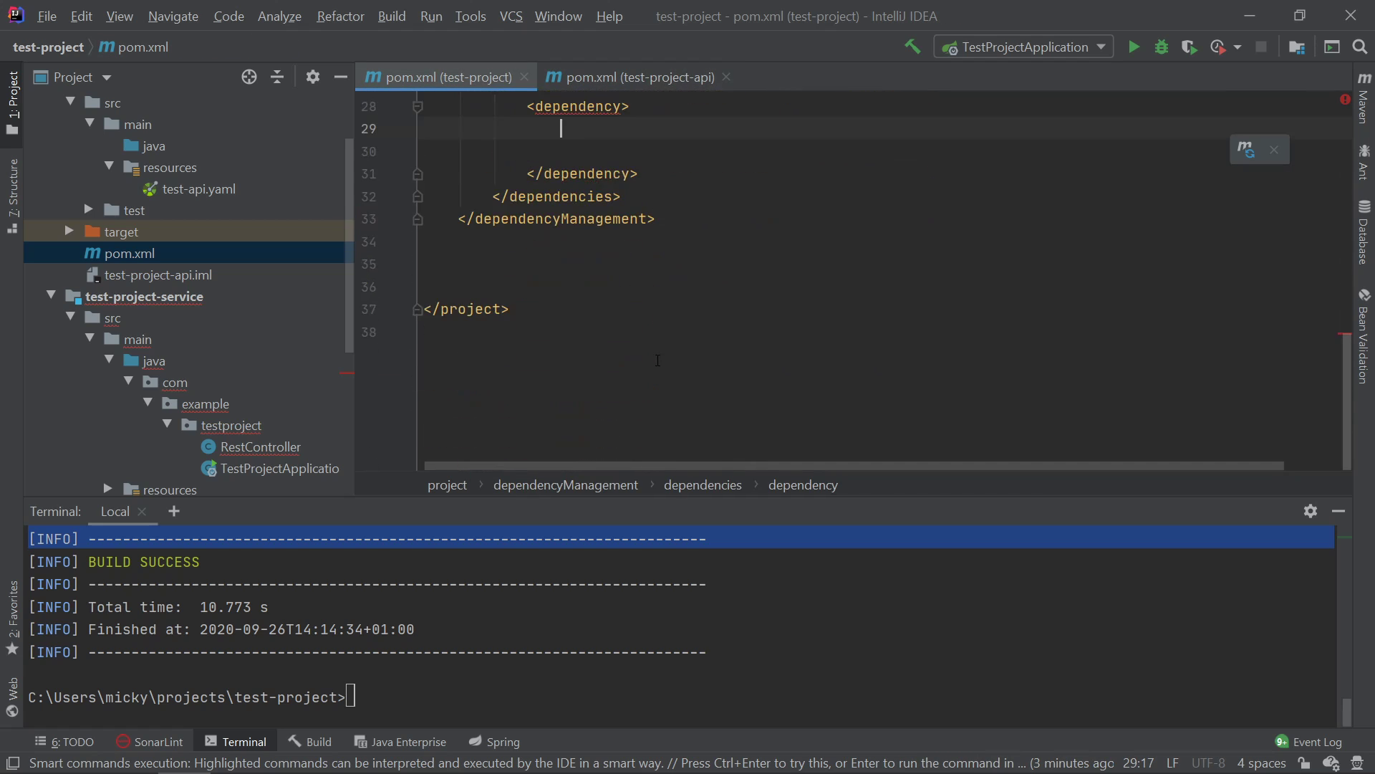
{"action": "type", "text": "<artifactId>test-project-api</artifactId>"}
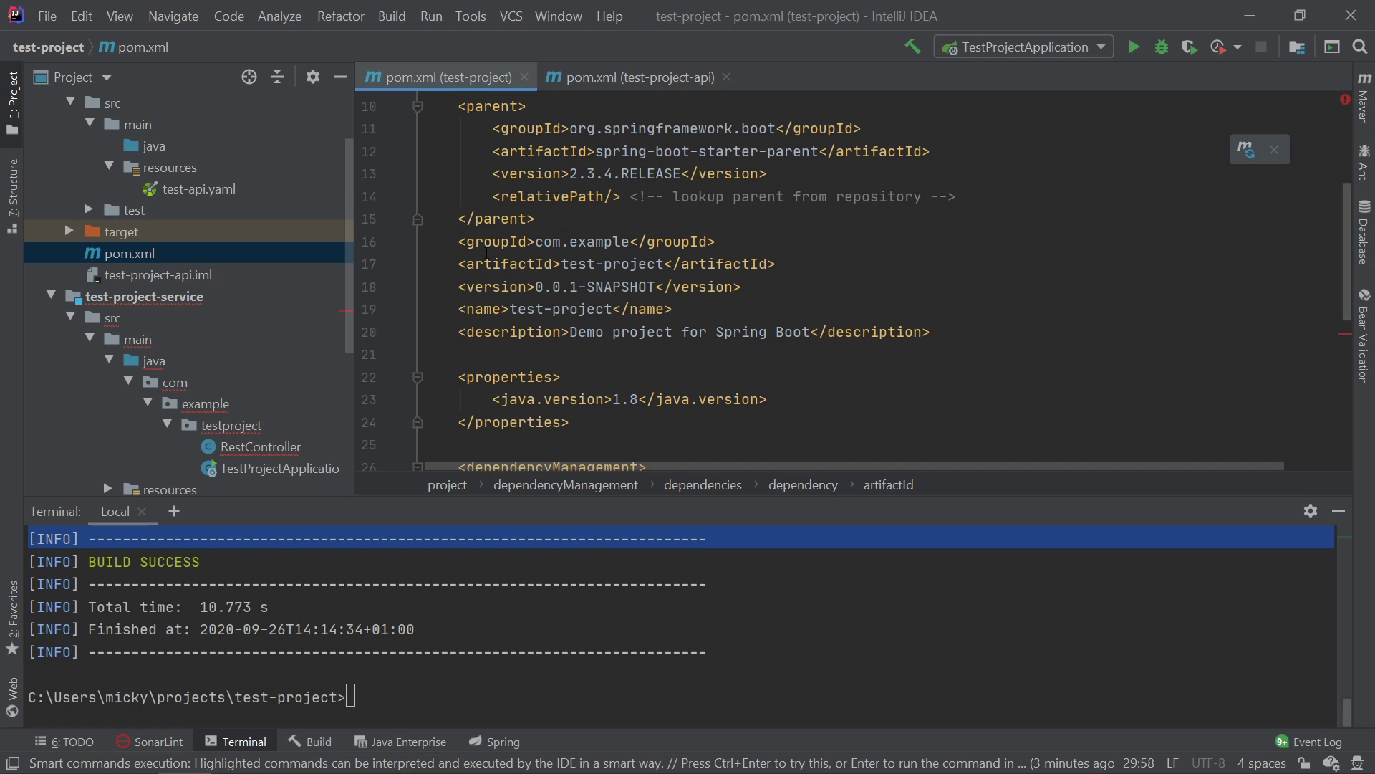
{"action": "triple_click", "coordinate": [585, 241]}
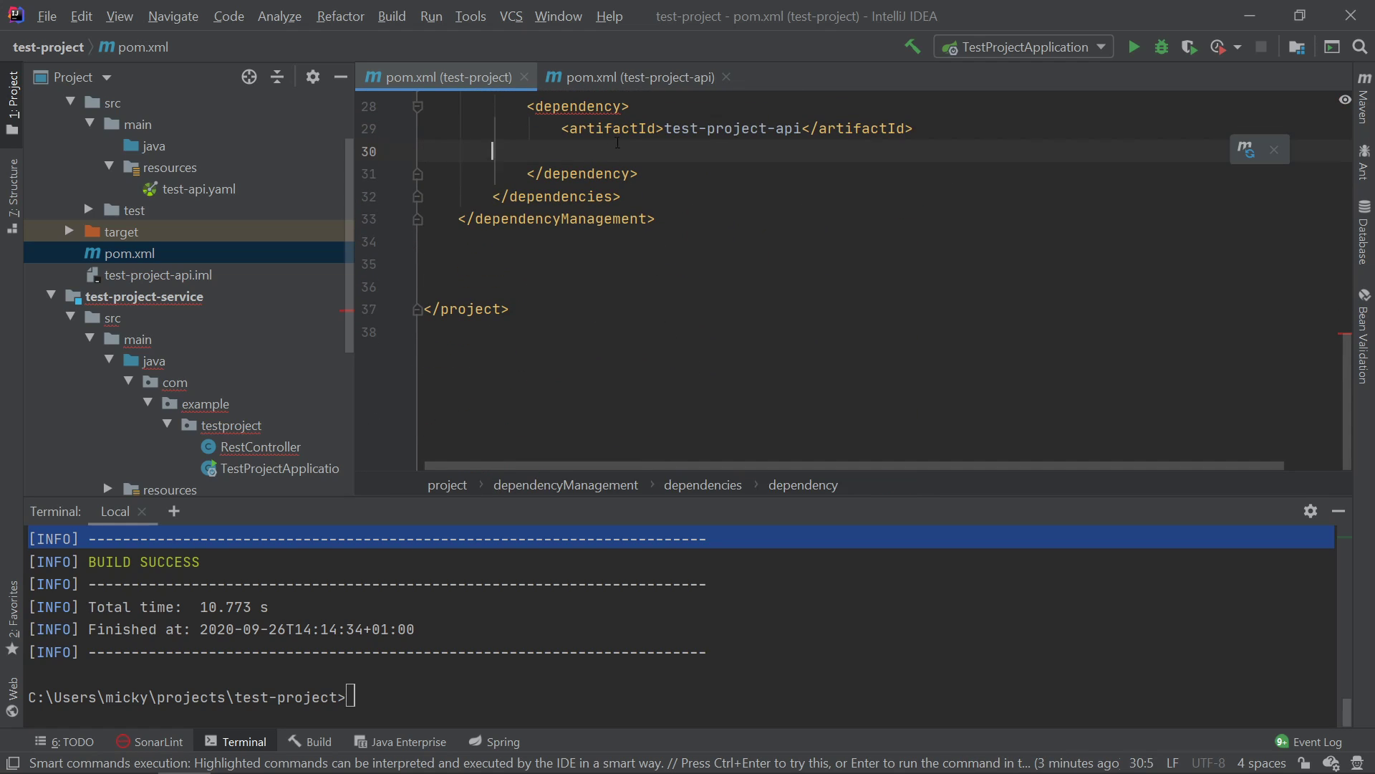
{"action": "type", "text": "<groupId>com.example</groupId>"}
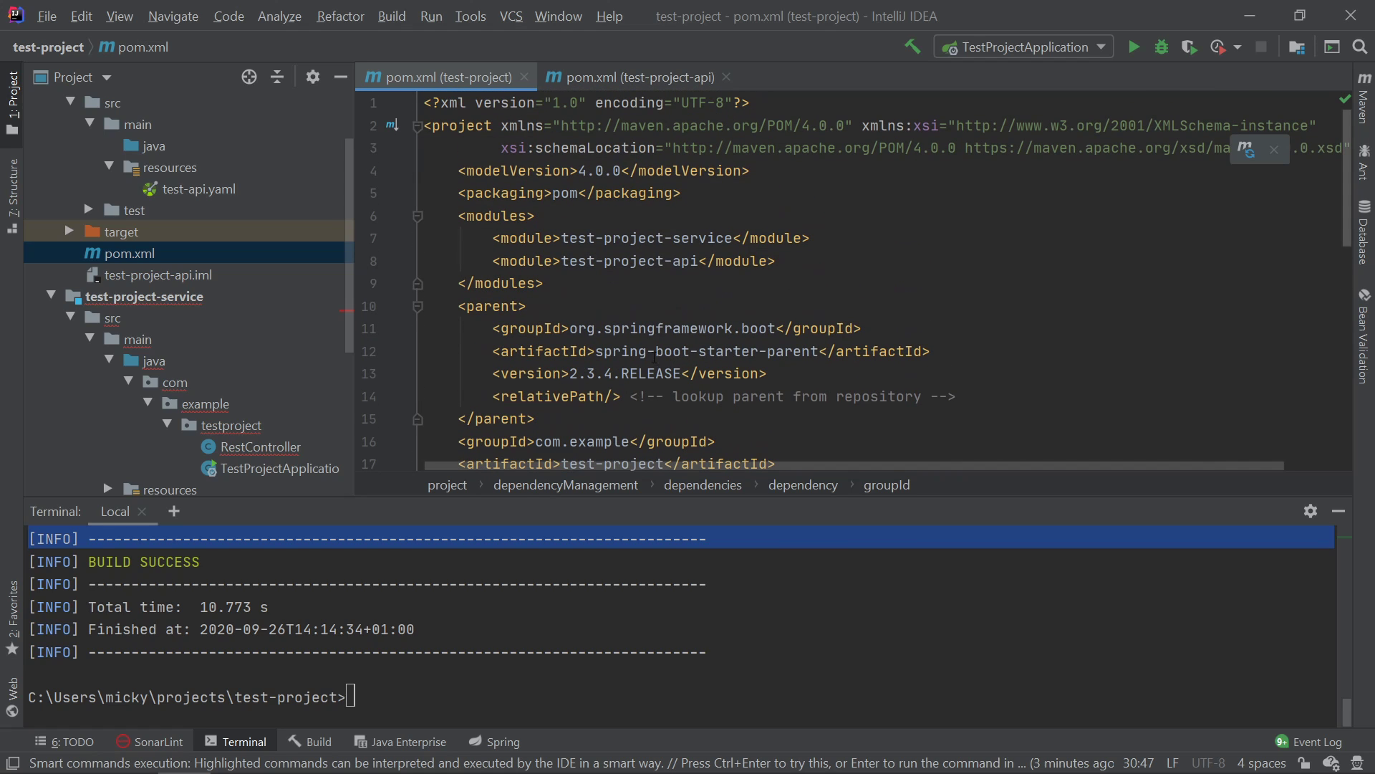
{"action": "scroll", "scroll_direction": "down", "scroll_amount": 3}
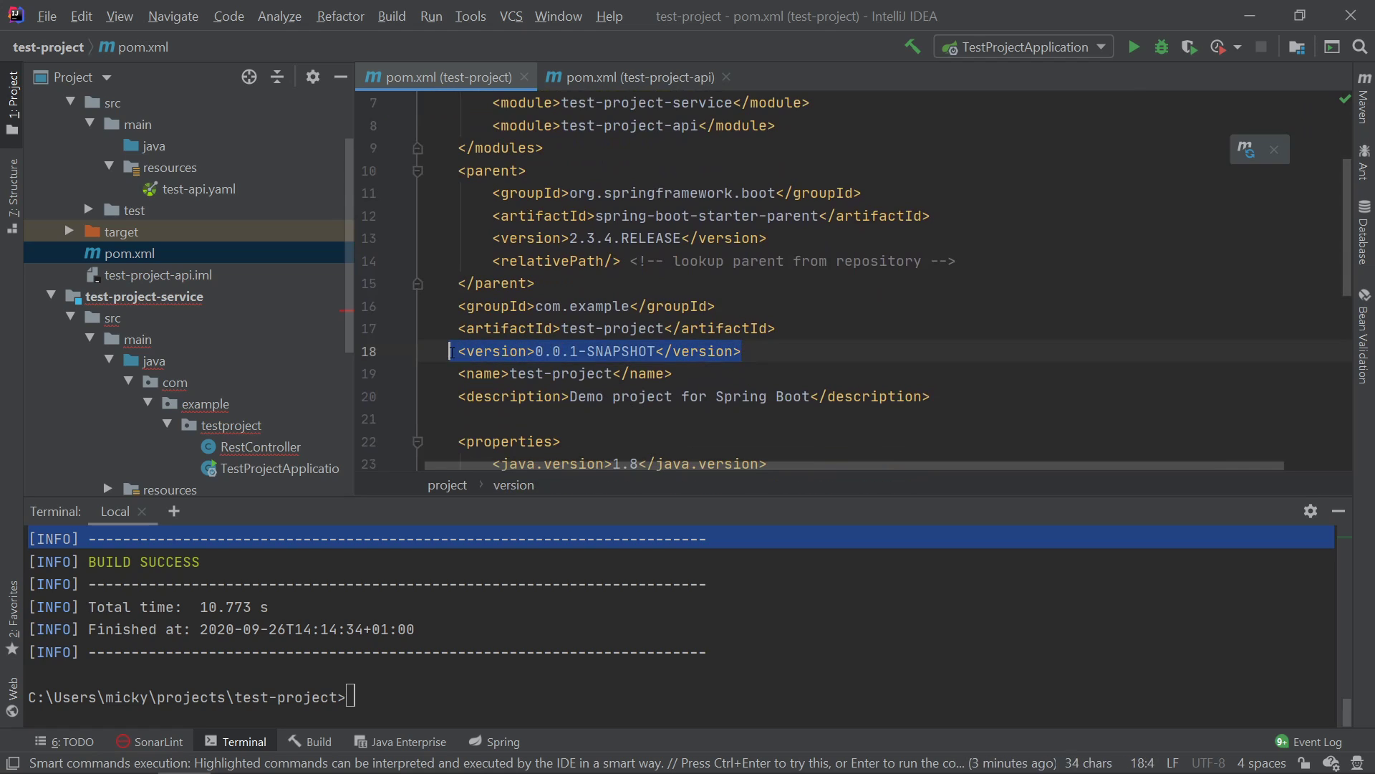
{"action": "scroll", "scroll_direction": "down", "scroll_amount": 3}
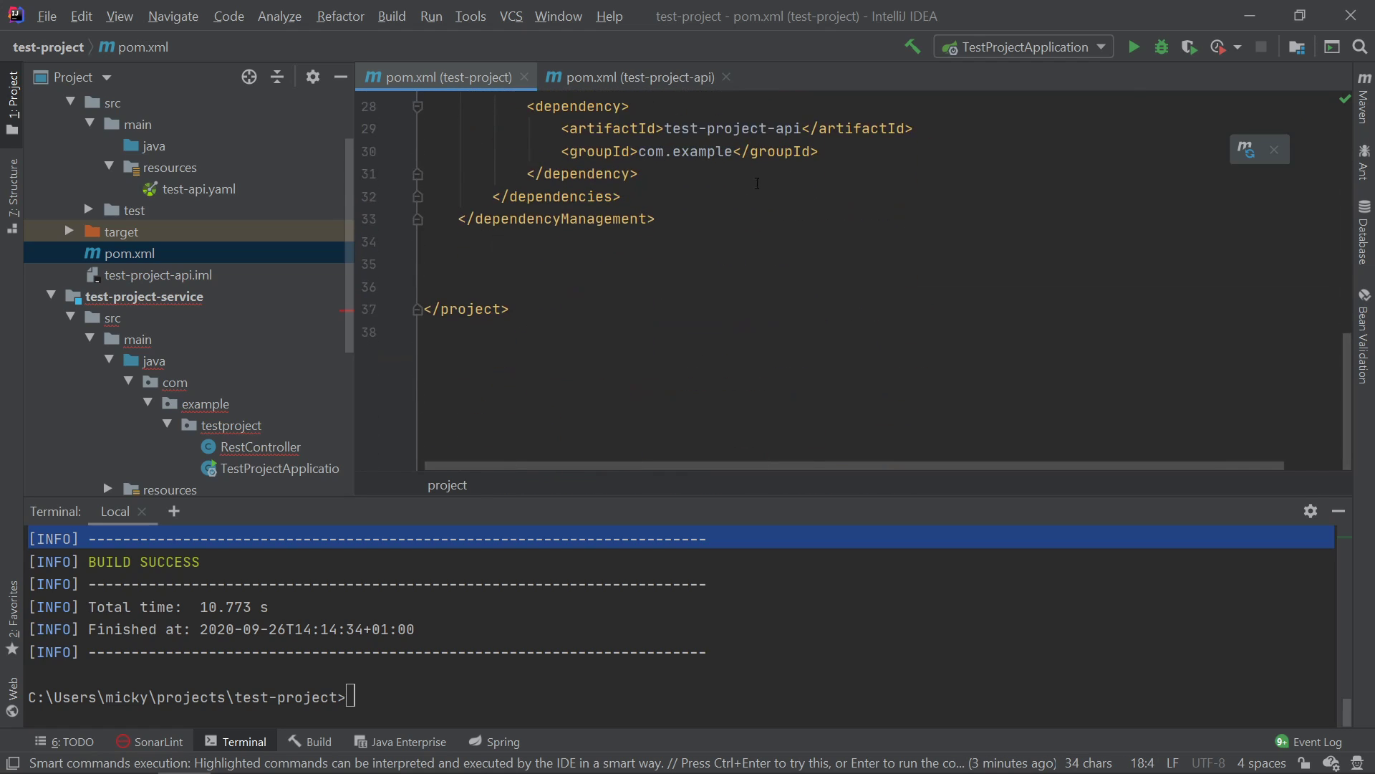
{"action": "type", "text": "<version>0.0.1-SNAPSHOT</version>"}
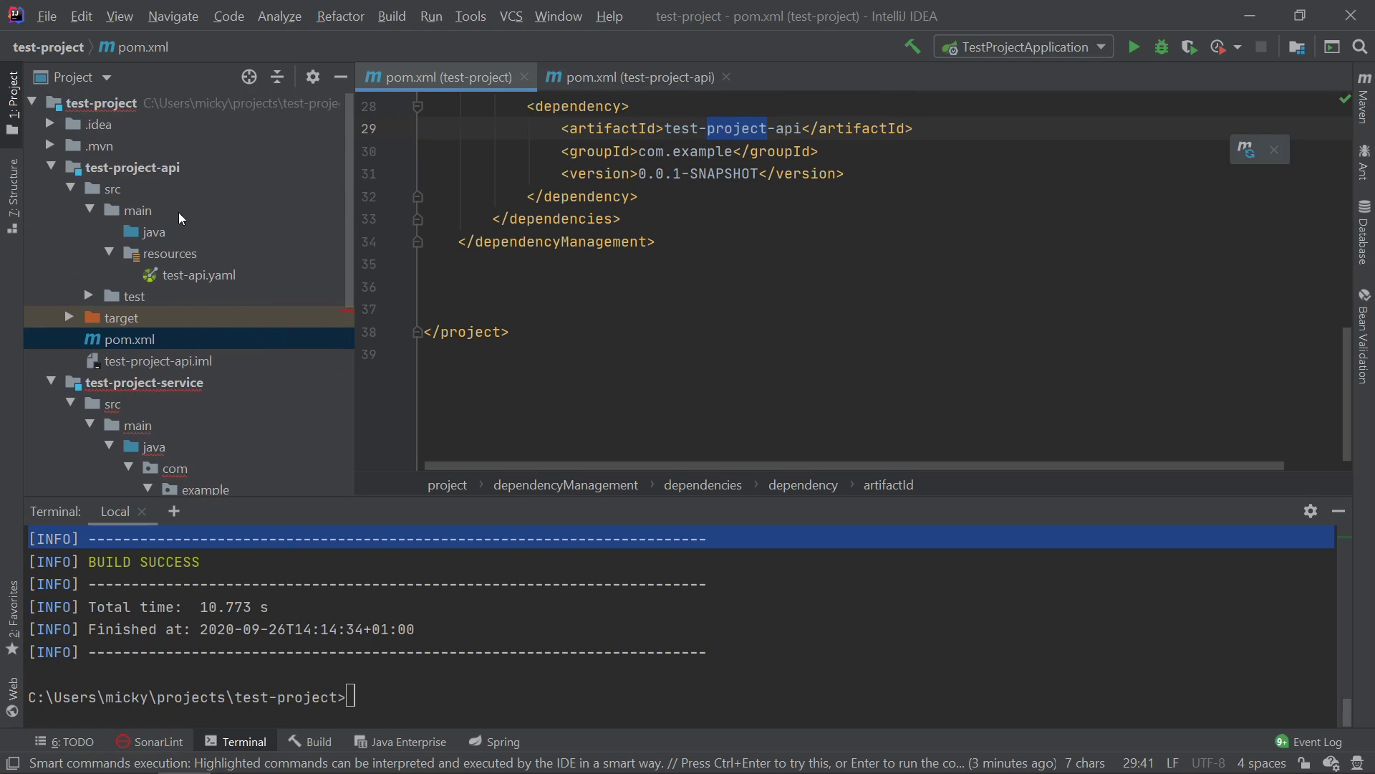
{"action": "left_click", "coordinate": [134, 167]}
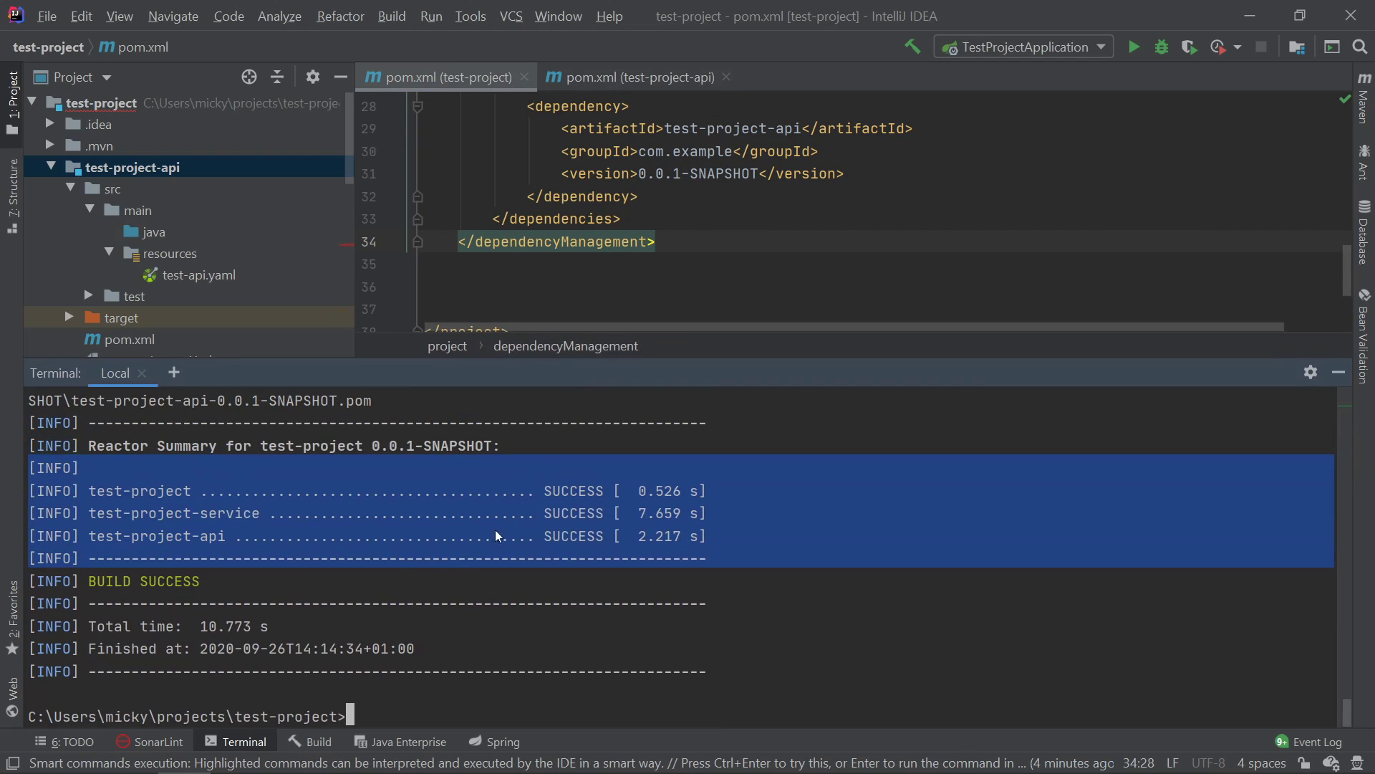
Step: Close both pom tabs, open RestController, and add a dependency on module test-project-api
{"action": "left_click", "coordinate": [727, 77]}
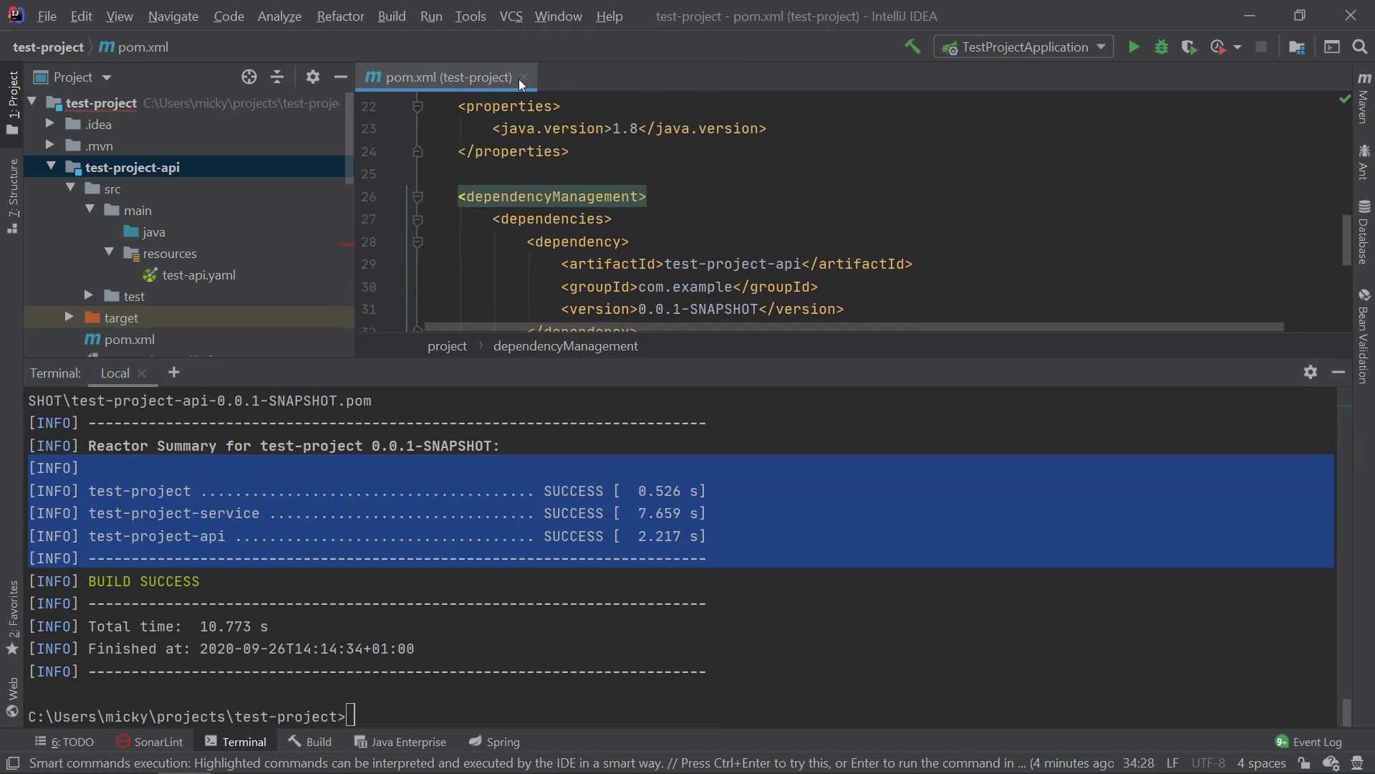
{"action": "left_click", "coordinate": [525, 77]}
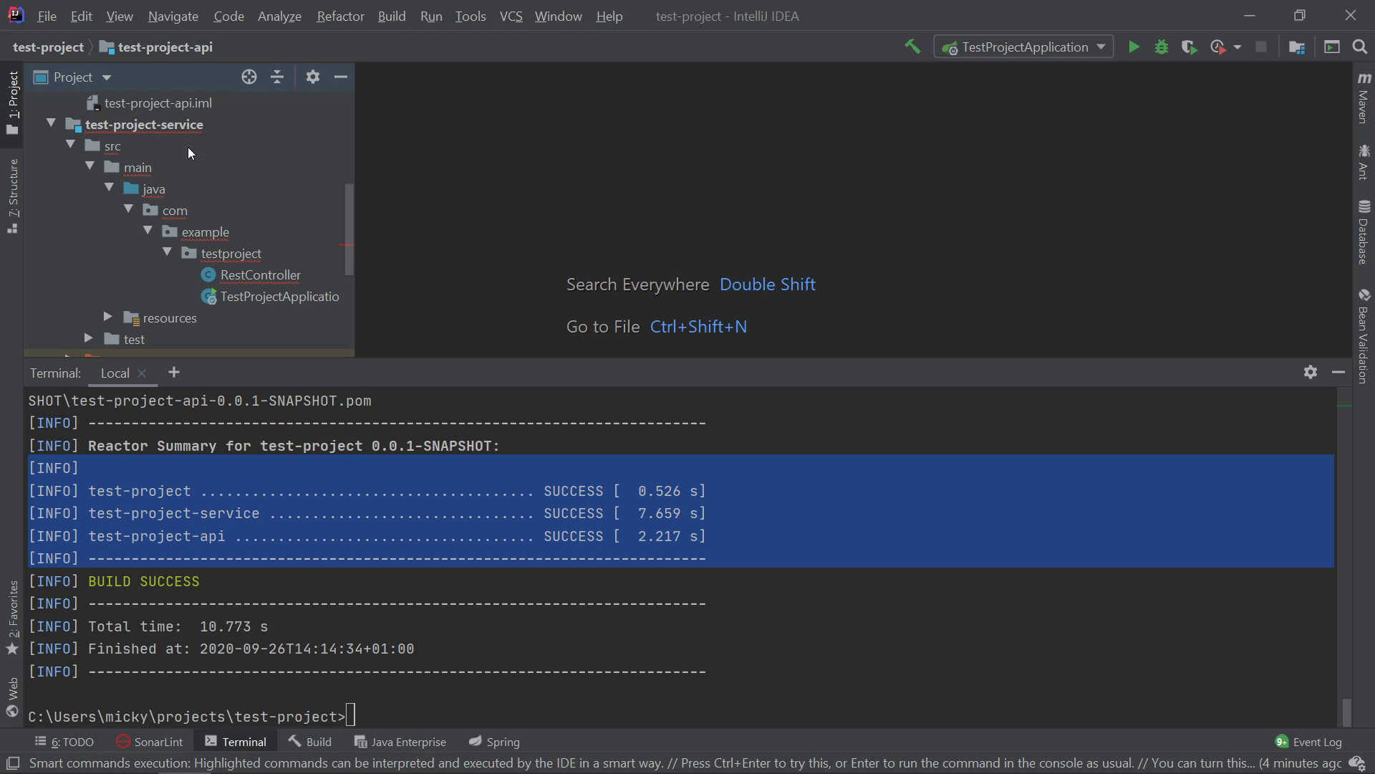
{"action": "left_click", "coordinate": [281, 296]}
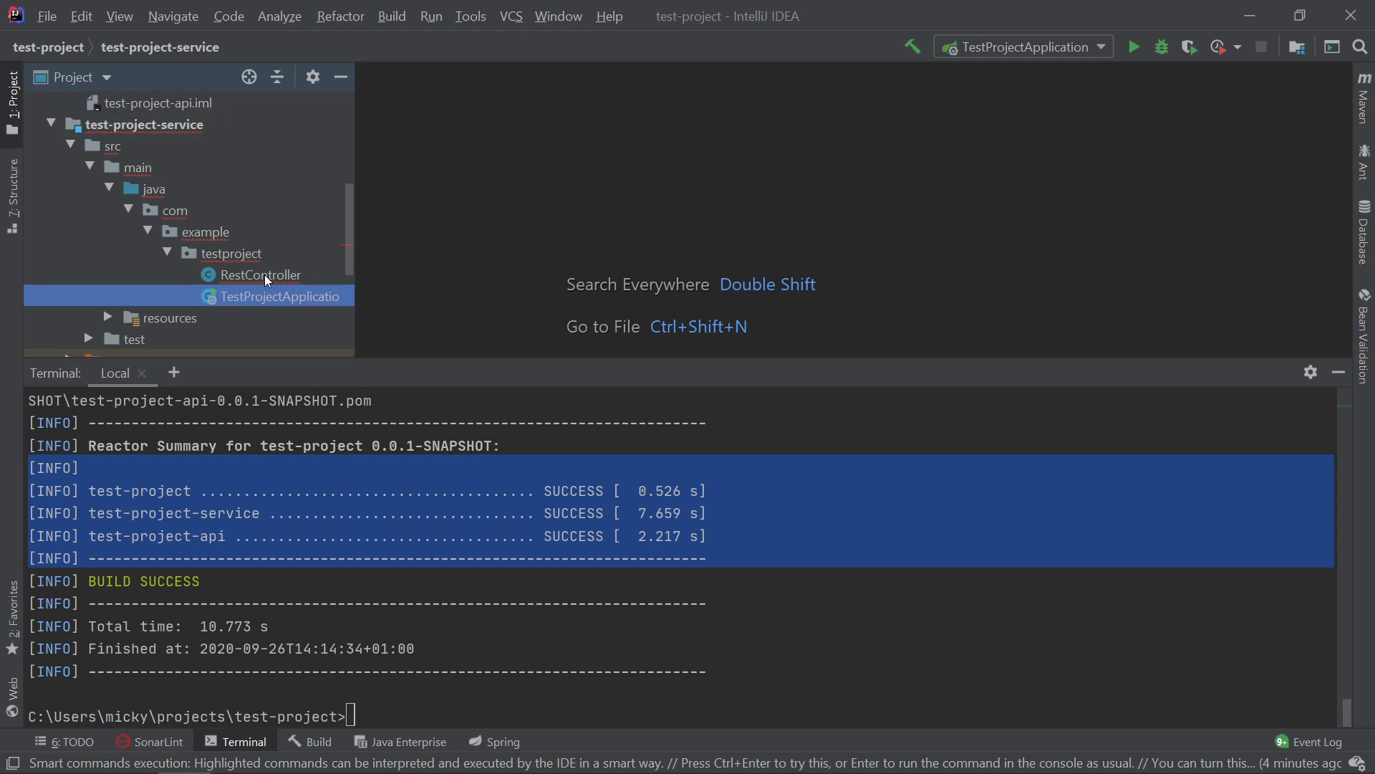
{"action": "double_click", "coordinate": [260, 275]}
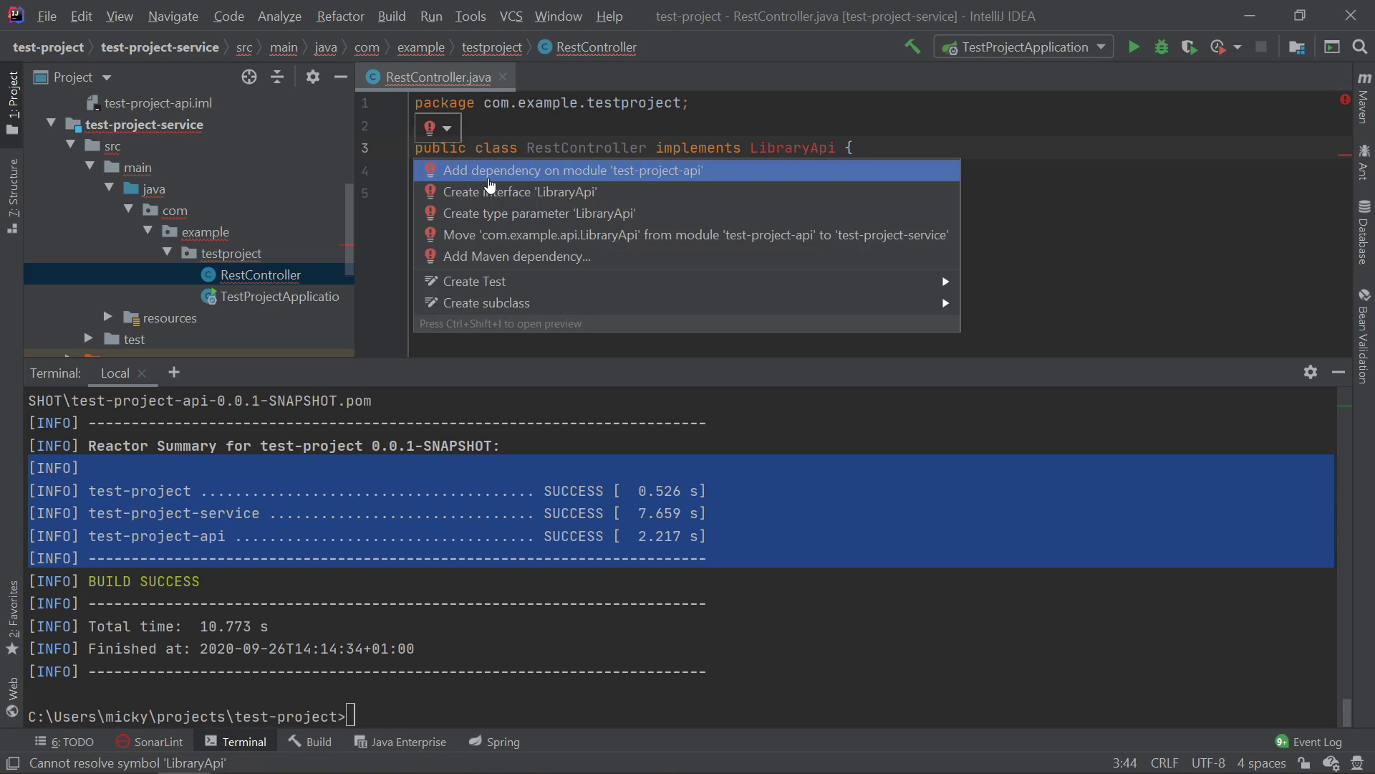
{"action": "mouse_move", "coordinate": [614, 171]}
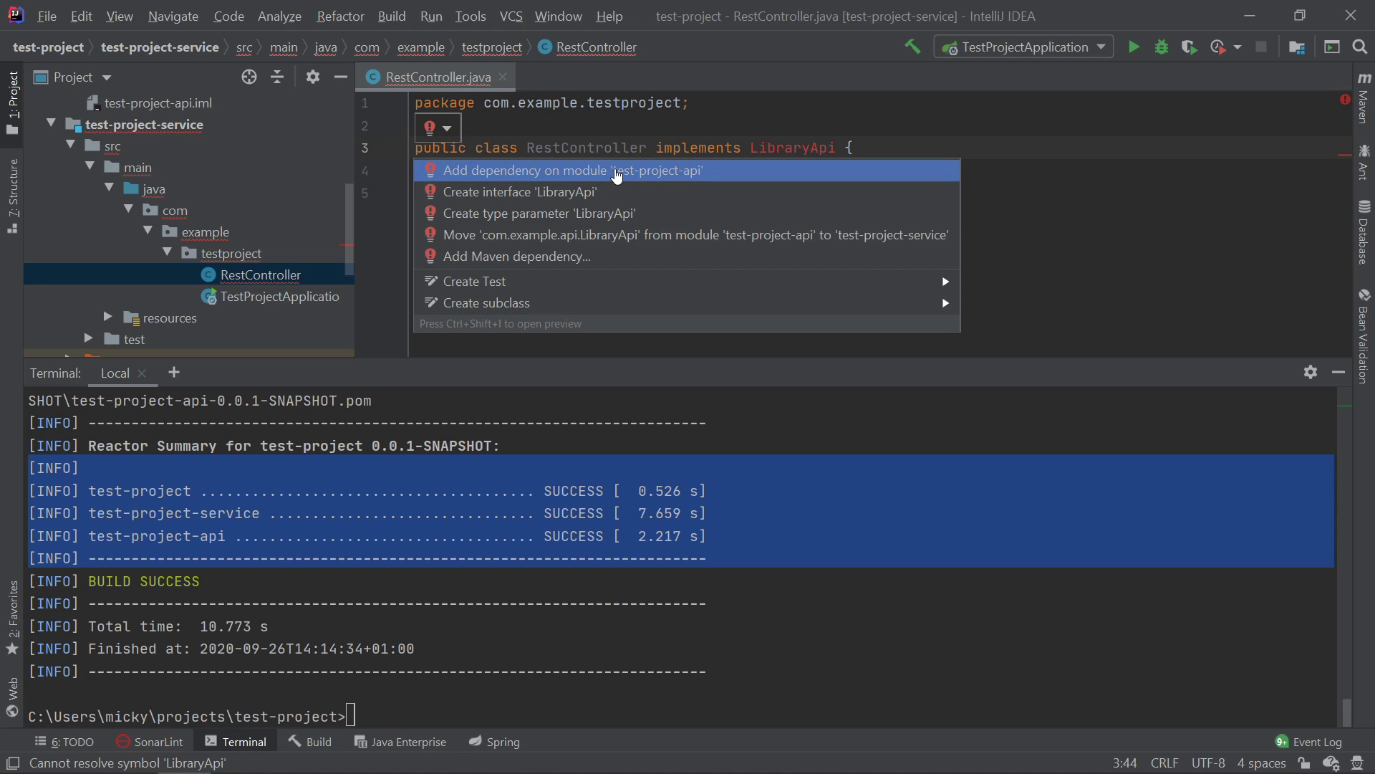
{"action": "left_click", "coordinate": [573, 171]}
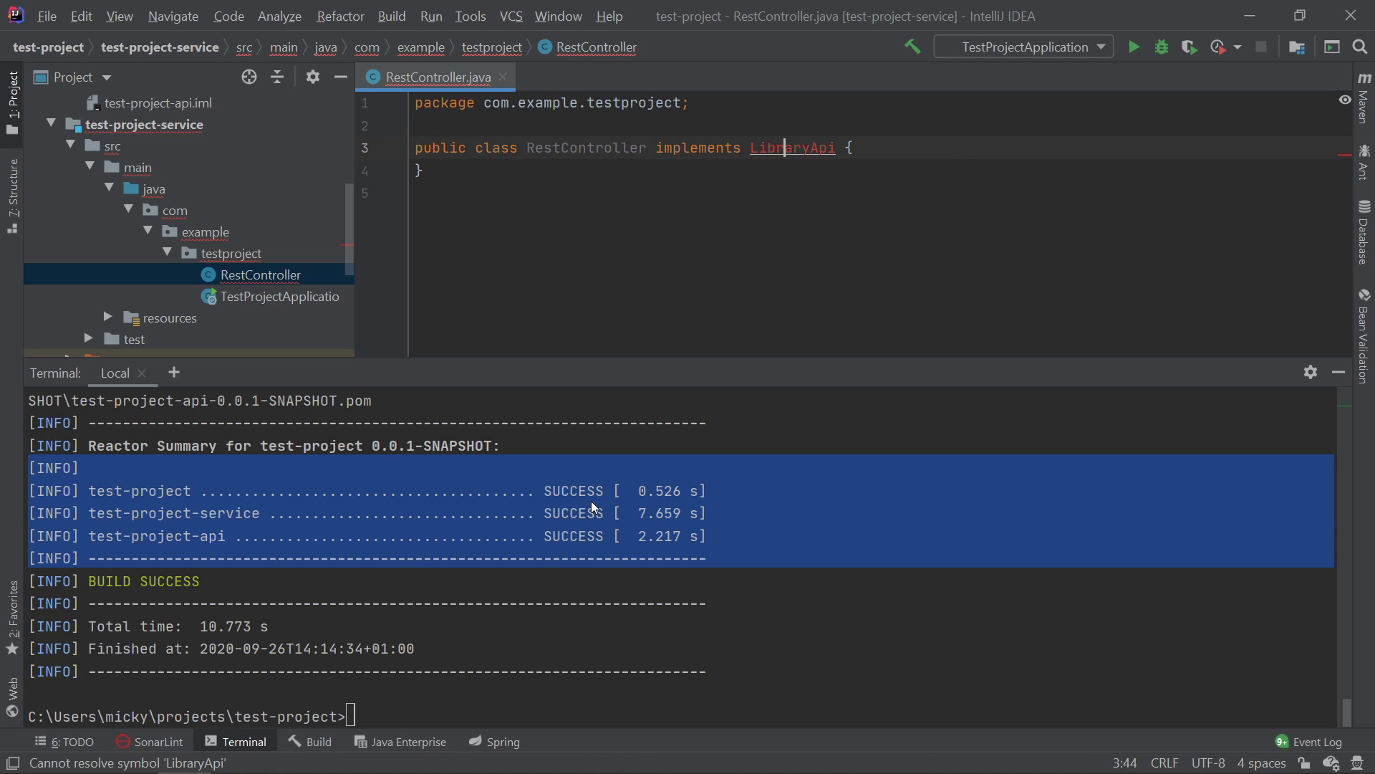
{"action": "scroll", "scroll_direction": "down", "scroll_amount": 3}
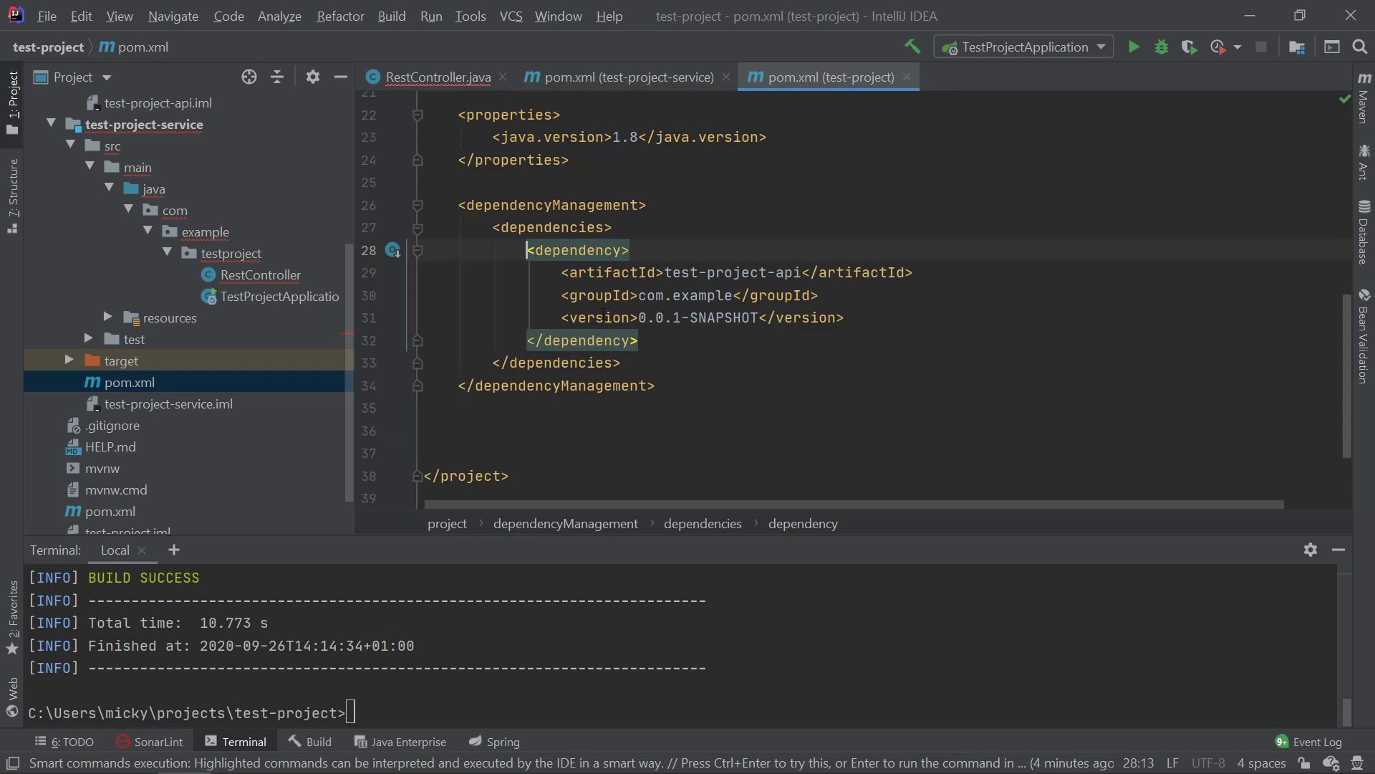
Step: Check test-project-api in the parent and service poms, then reveal generated LibraryApi in the tree
{"action": "left_click_drag", "start_coordinate": [526, 250], "coordinate": [637, 340]}
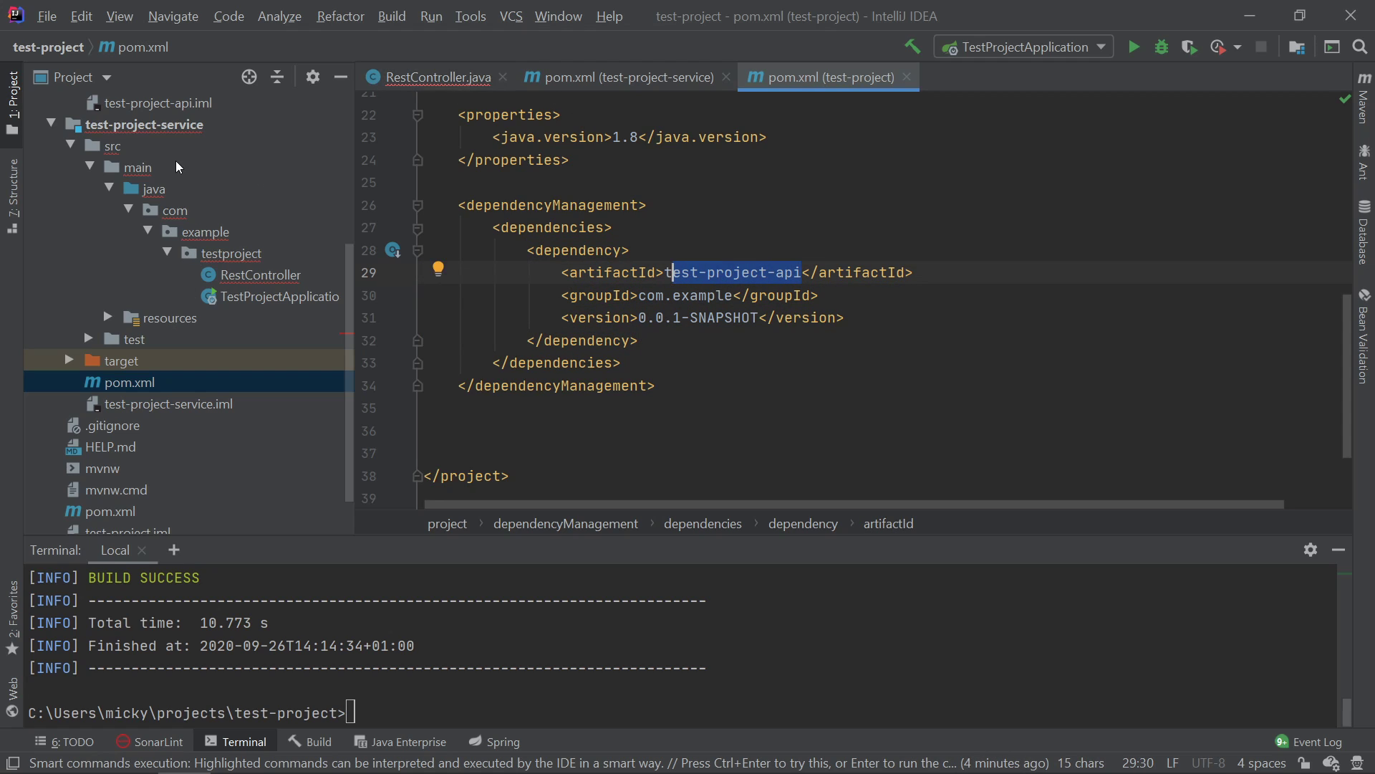
{"action": "left_click", "coordinate": [145, 351]}
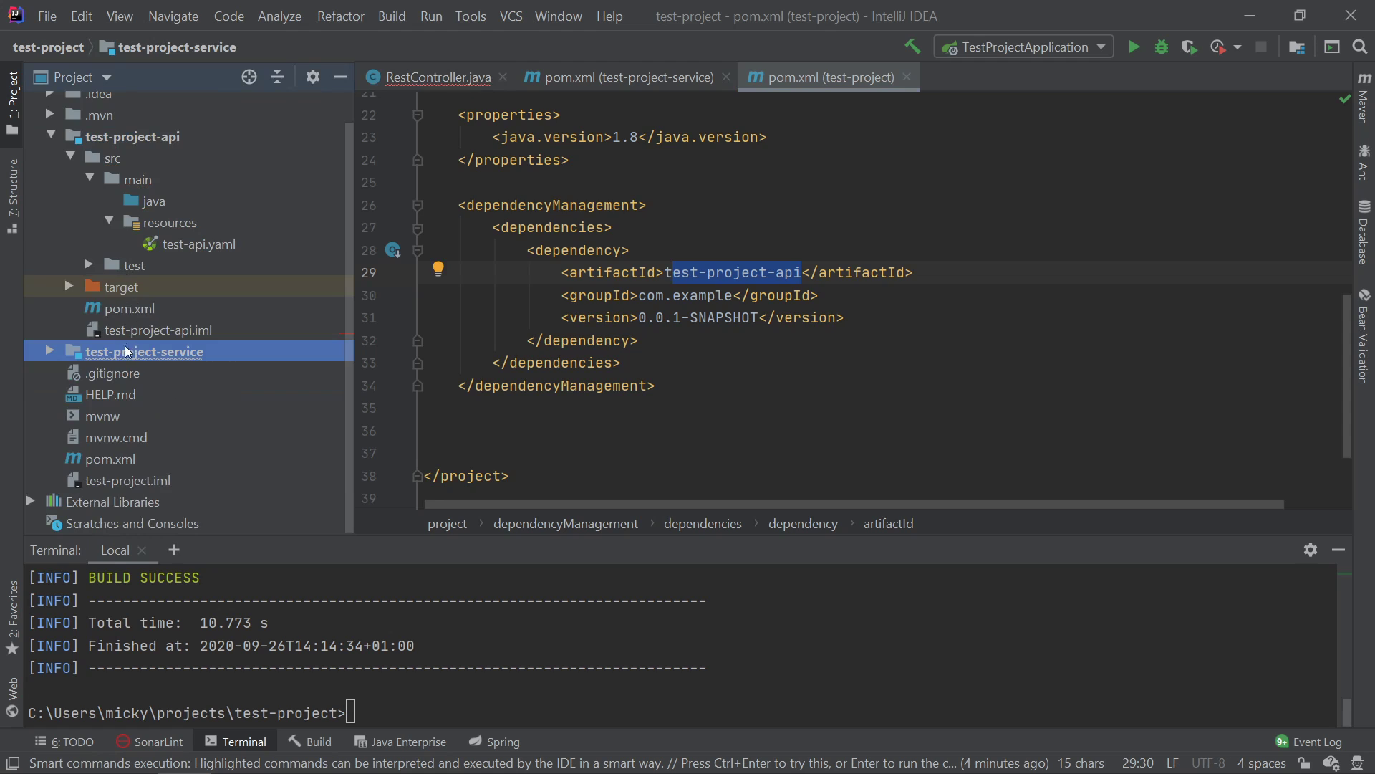
{"action": "left_click", "coordinate": [50, 351]}
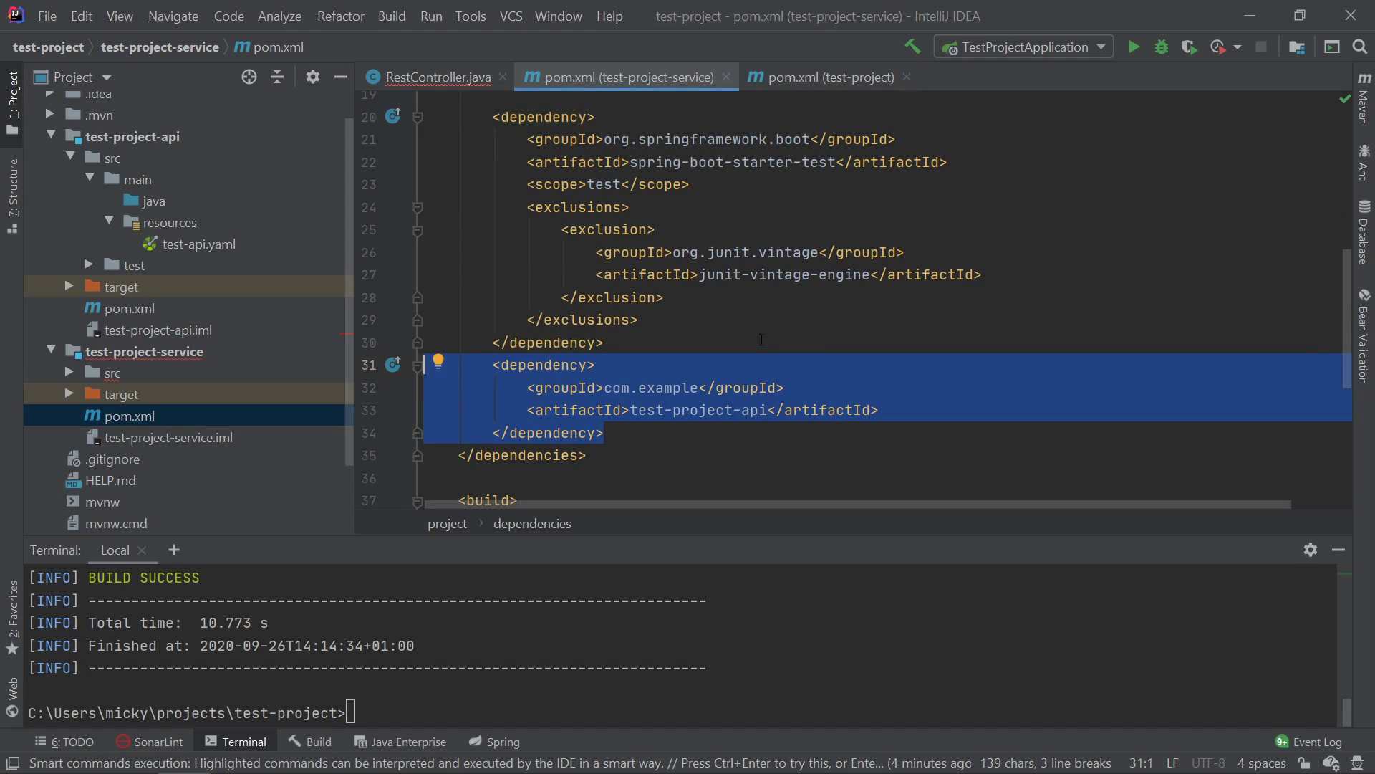
{"action": "left_click", "coordinate": [434, 77]}
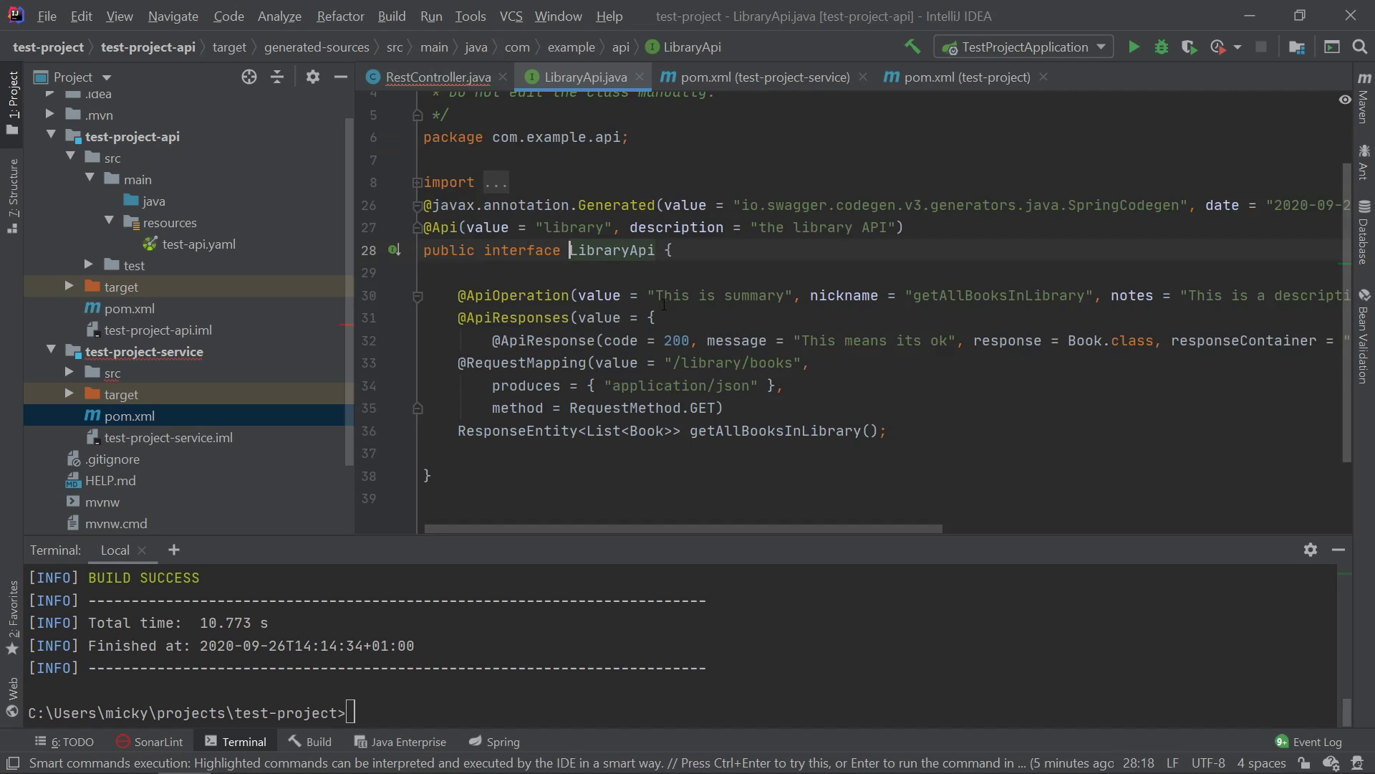
{"action": "left_click", "coordinate": [123, 285]}
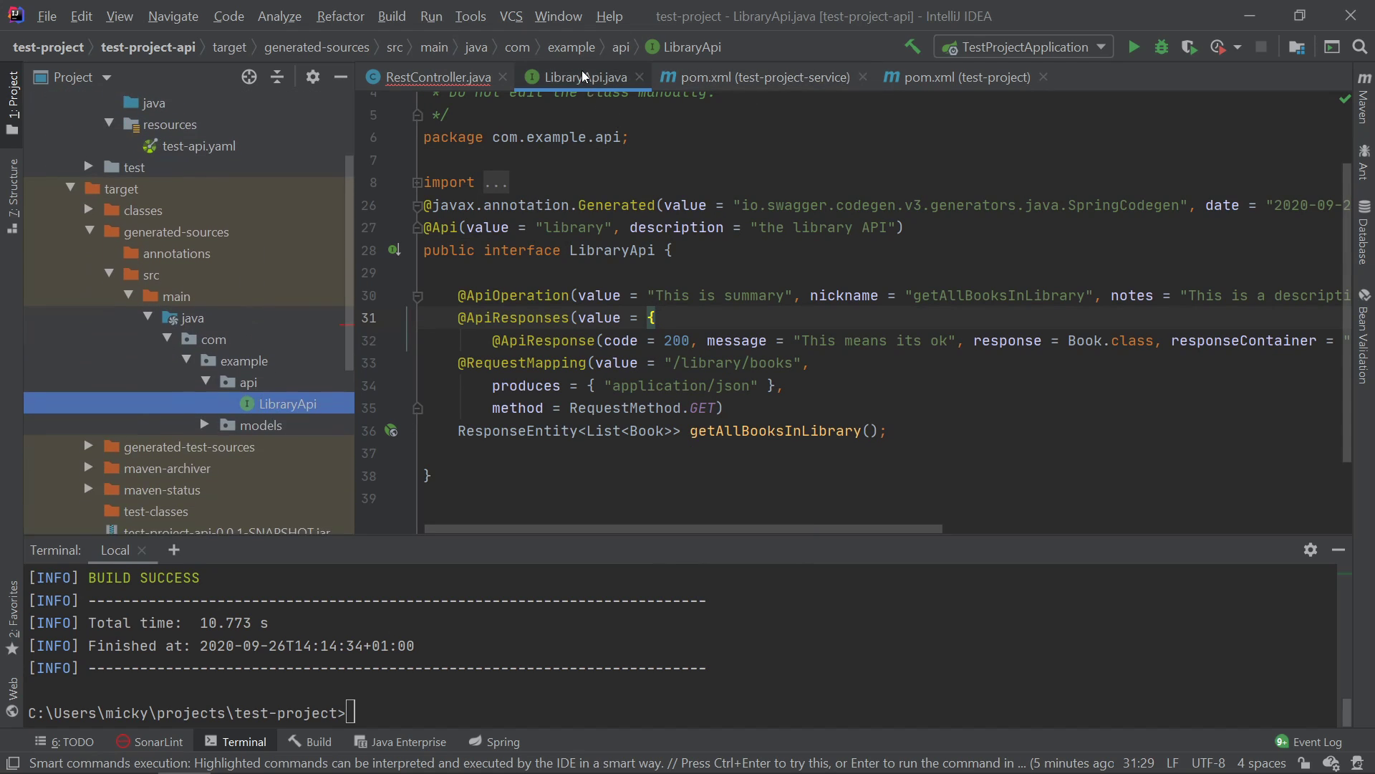
Step: Implement getAllBooksInLibrary in RestController as a null-returning stub and compare it with test-api.yaml
{"action": "left_click", "coordinate": [433, 77]}
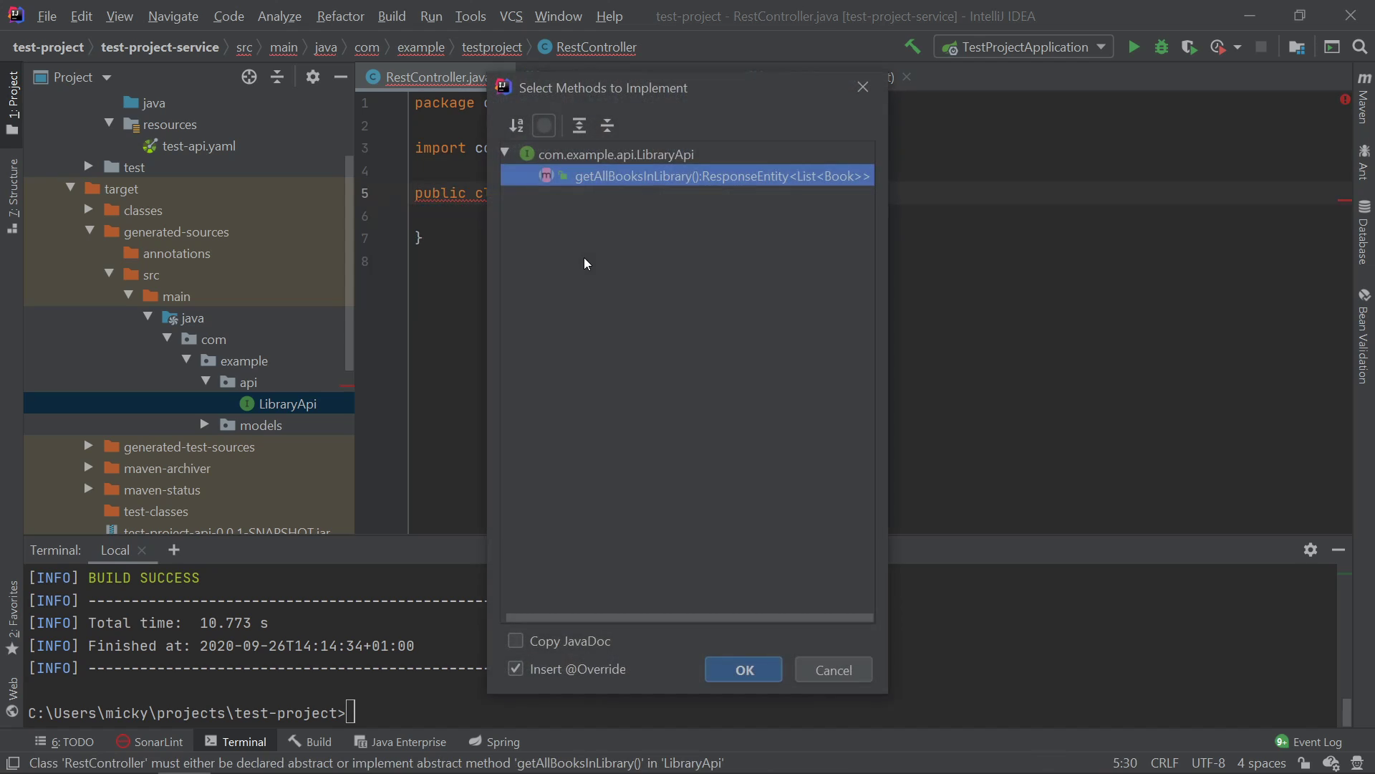
{"action": "left_click", "coordinate": [742, 669]}
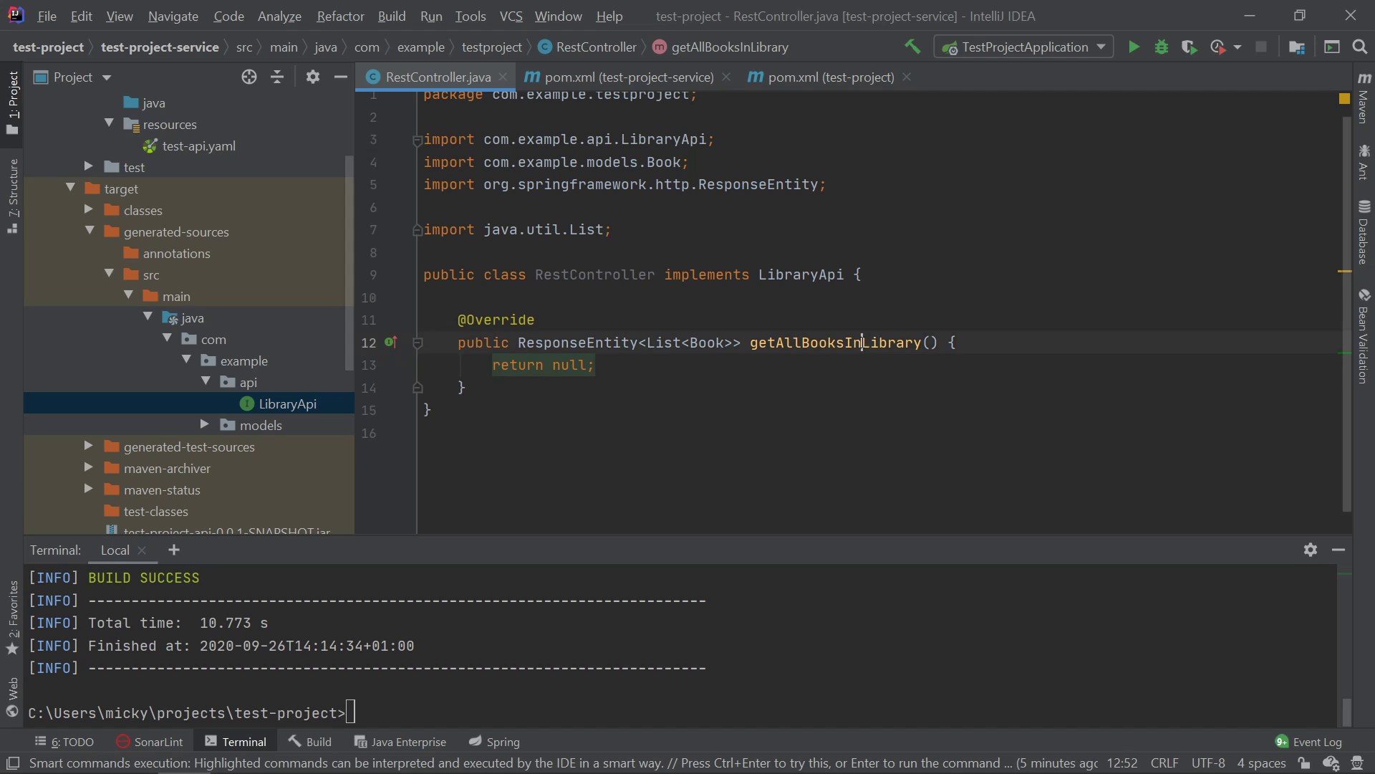
{"action": "left_click", "coordinate": [199, 274]}
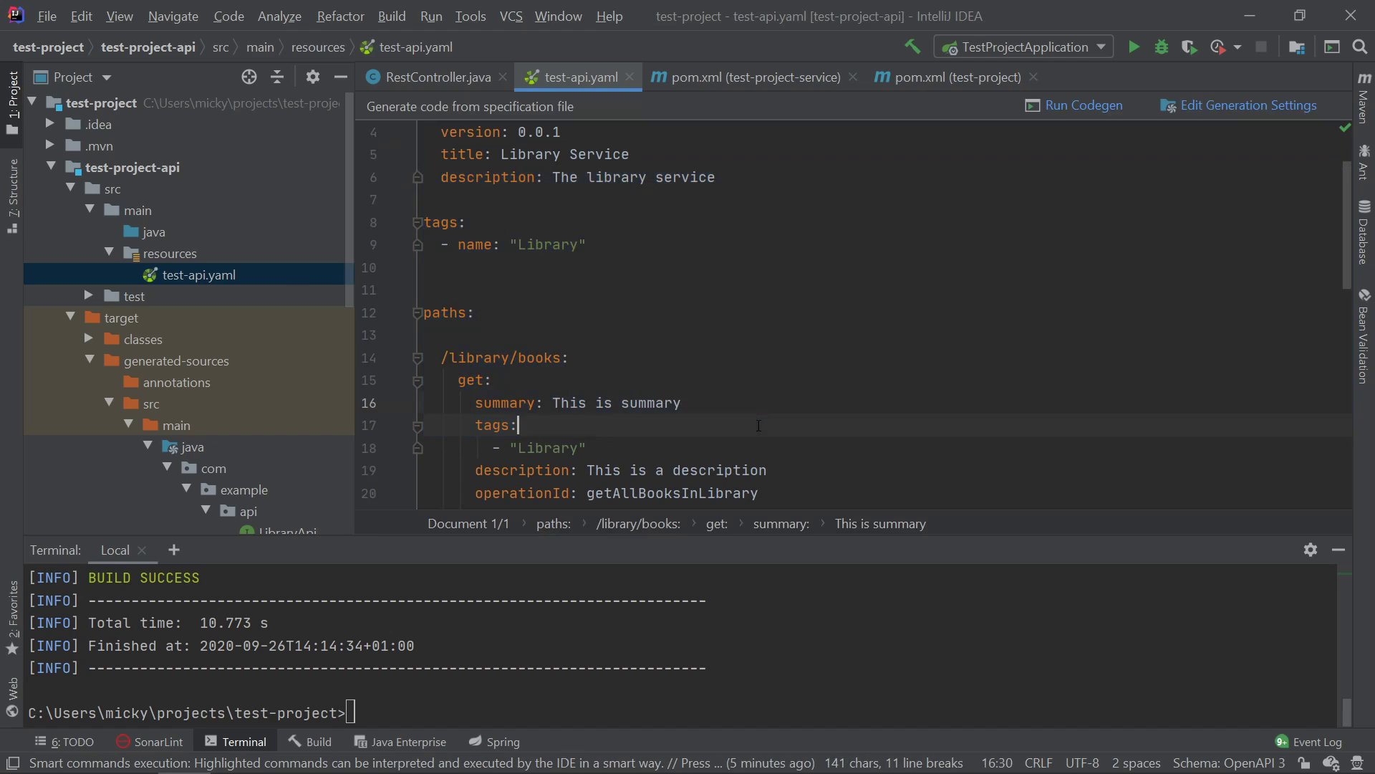
{"action": "key", "text": "ctrl+f"}
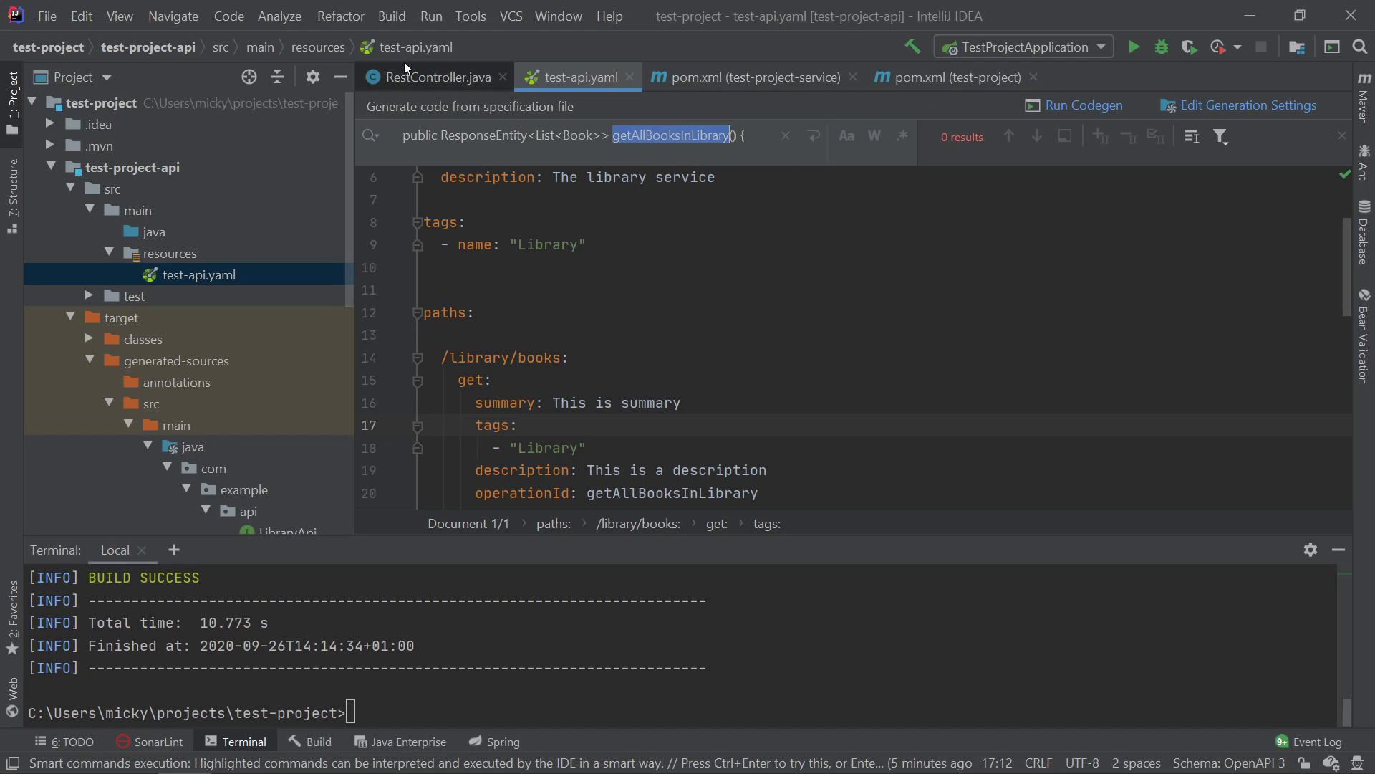
{"action": "left_click", "coordinate": [436, 78]}
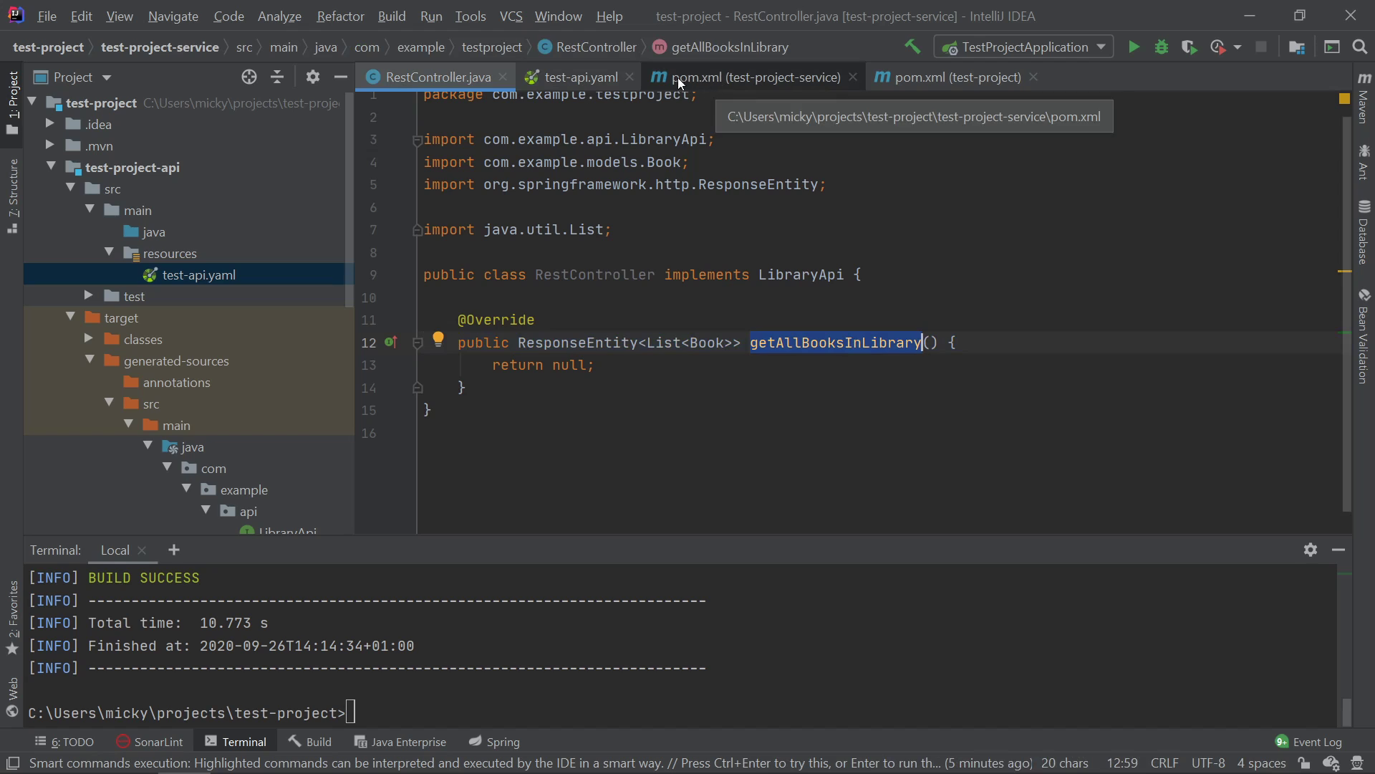
{"action": "left_click", "coordinate": [578, 78]}
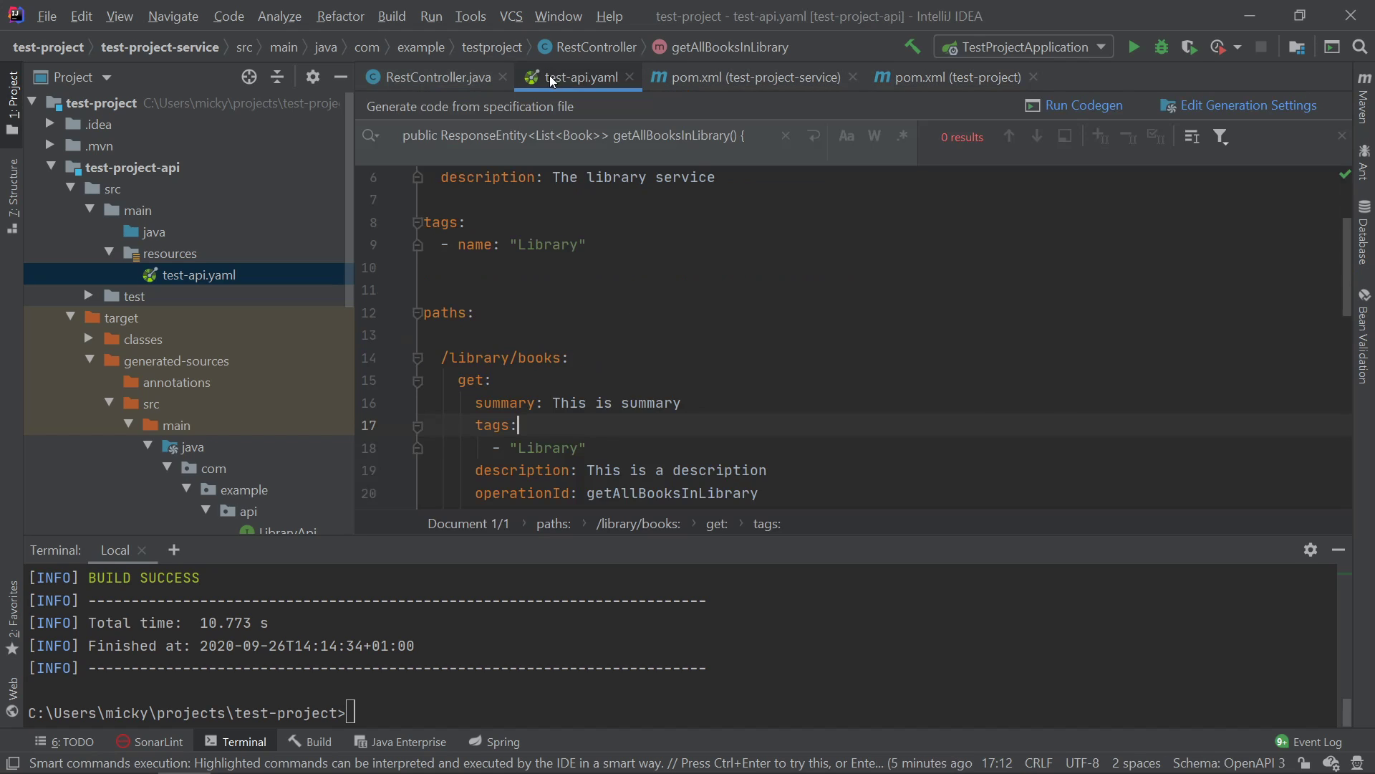
{"action": "left_click", "coordinate": [434, 77]}
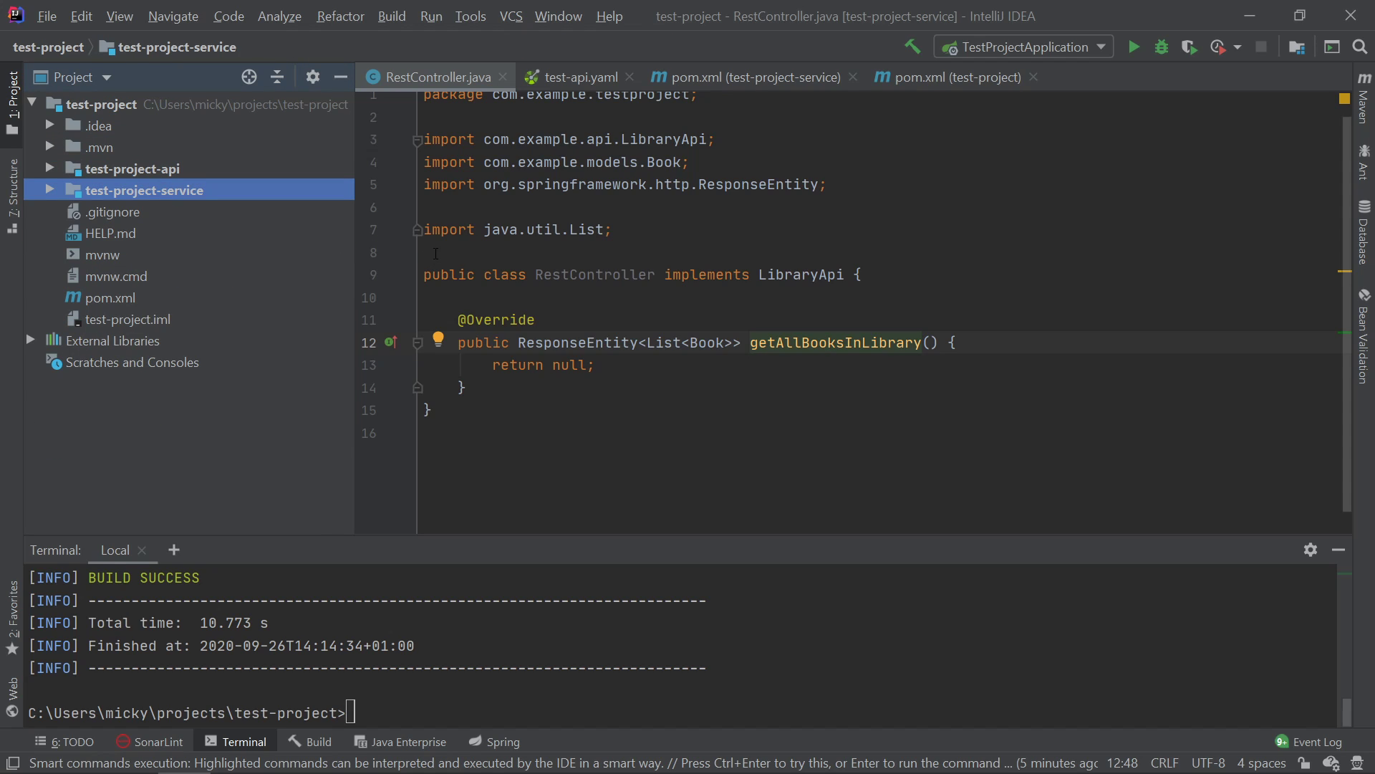
{"action": "left_click", "coordinate": [133, 168]}
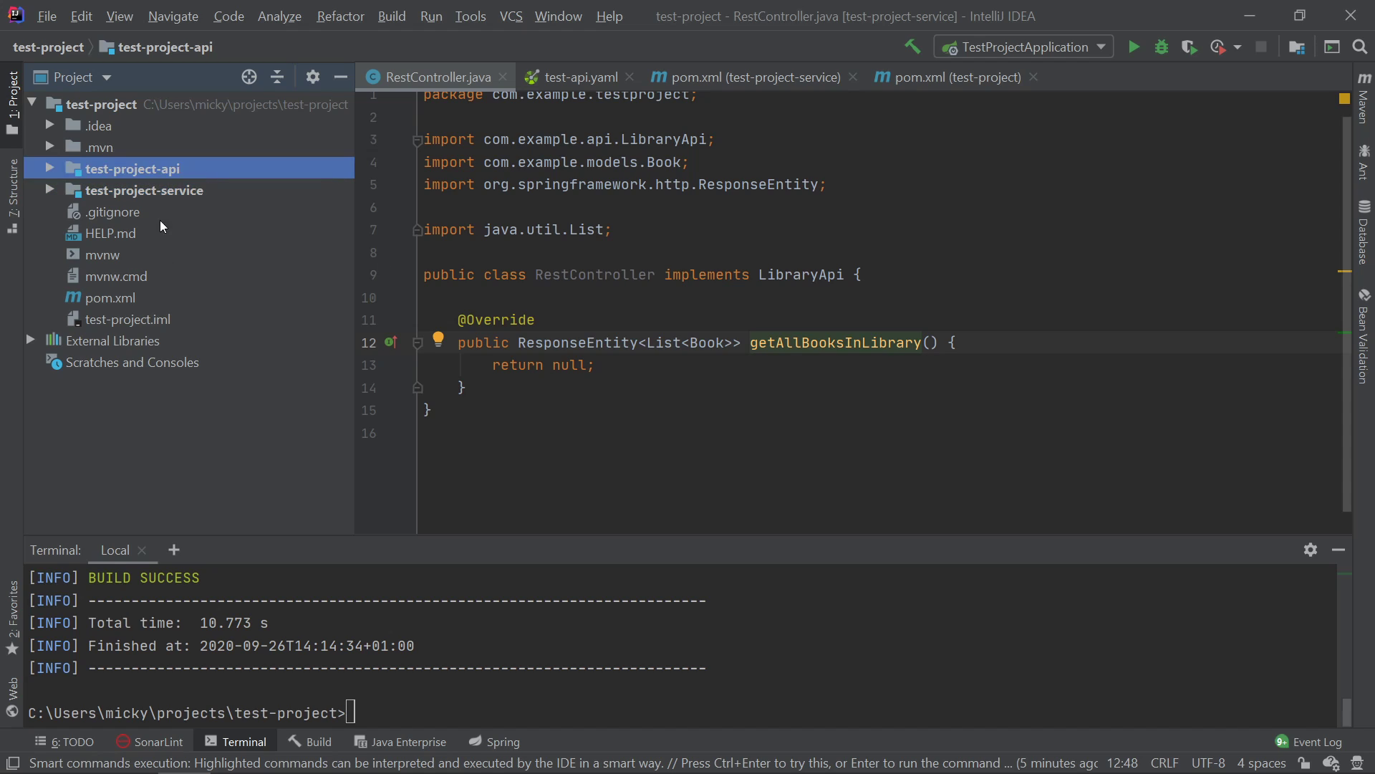
{"action": "mouse_move", "coordinate": [161, 200]}
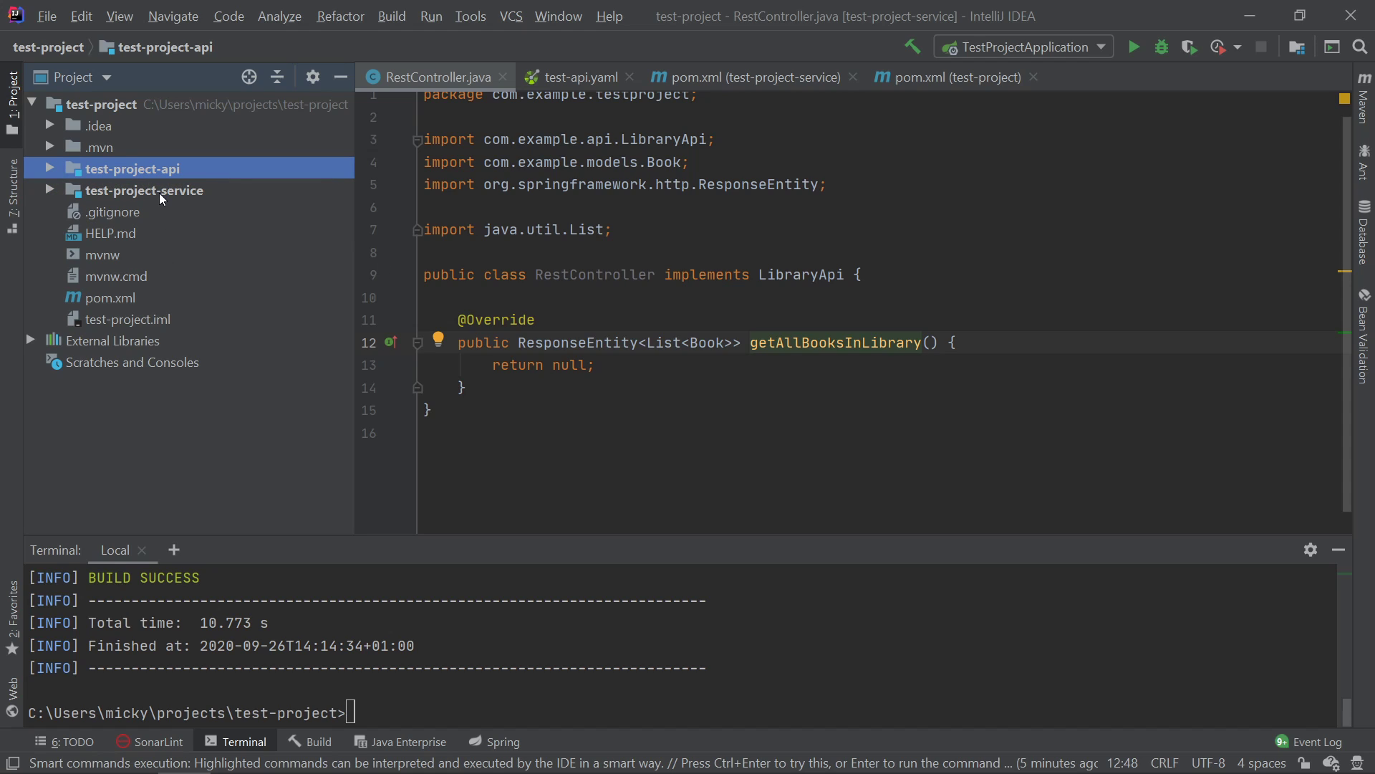
{"action": "mouse_move", "coordinate": [129, 317]}
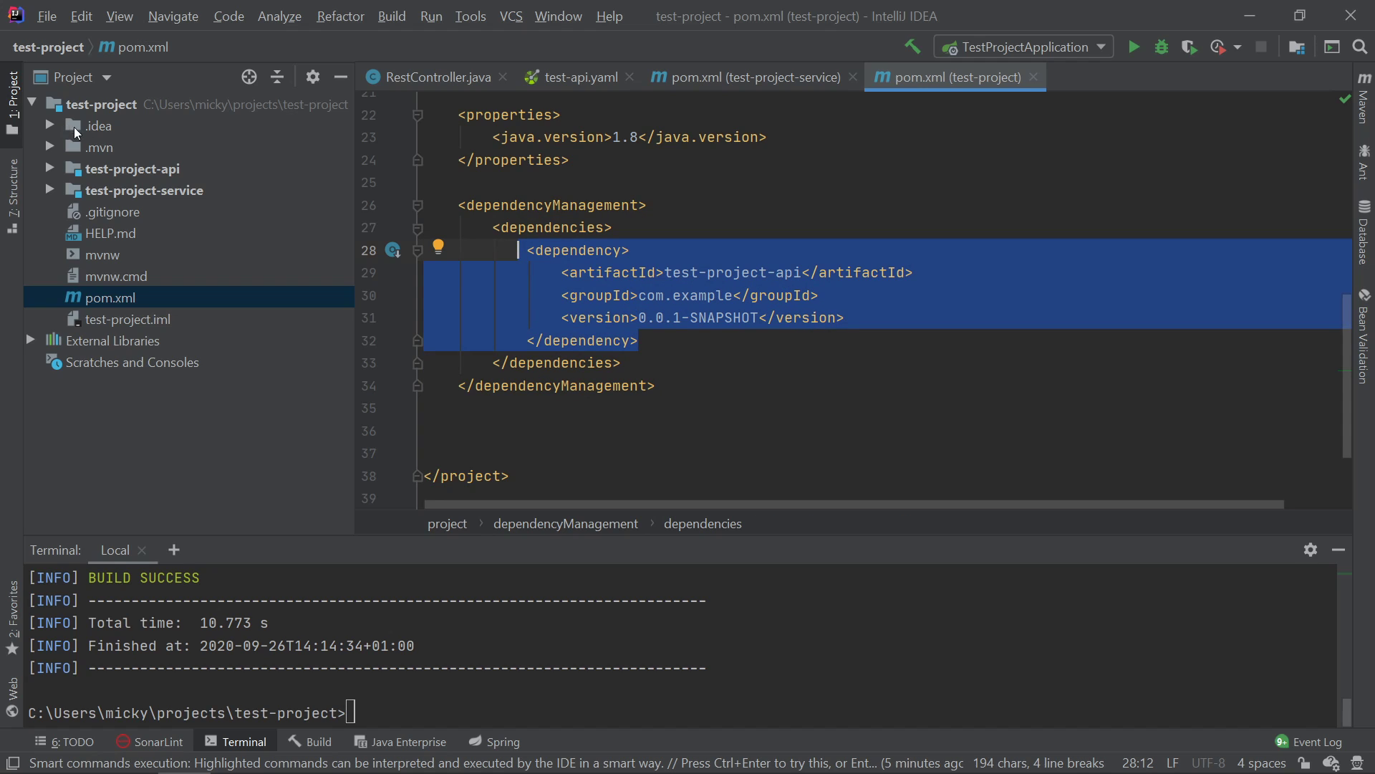
{"action": "left_click", "coordinate": [50, 168]}
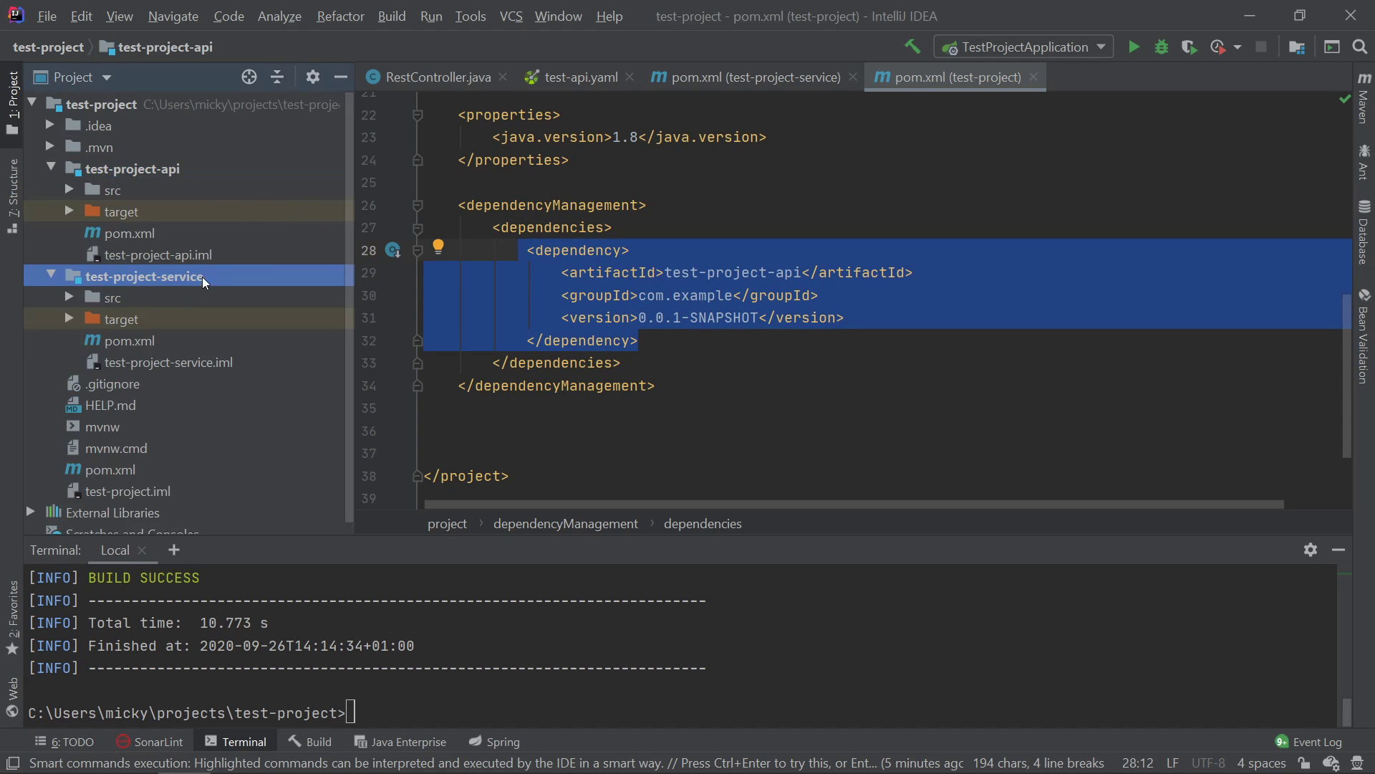
{"action": "left_click", "coordinate": [752, 77]}
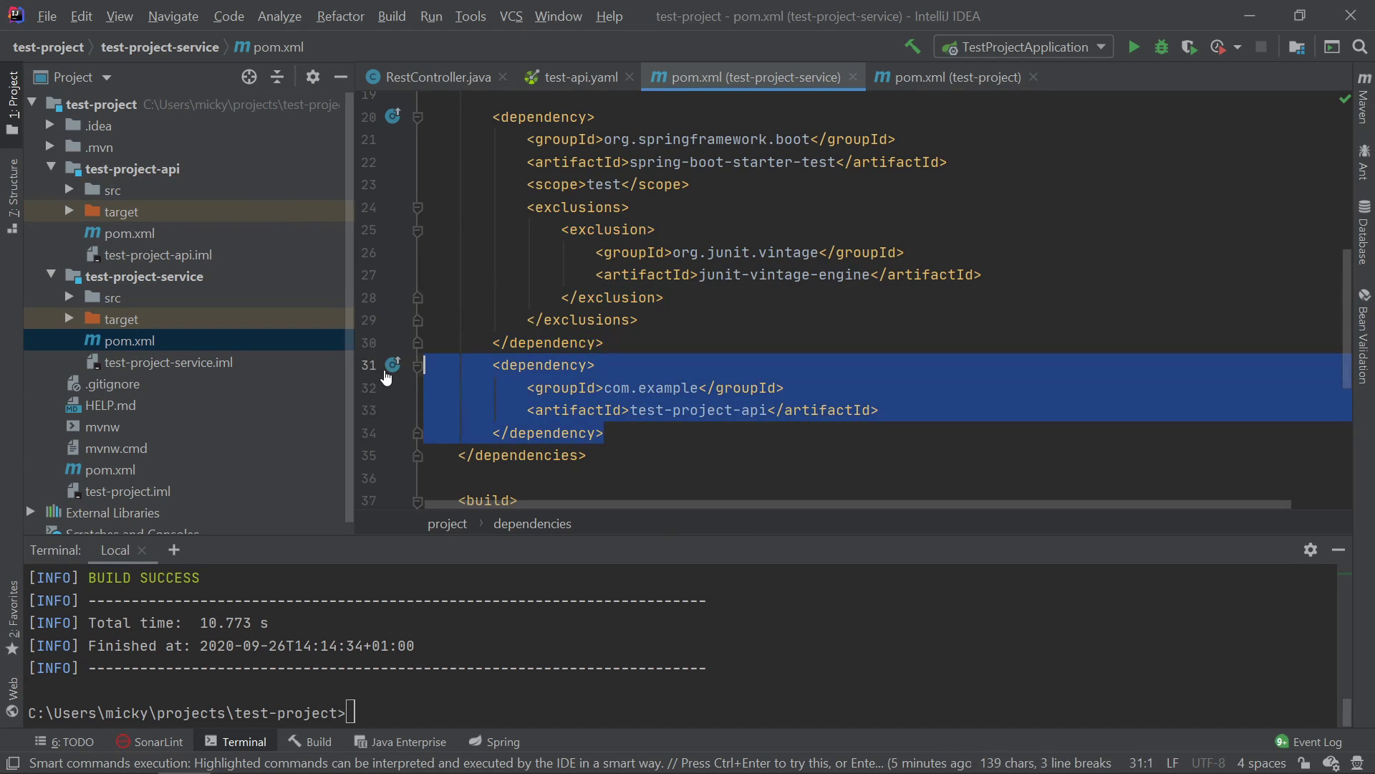
{"action": "left_click", "coordinate": [949, 78]}
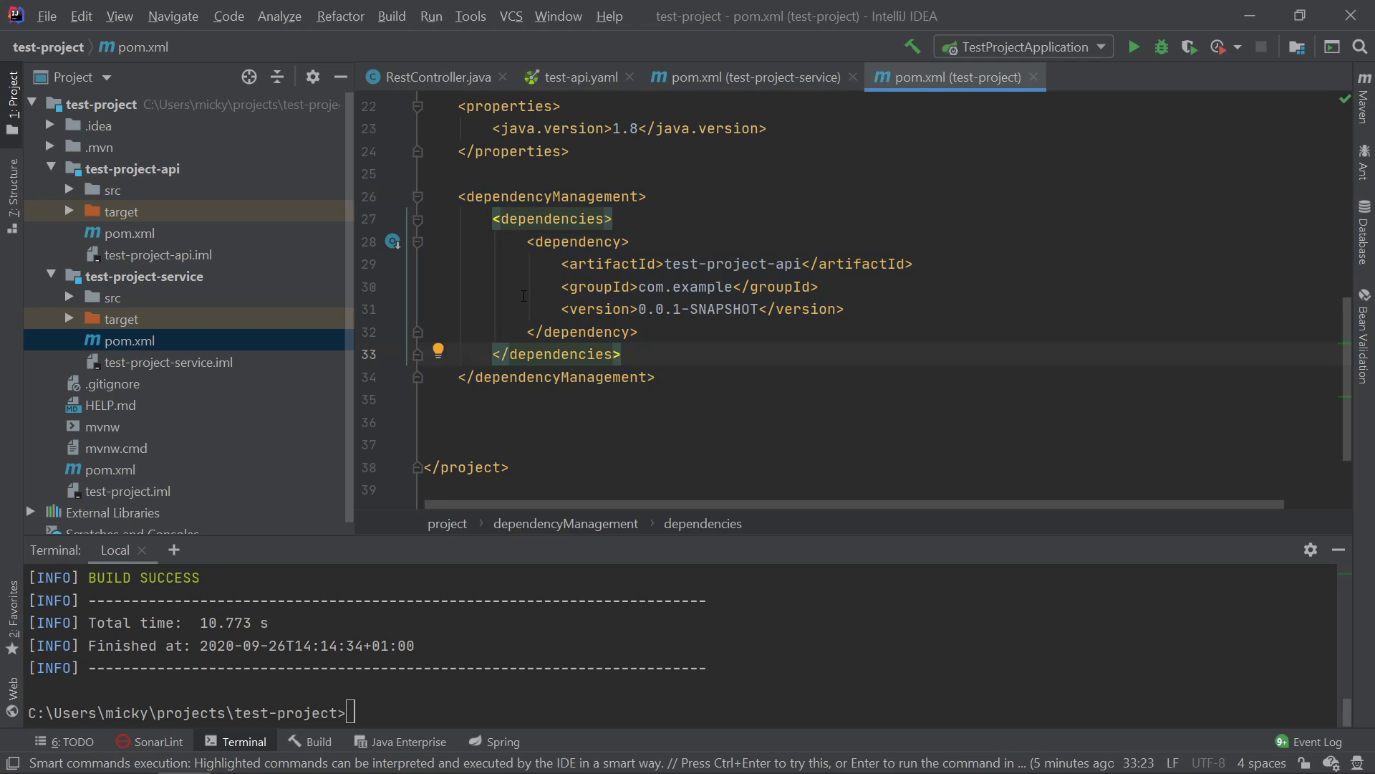
{"action": "left_click", "coordinate": [133, 168]}
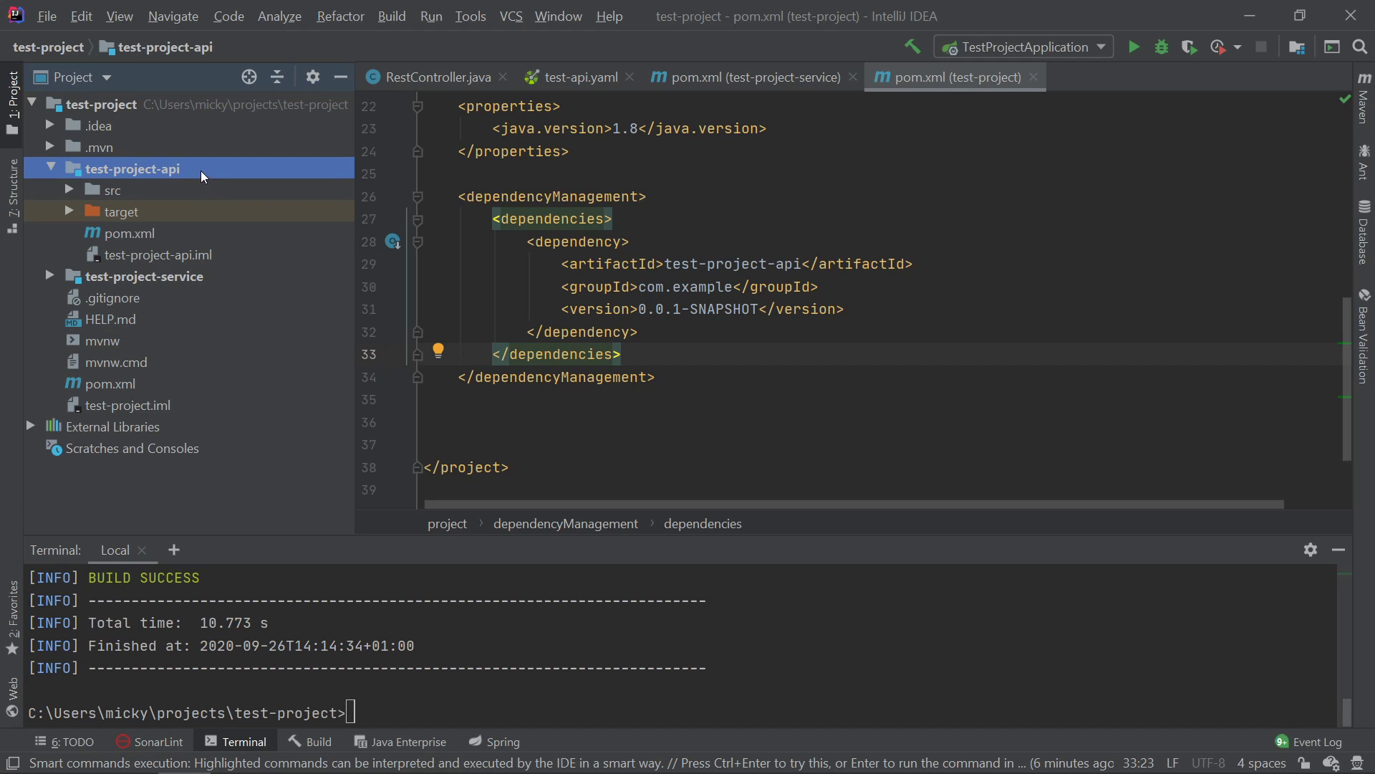
{"action": "mouse_move", "coordinate": [142, 270]}
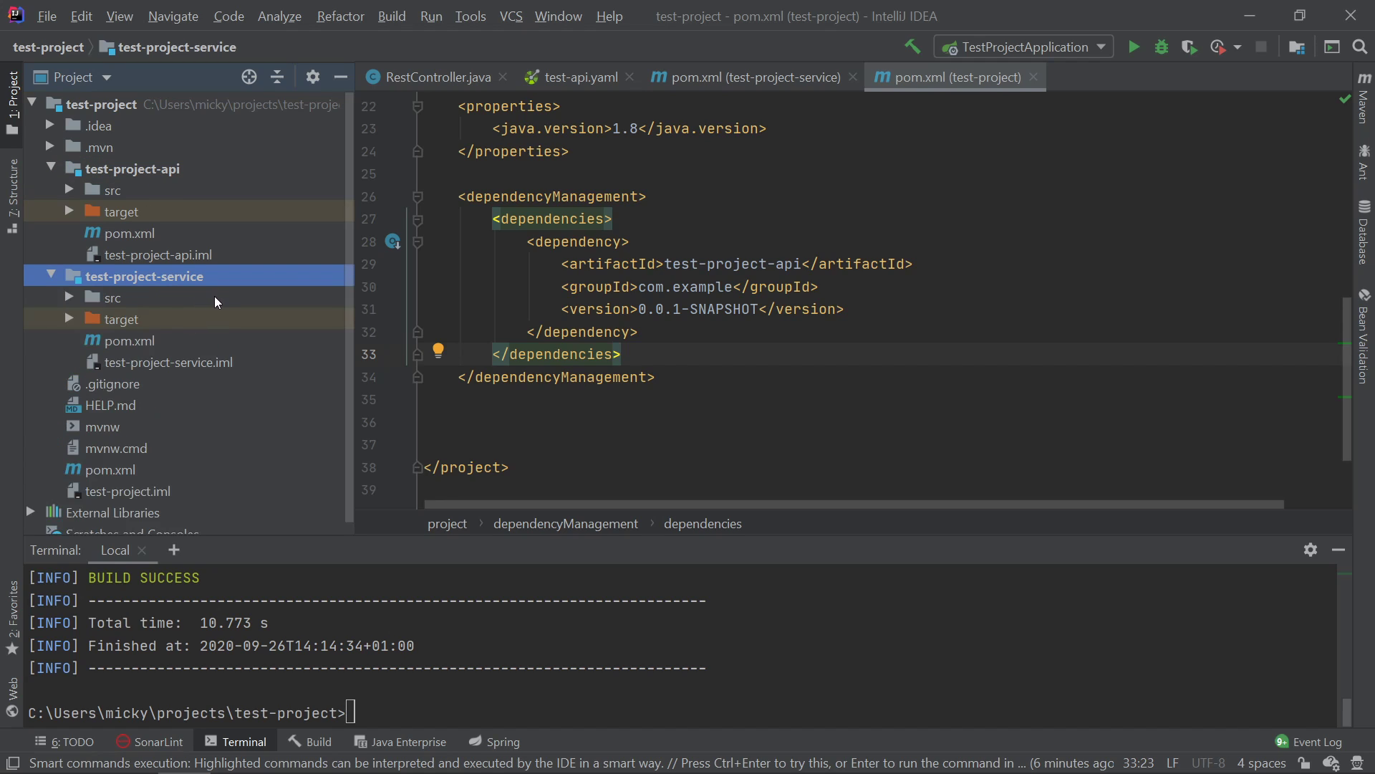
{"action": "mouse_move", "coordinate": [115, 300]}
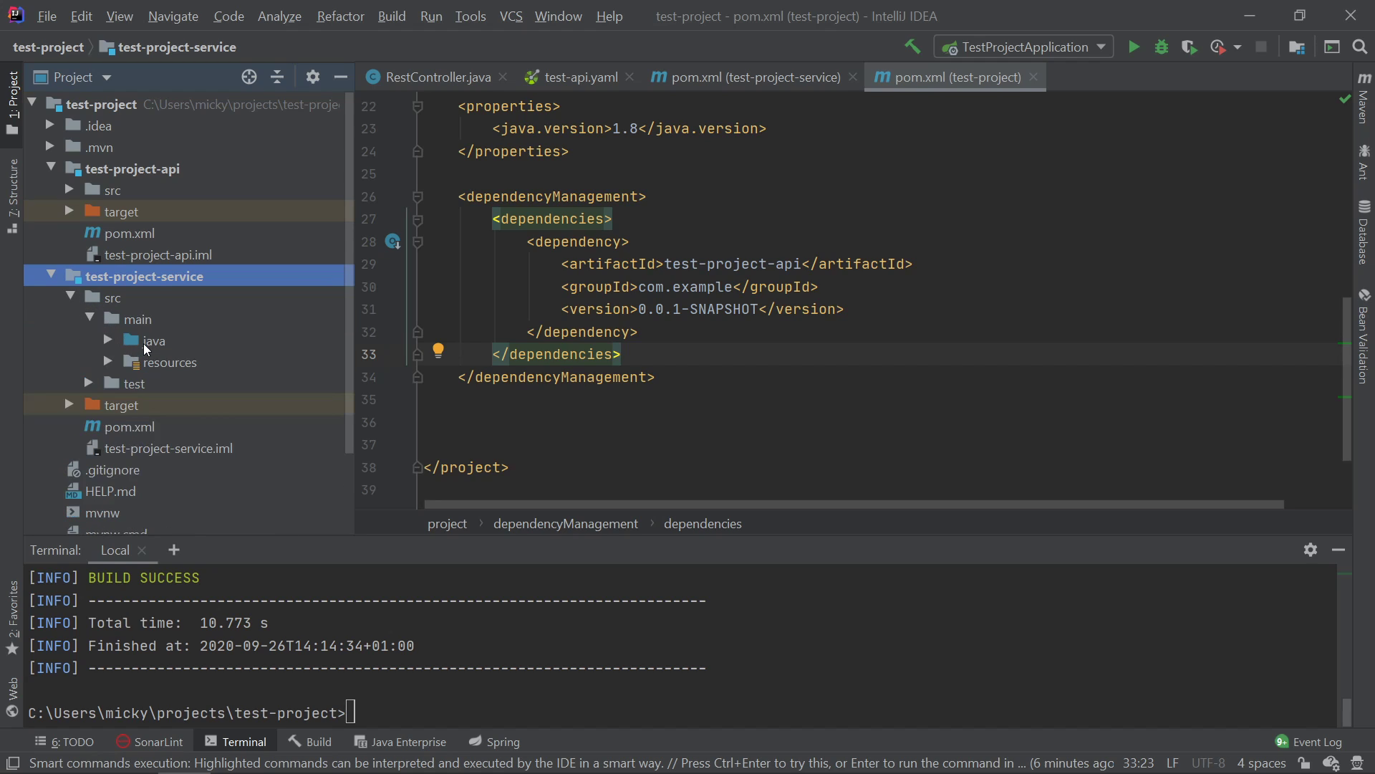
{"action": "left_click", "coordinate": [151, 341]}
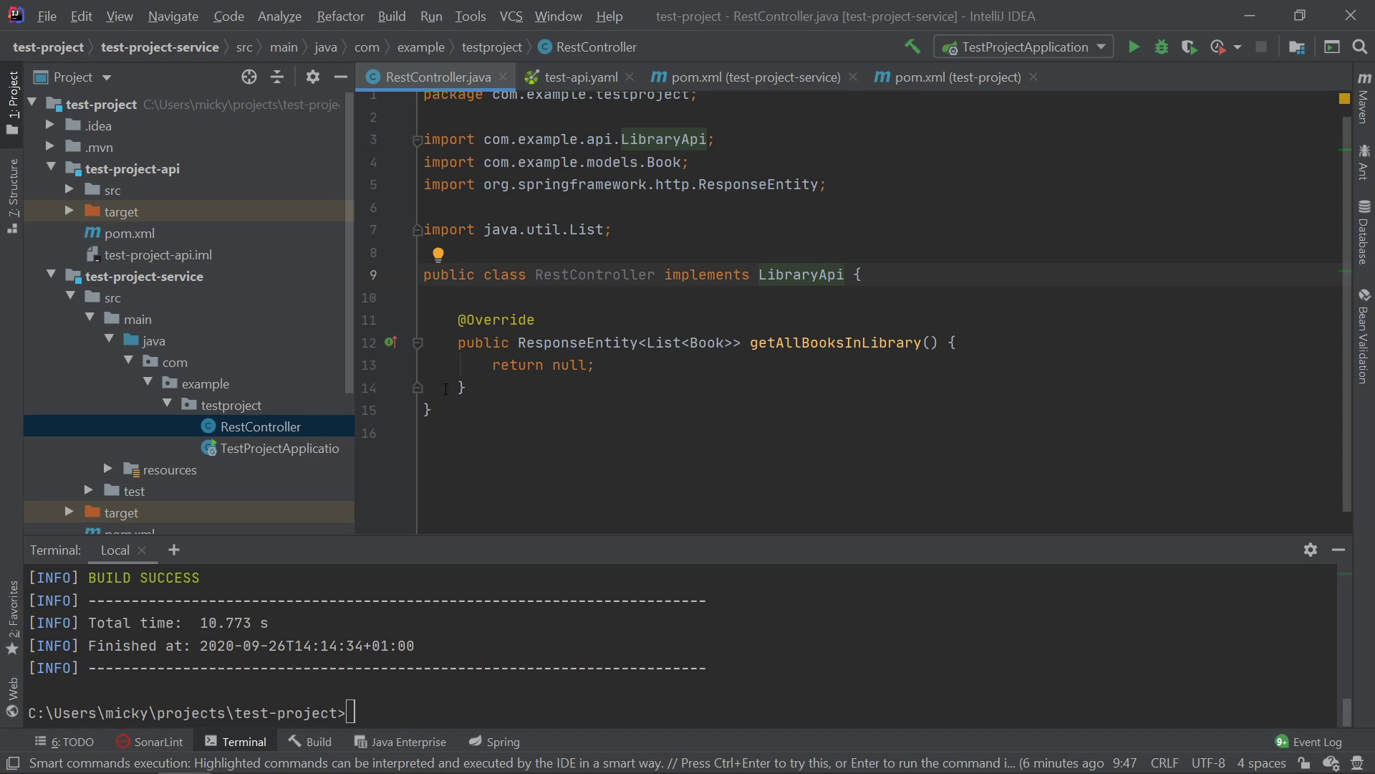
{"action": "left_click", "coordinate": [120, 211]}
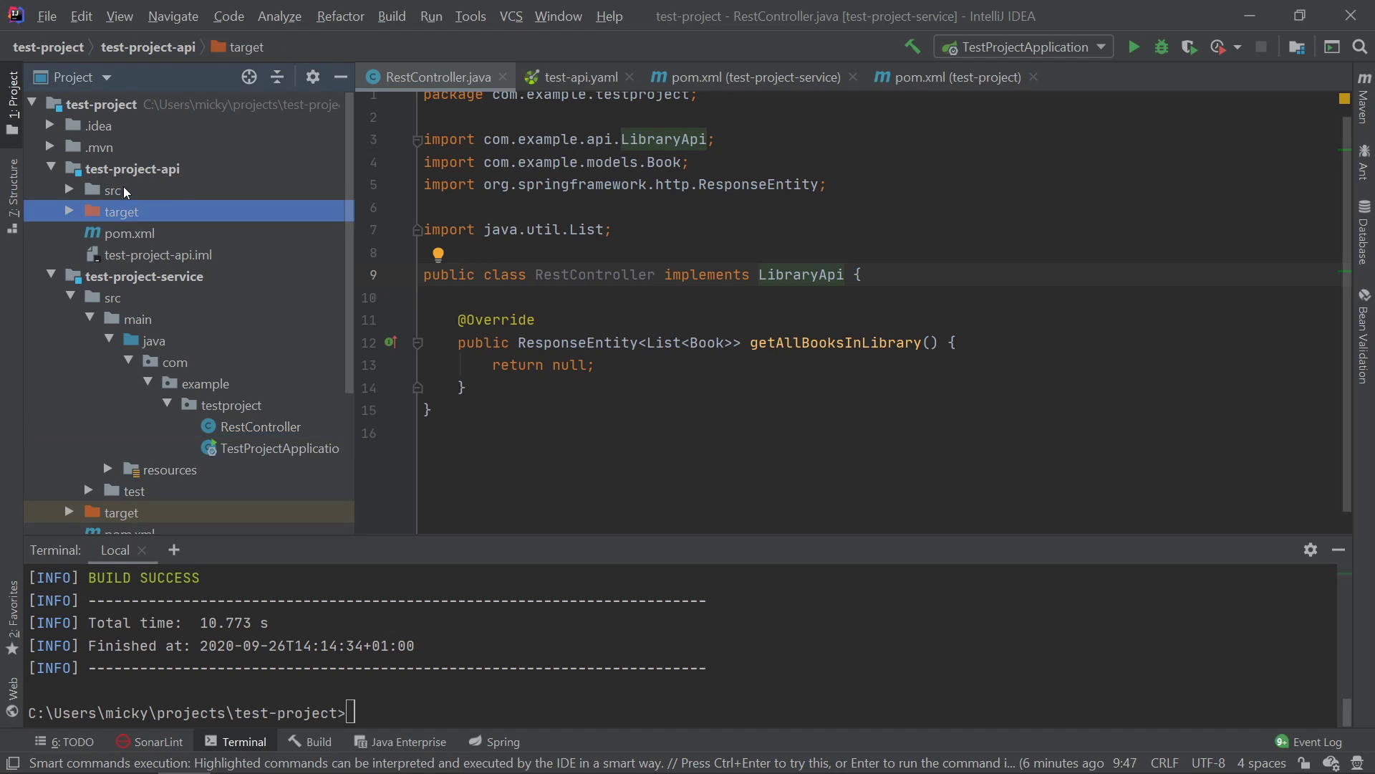